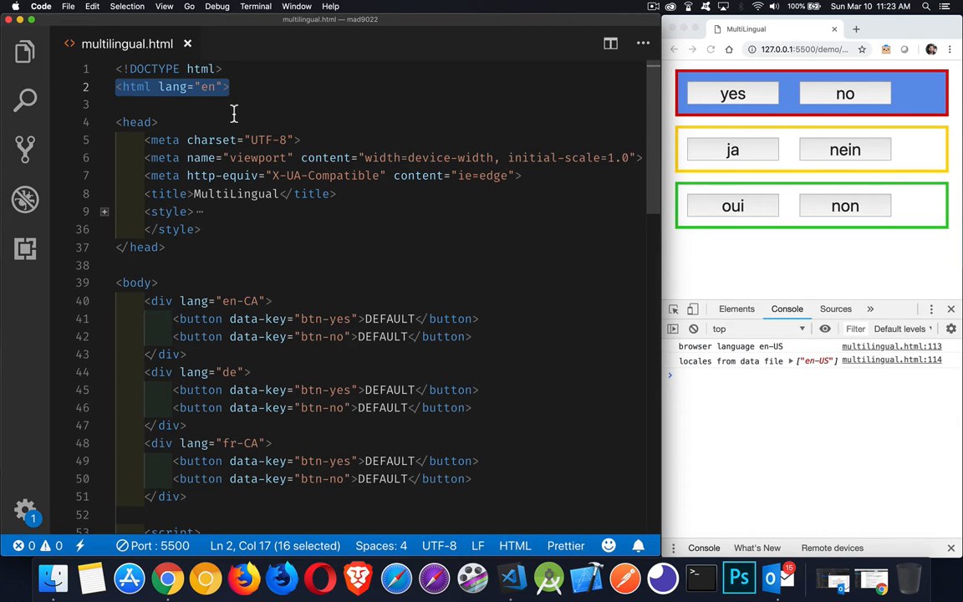
{"action": "mouse_move", "coordinate": [234, 114]}
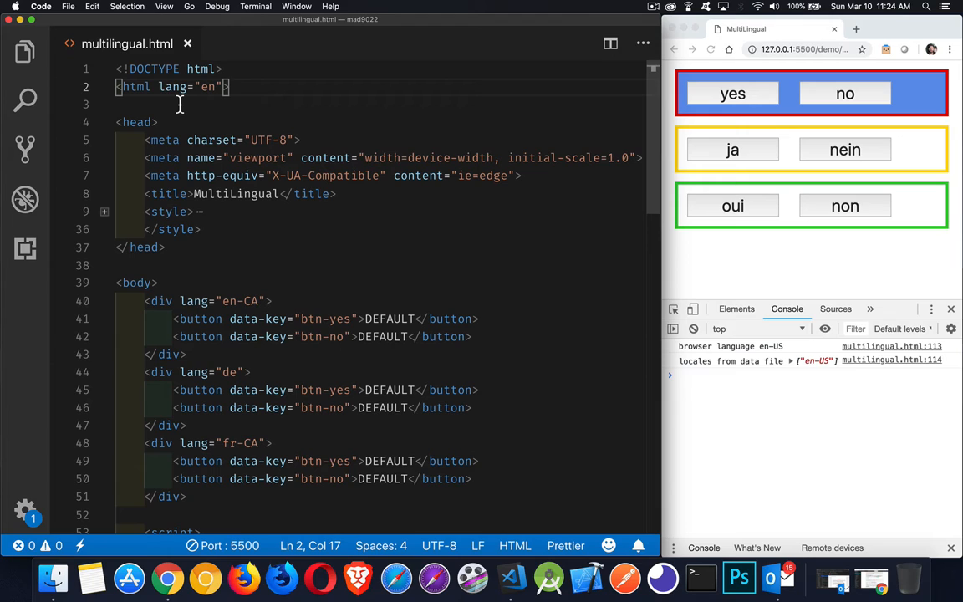
{"action": "mouse_move", "coordinate": [179, 101]}
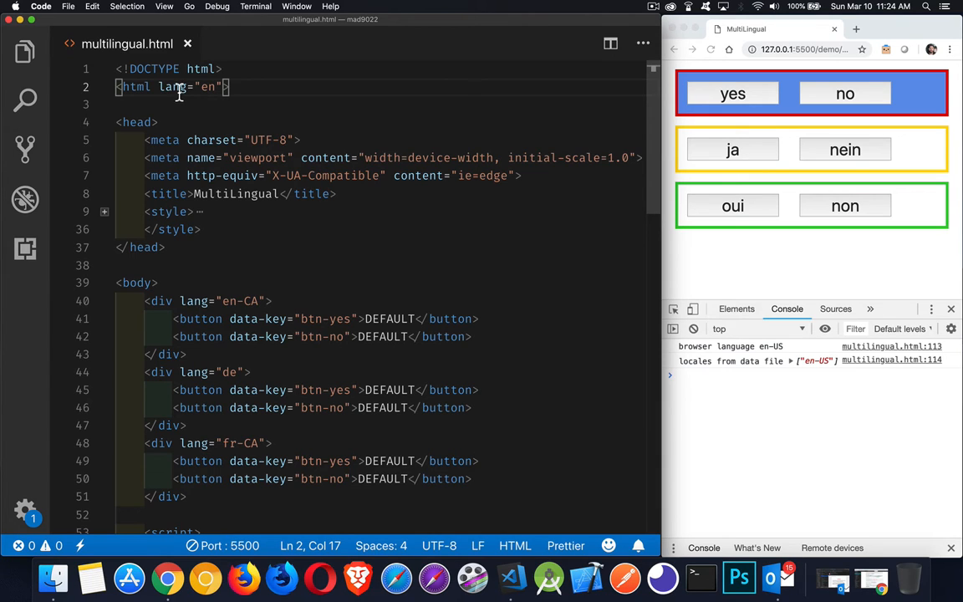
Briefly set the html lang attribute to de, restore it to en, check the single en-US locale in the console
{"action": "double_click", "coordinate": [208, 87]}
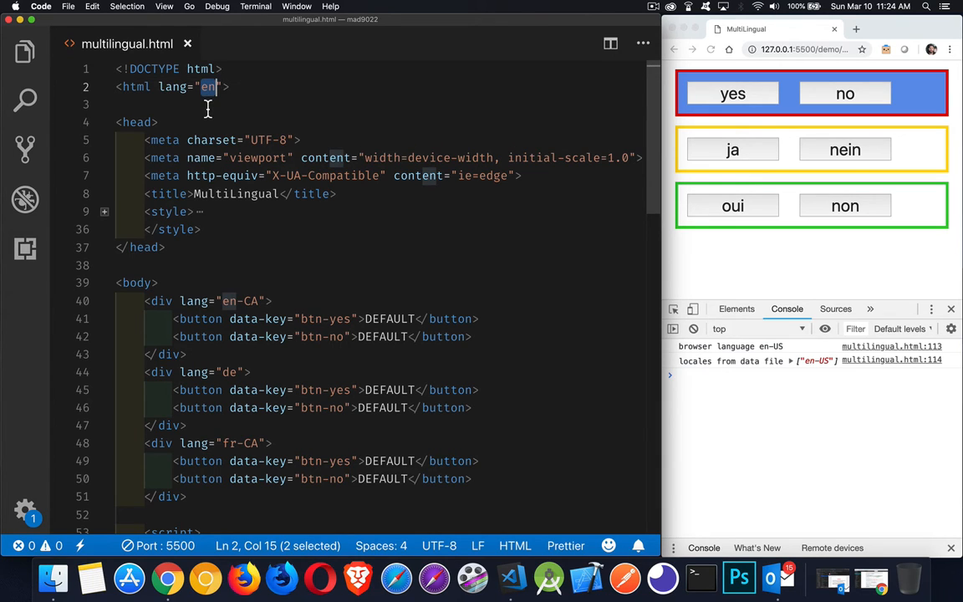
{"action": "type", "text": "de"}
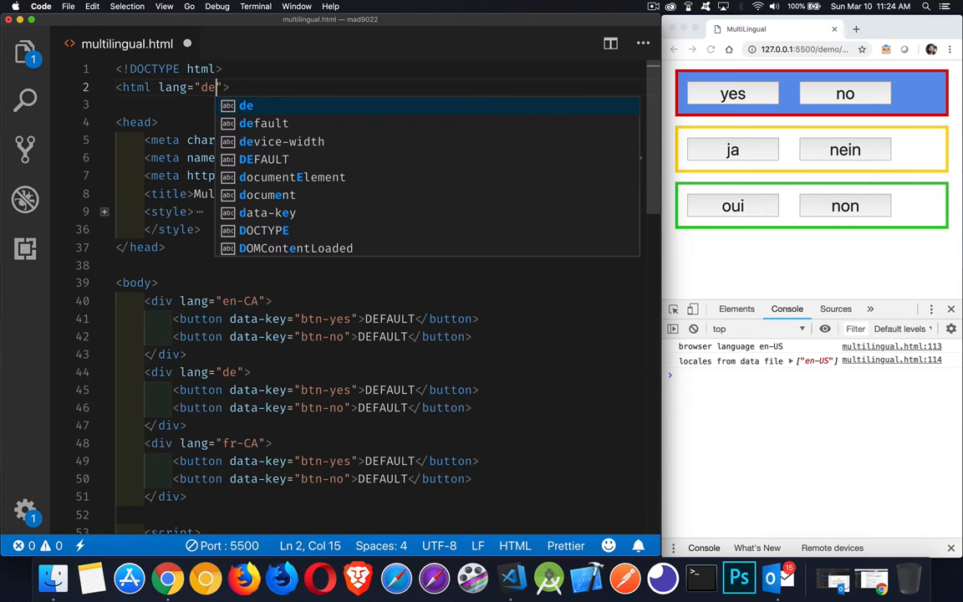
{"action": "key", "text": "backspace"}
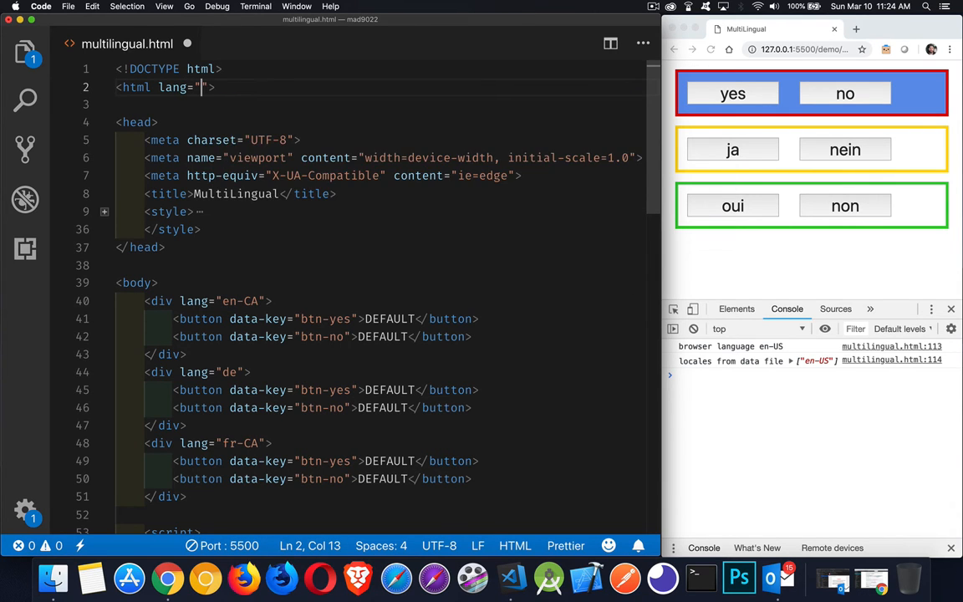
{"action": "type", "text": "en"}
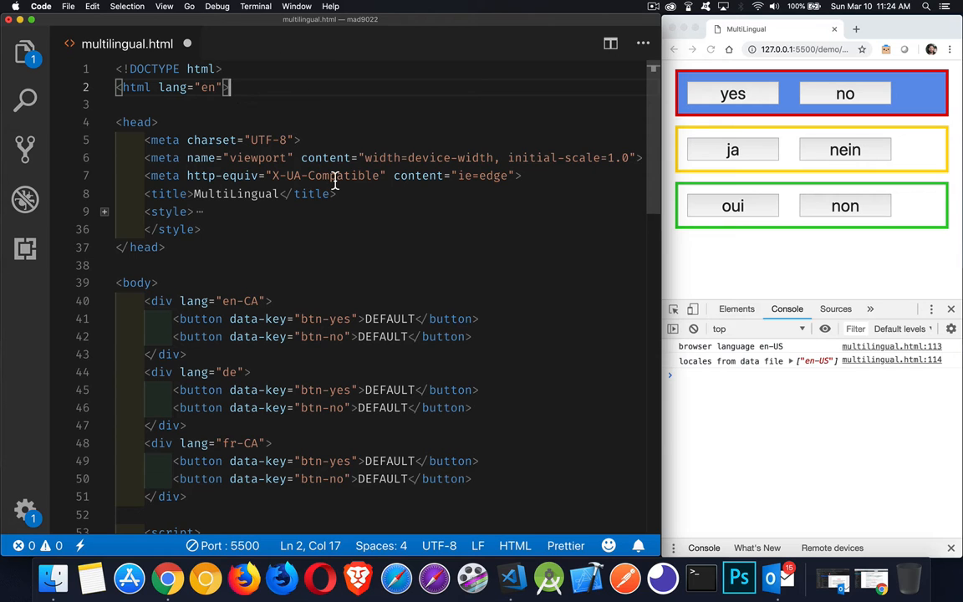
{"action": "scroll", "scroll_direction": "down", "scroll_amount": 3}
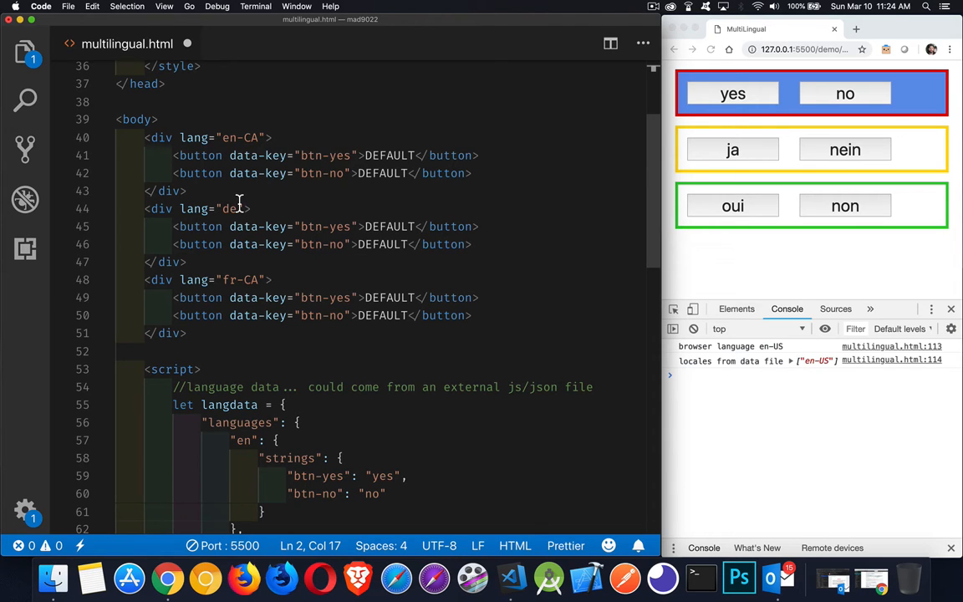
{"action": "mouse_move", "coordinate": [226, 209]}
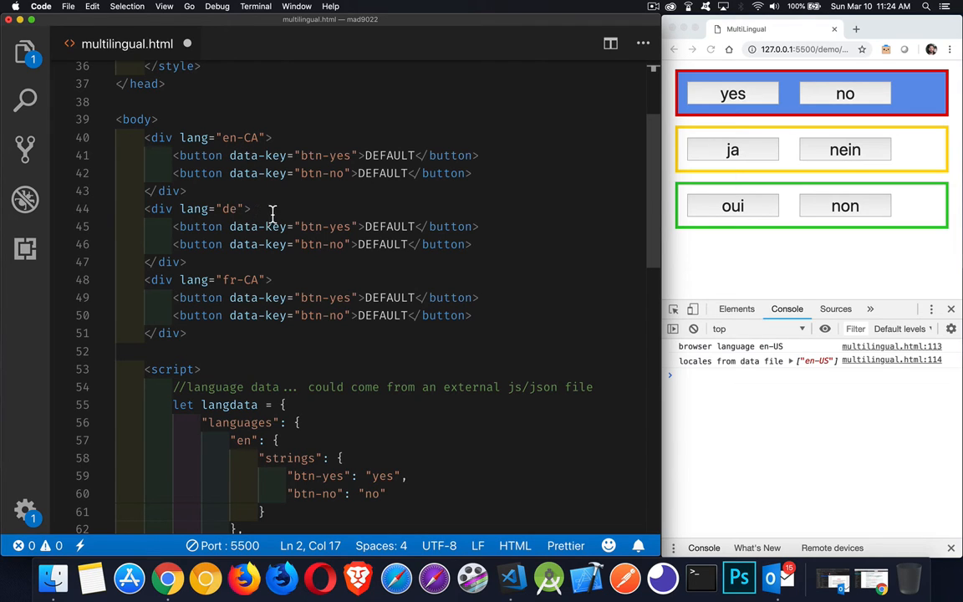
{"action": "mouse_move", "coordinate": [726, 202]}
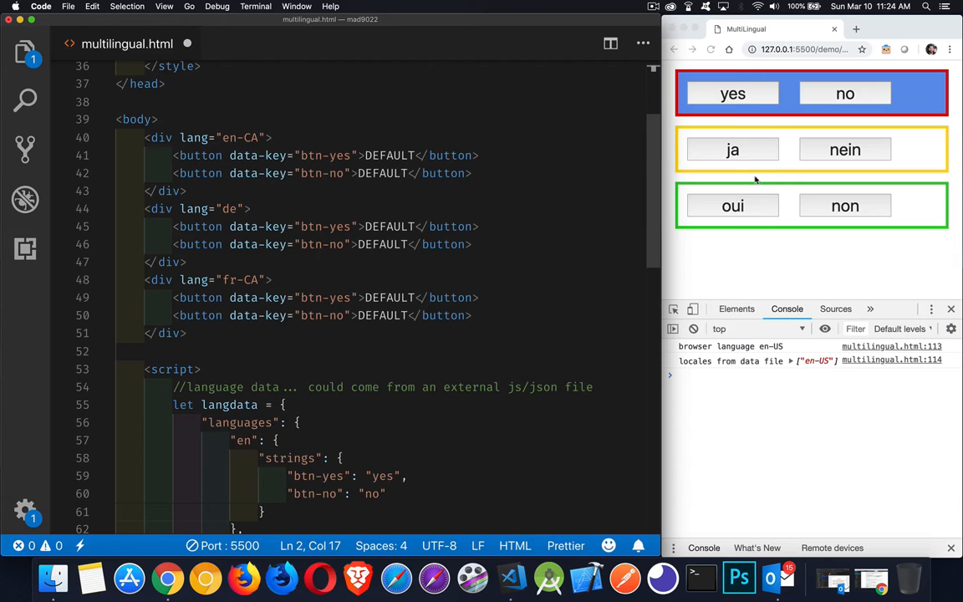
{"action": "mouse_move", "coordinate": [559, 189]}
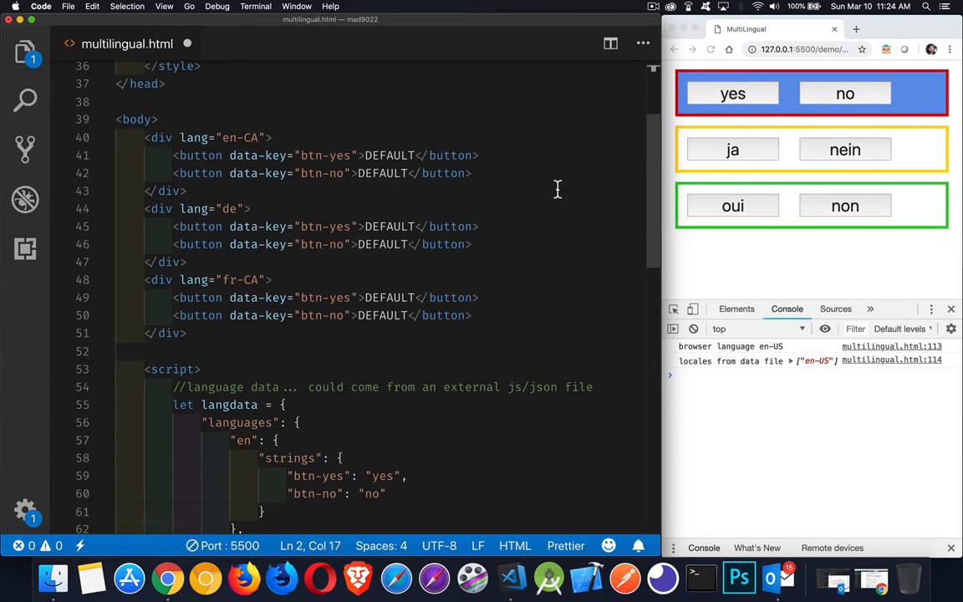
{"action": "mouse_move", "coordinate": [546, 191]}
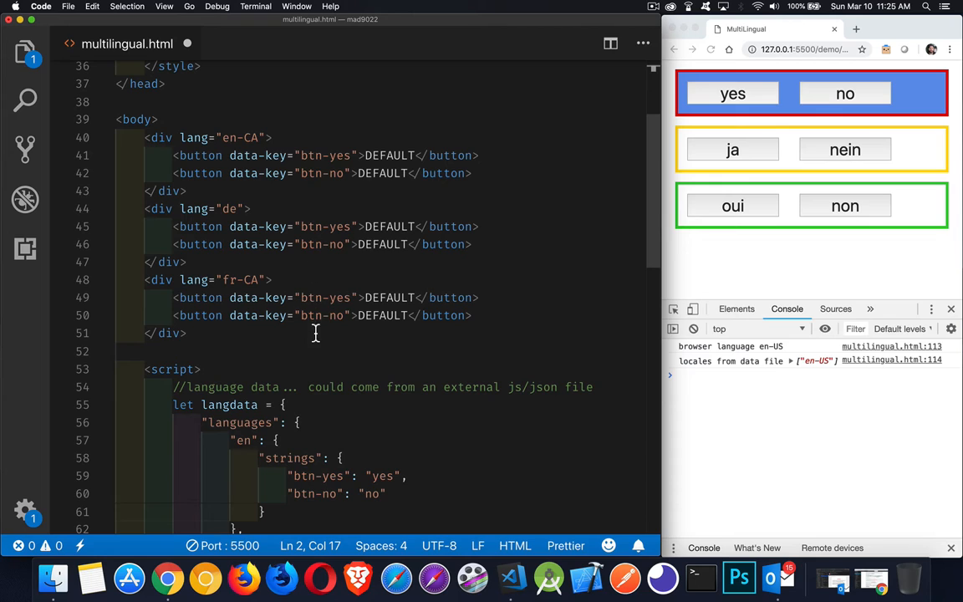
{"action": "mouse_move", "coordinate": [783, 151]}
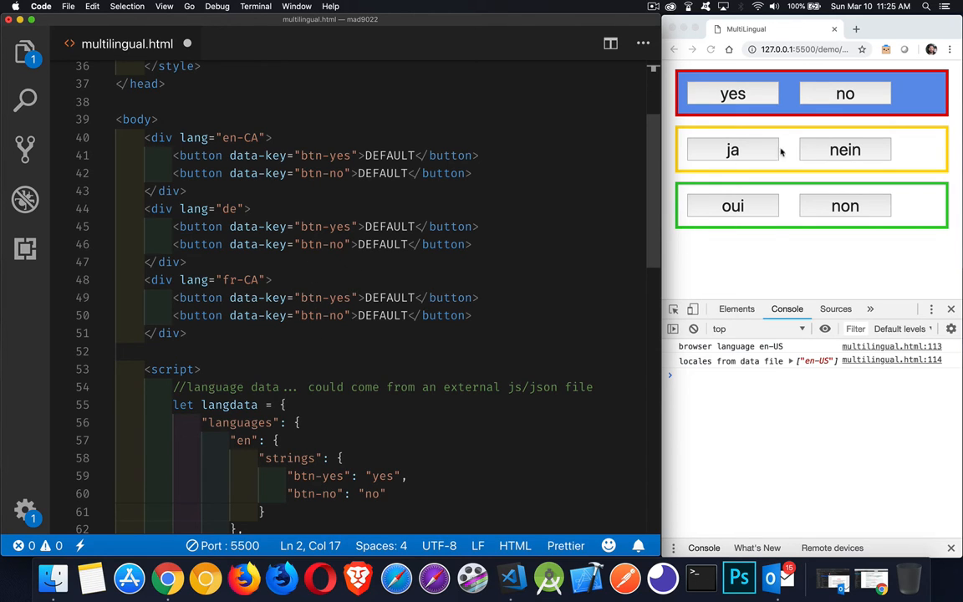
{"action": "mouse_move", "coordinate": [916, 103]}
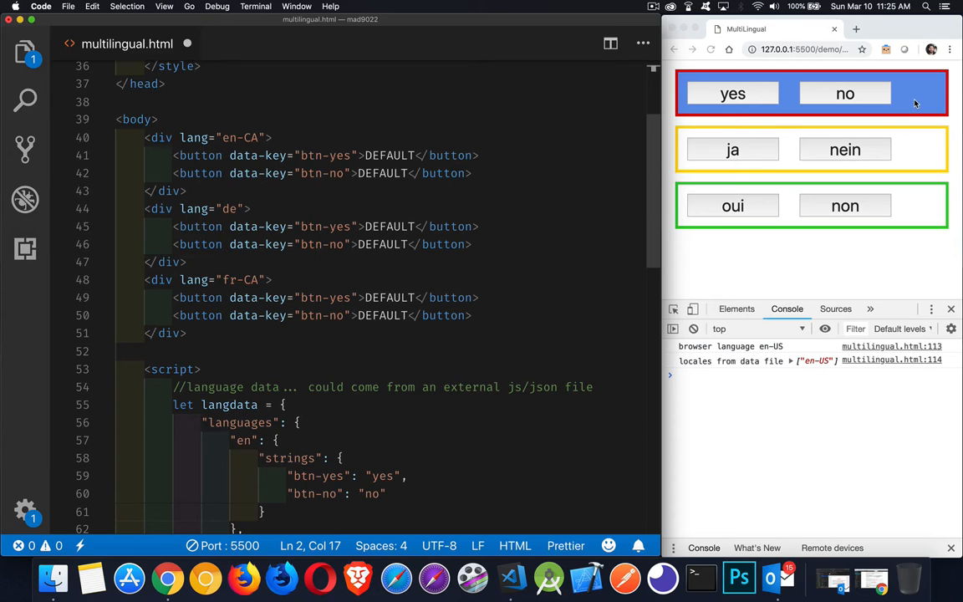
{"action": "mouse_move", "coordinate": [799, 342]}
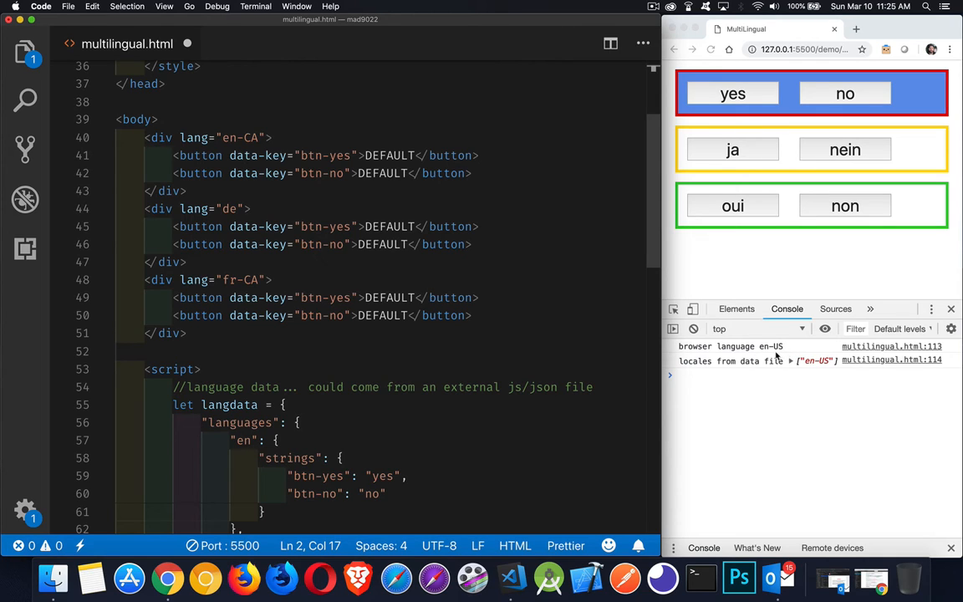
{"action": "mouse_move", "coordinate": [778, 353]}
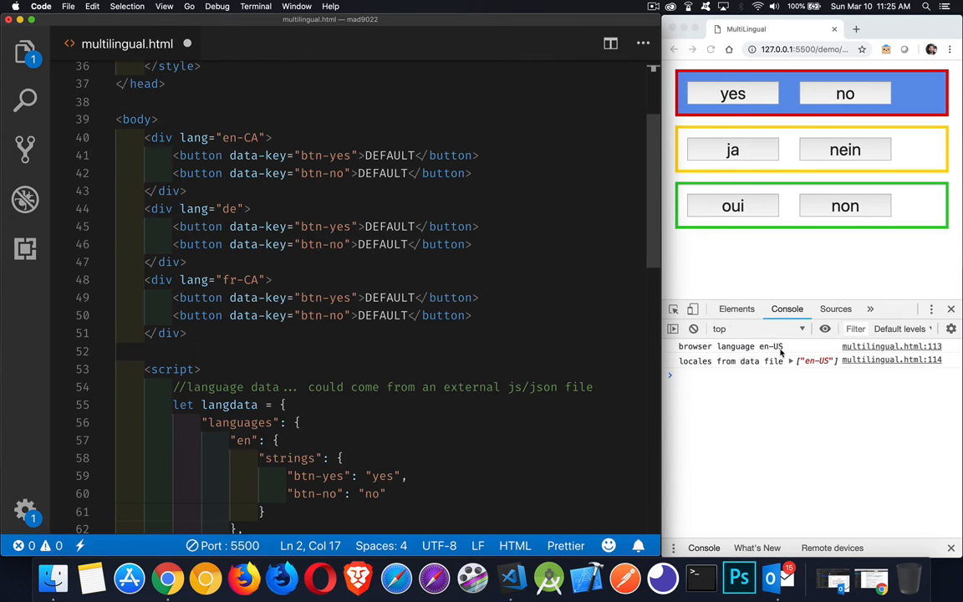
{"action": "mouse_move", "coordinate": [778, 352]}
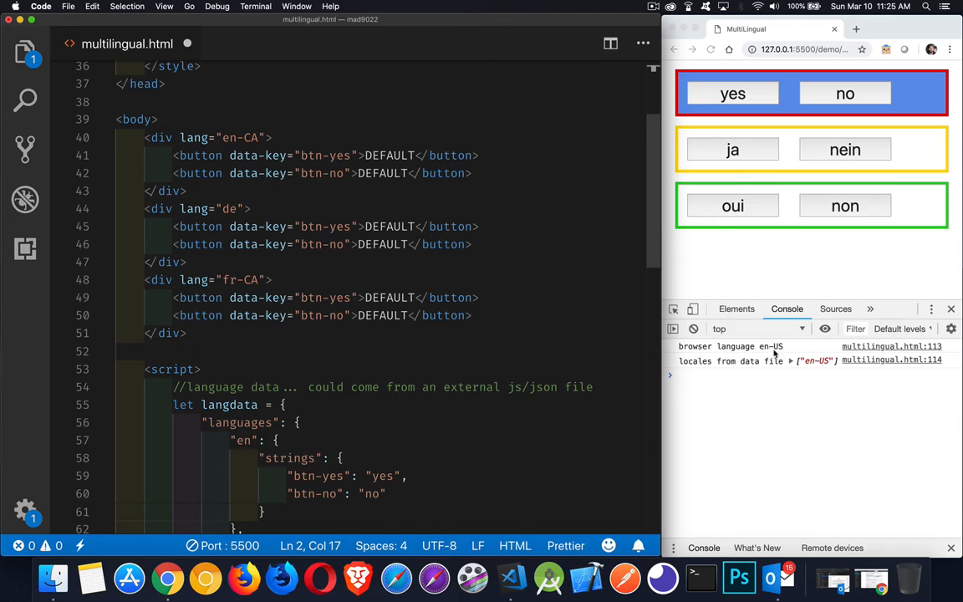
{"action": "mouse_move", "coordinate": [778, 361]}
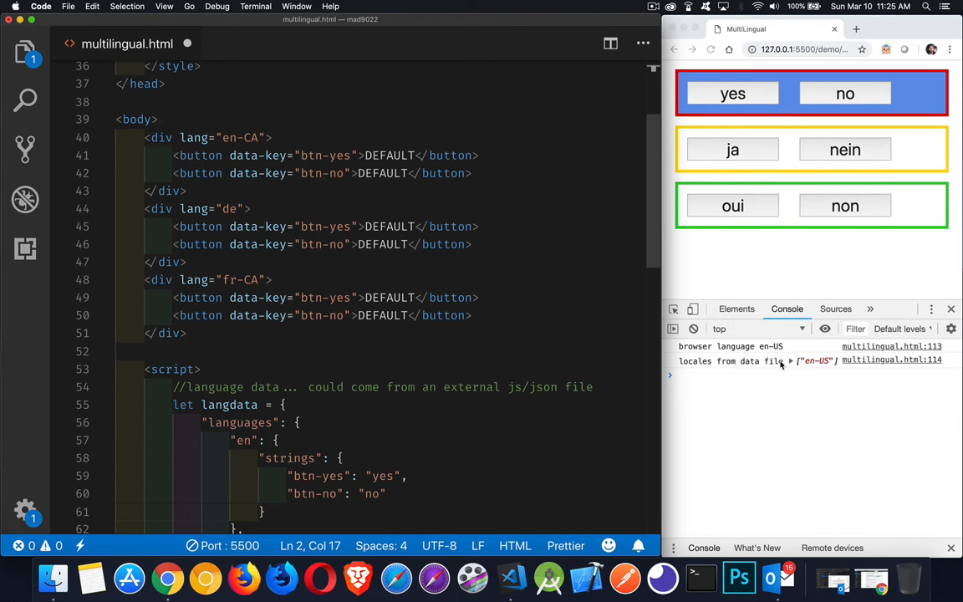
{"action": "mouse_move", "coordinate": [778, 367]}
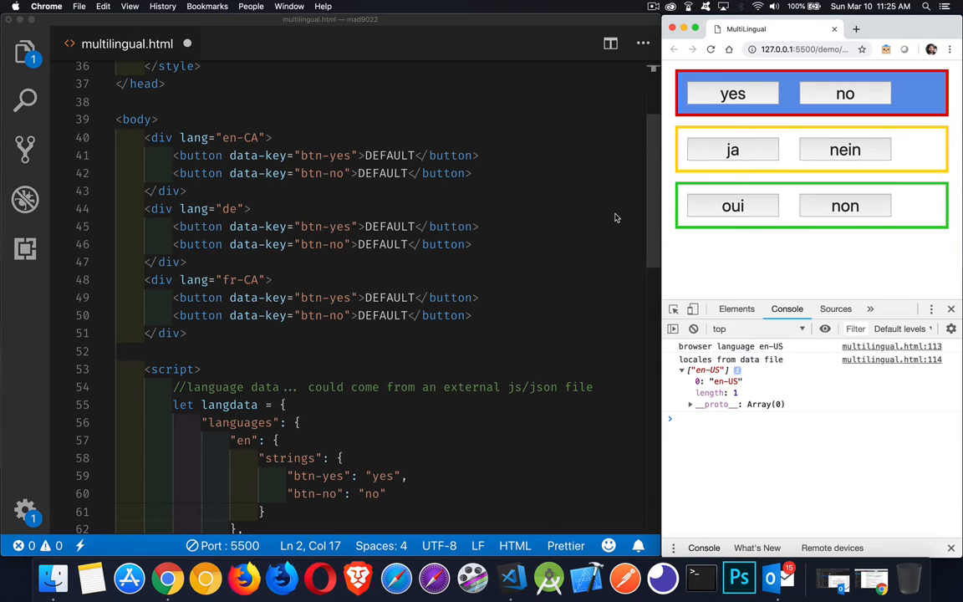
{"action": "mouse_move", "coordinate": [247, 137]}
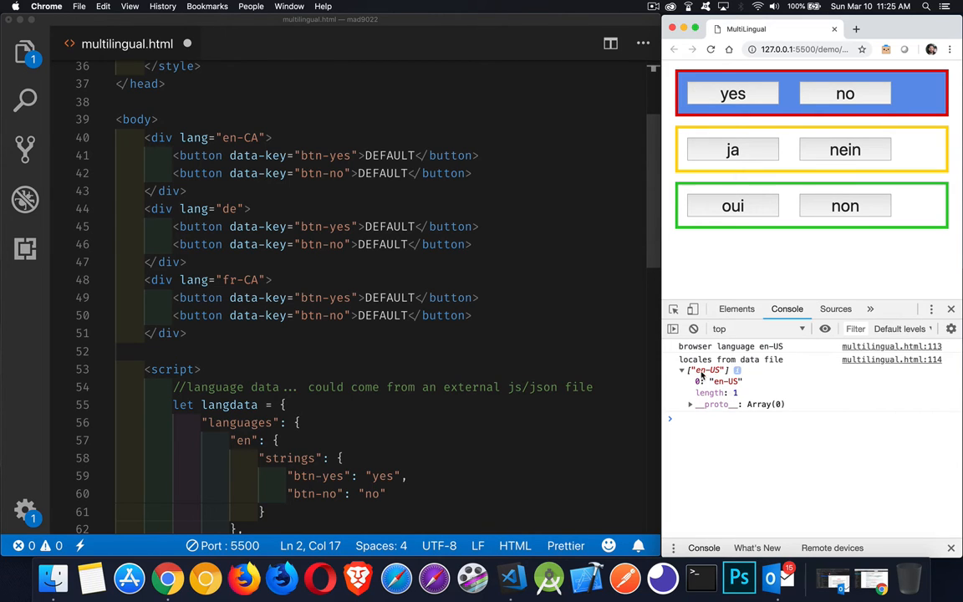
{"action": "mouse_move", "coordinate": [903, 97]}
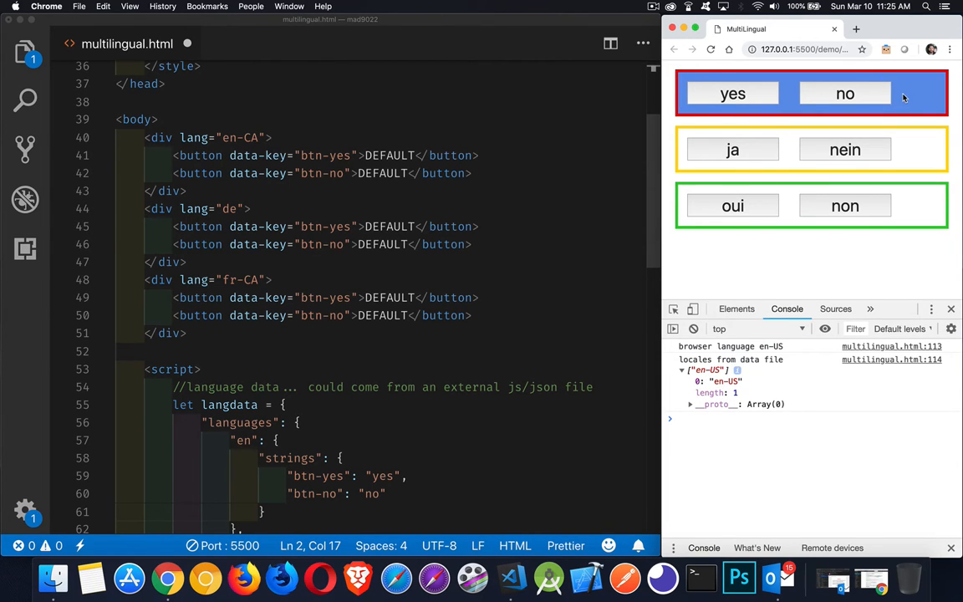
{"action": "left_click", "coordinate": [190, 190]}
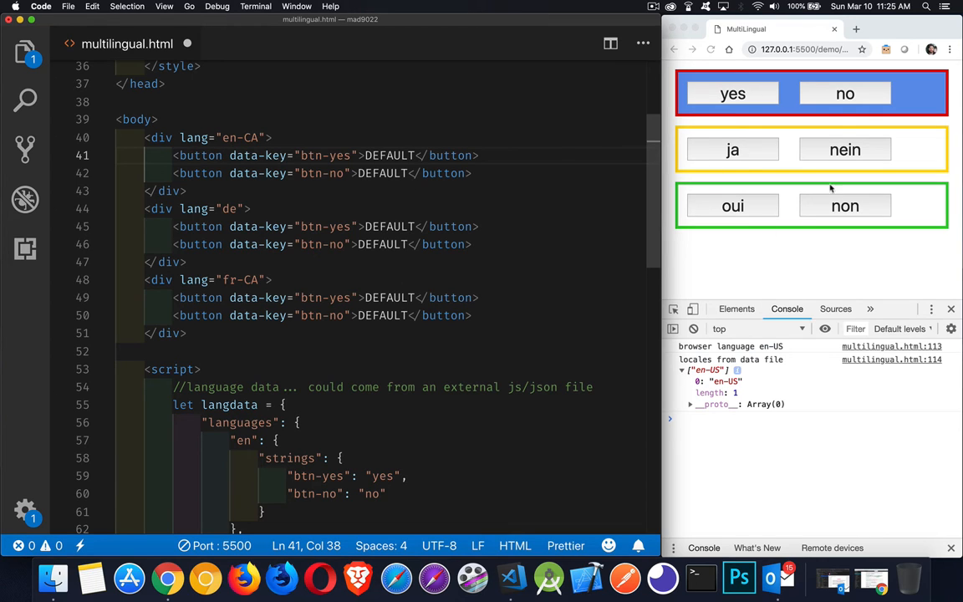
{"action": "mouse_move", "coordinate": [536, 244]}
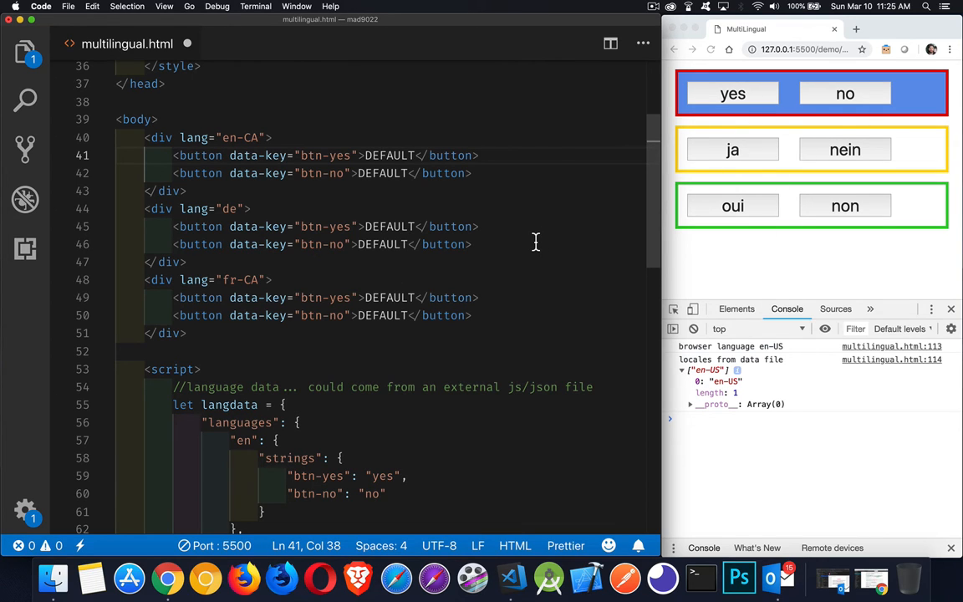
Scroll to the script's langdata object and select its variable name
{"action": "scroll", "scroll_direction": "down", "scroll_amount": 3}
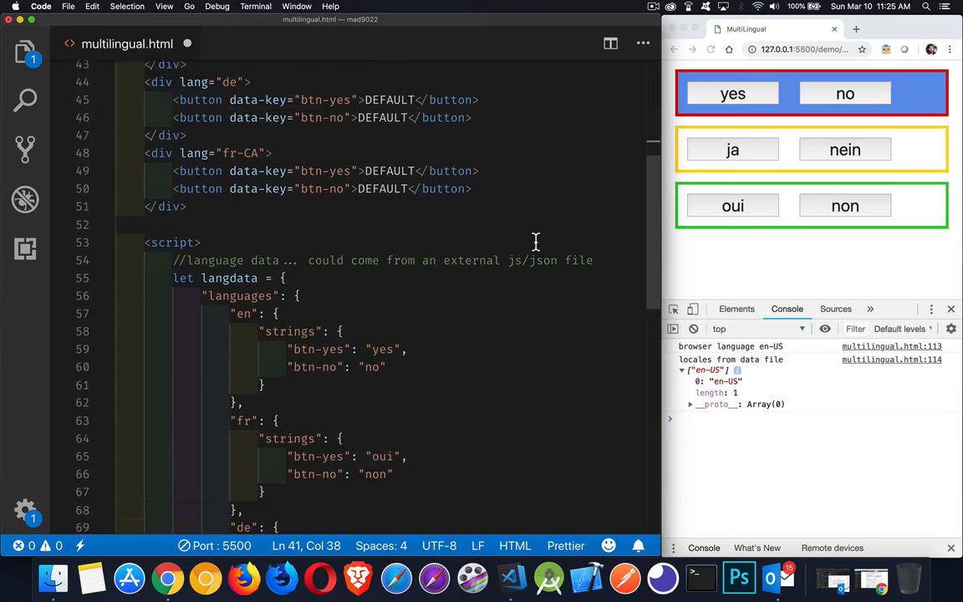
{"action": "scroll", "scroll_direction": "down", "scroll_amount": 3}
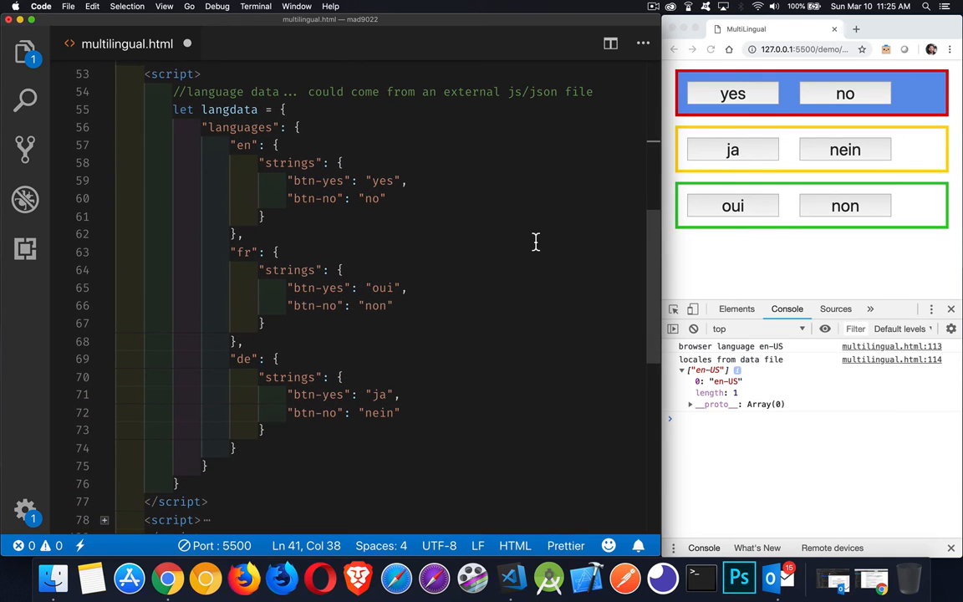
{"action": "mouse_move", "coordinate": [401, 167]}
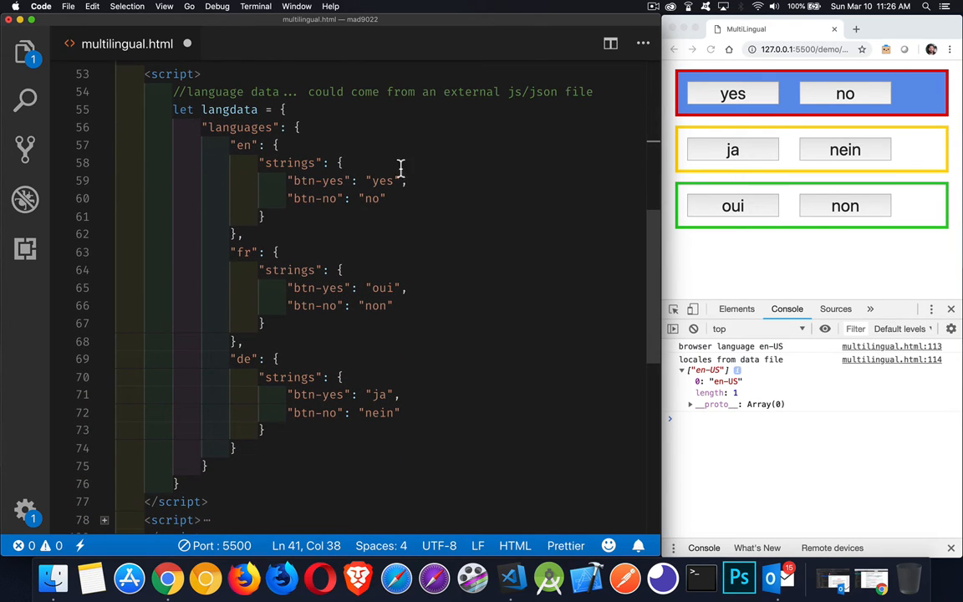
{"action": "mouse_move", "coordinate": [400, 130]}
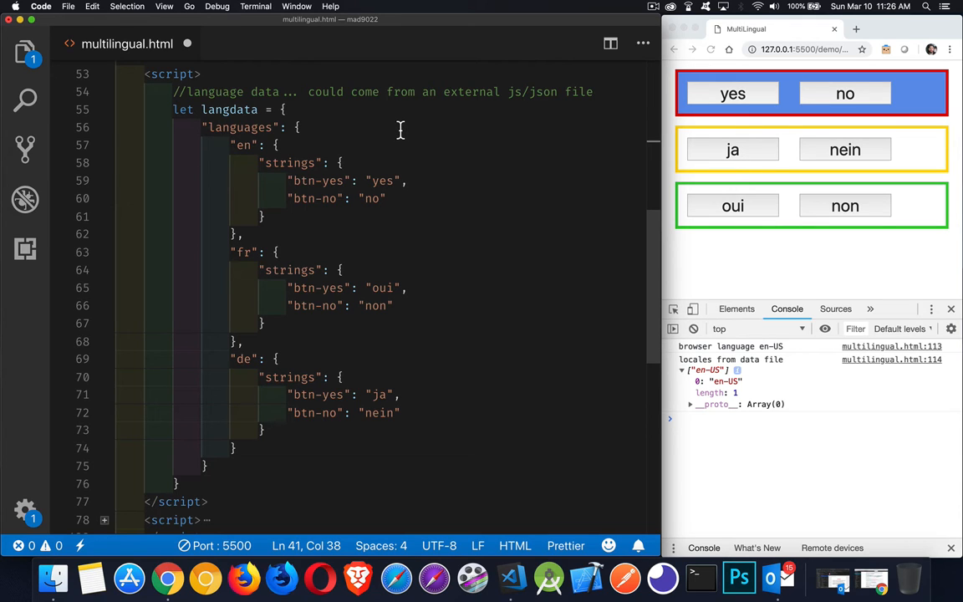
{"action": "double_click", "coordinate": [227, 110]}
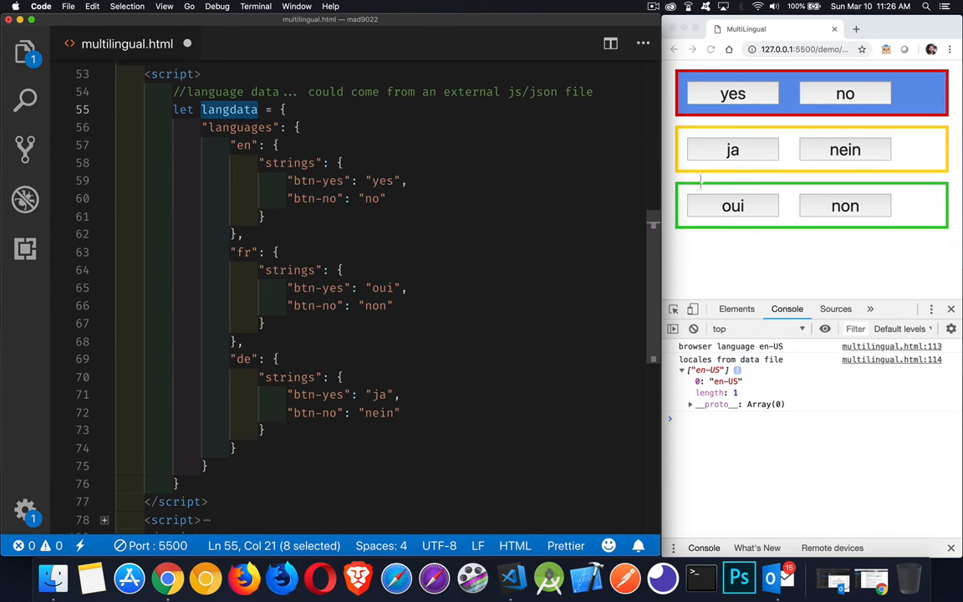
{"action": "mouse_move", "coordinate": [803, 252]}
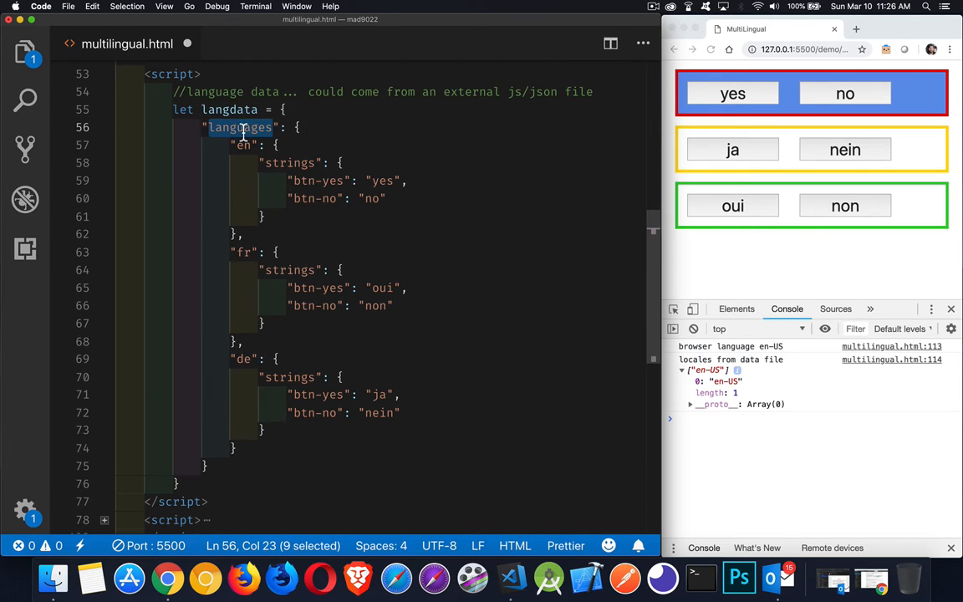
{"action": "mouse_move", "coordinate": [241, 127]}
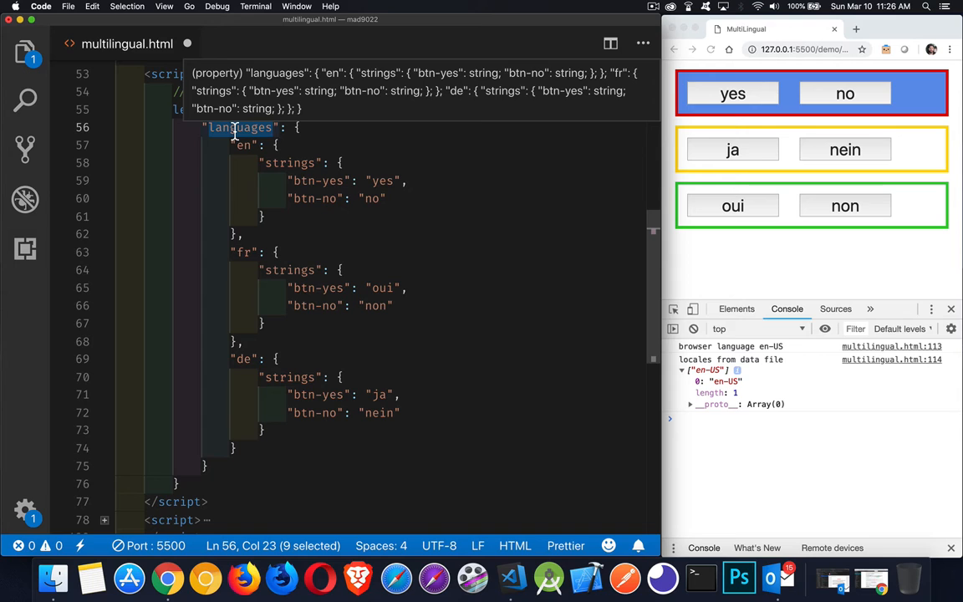
{"action": "mouse_move", "coordinate": [236, 221]}
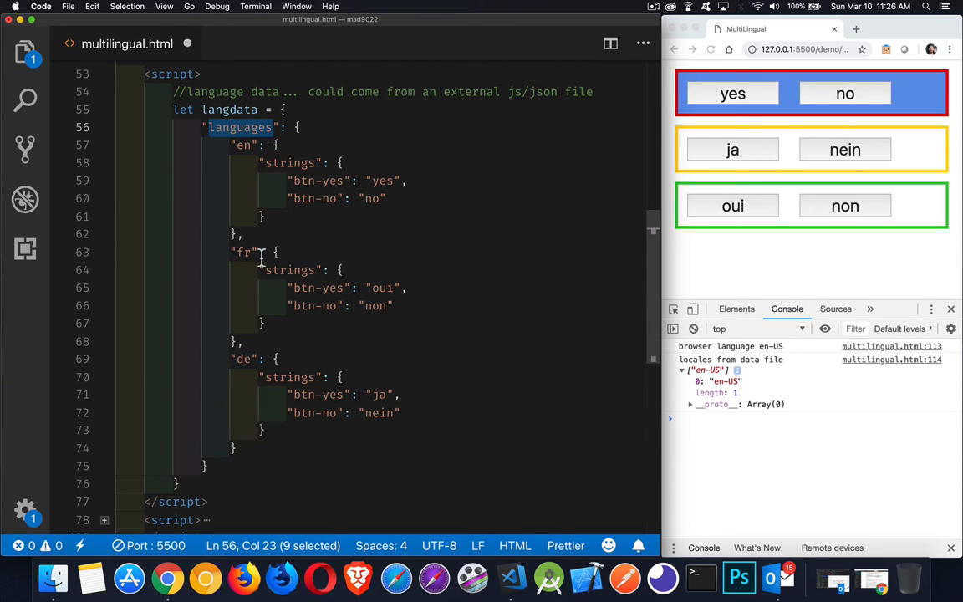
{"action": "mouse_move", "coordinate": [251, 160]}
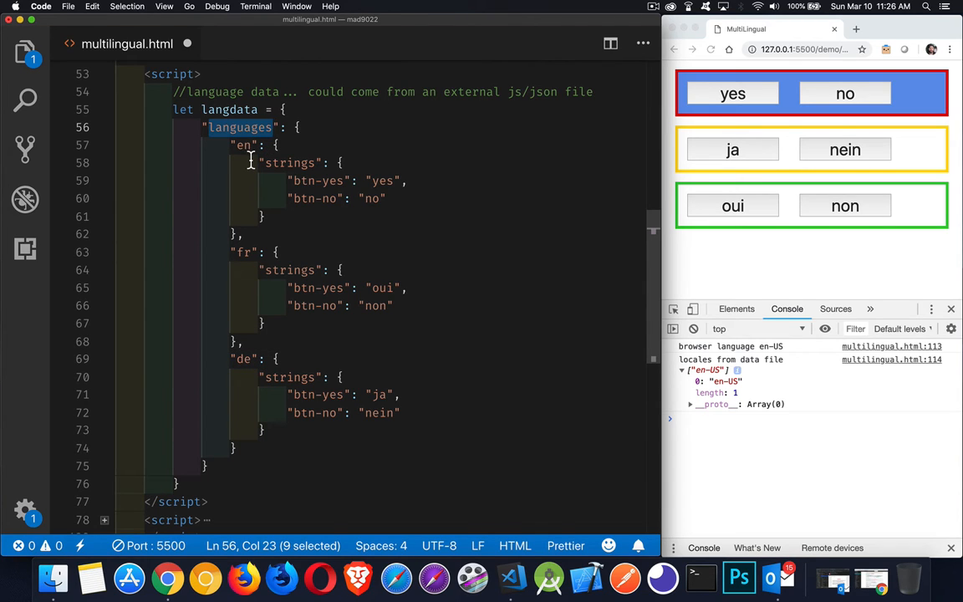
{"action": "double_click", "coordinate": [291, 163]}
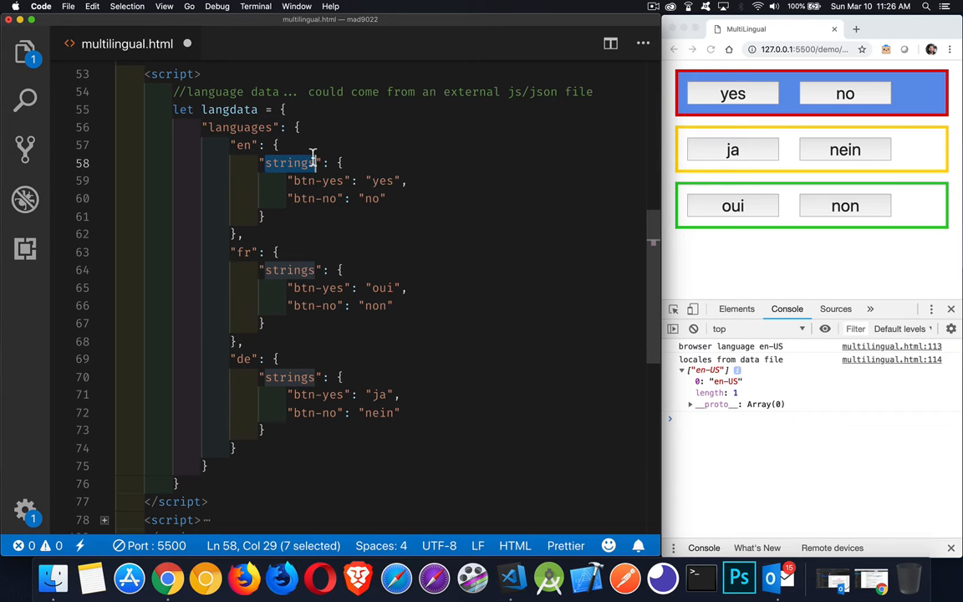
{"action": "mouse_move", "coordinate": [291, 164]}
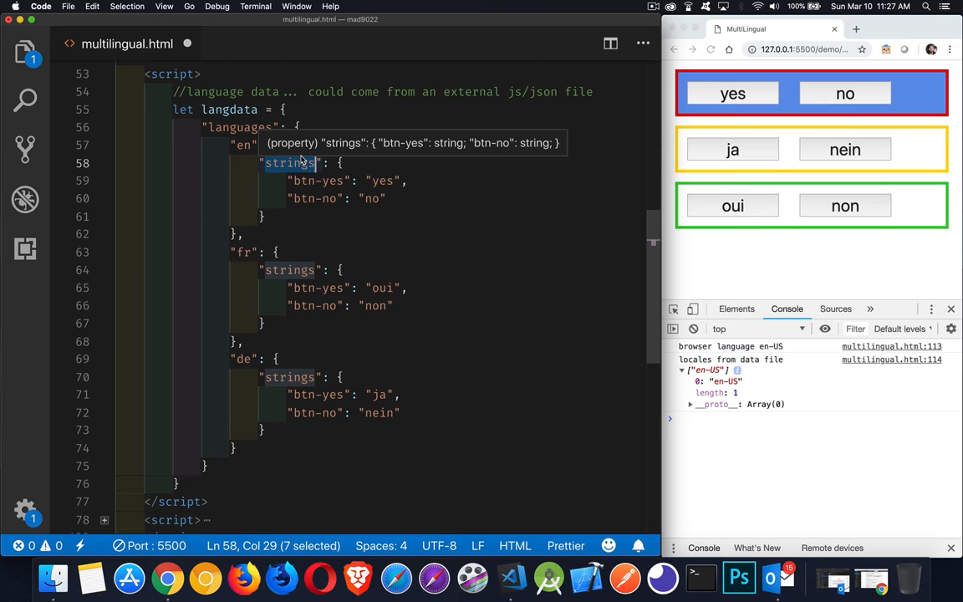
{"action": "mouse_move", "coordinate": [318, 181]}
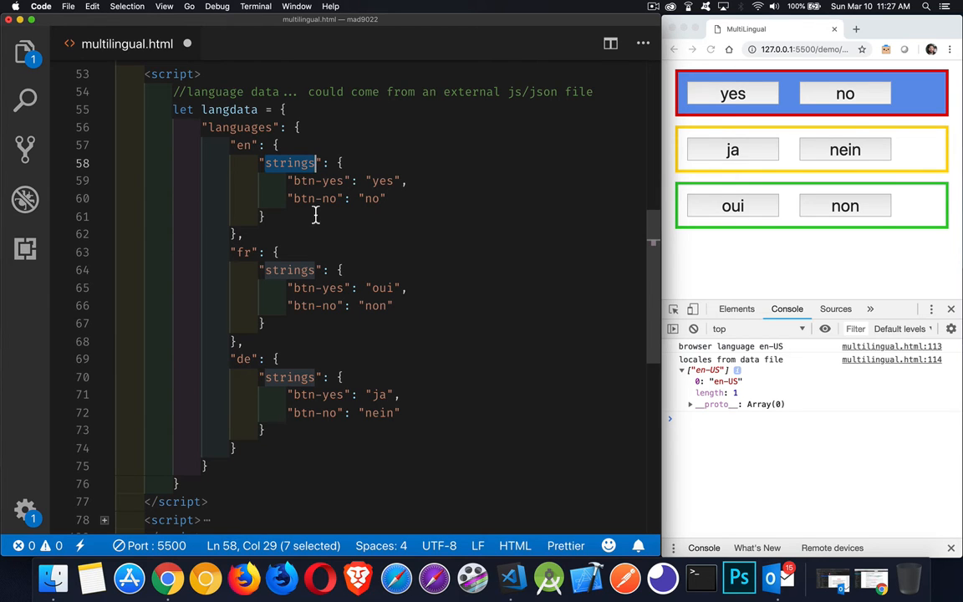
{"action": "mouse_move", "coordinate": [315, 288]}
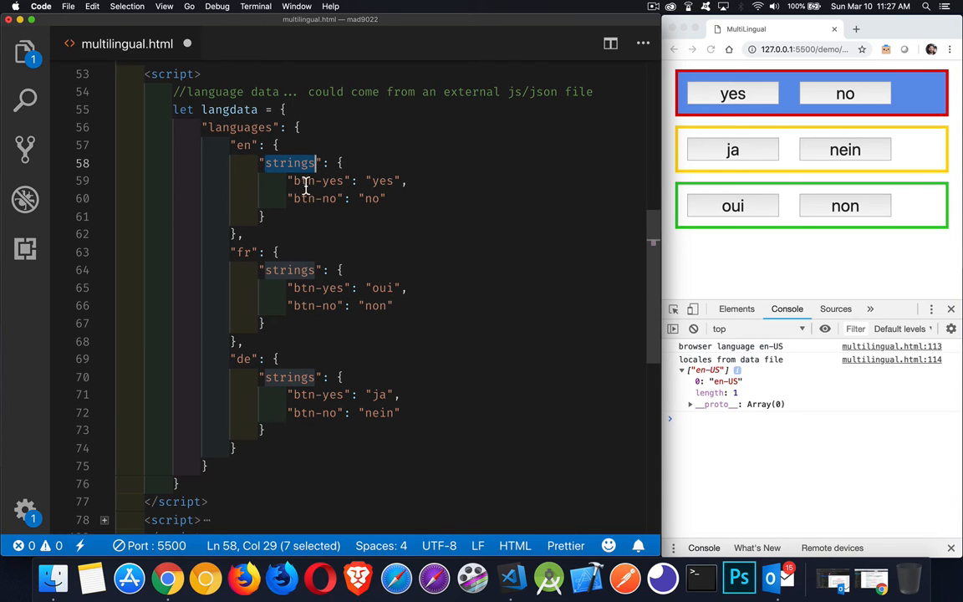
{"action": "mouse_move", "coordinate": [335, 237]}
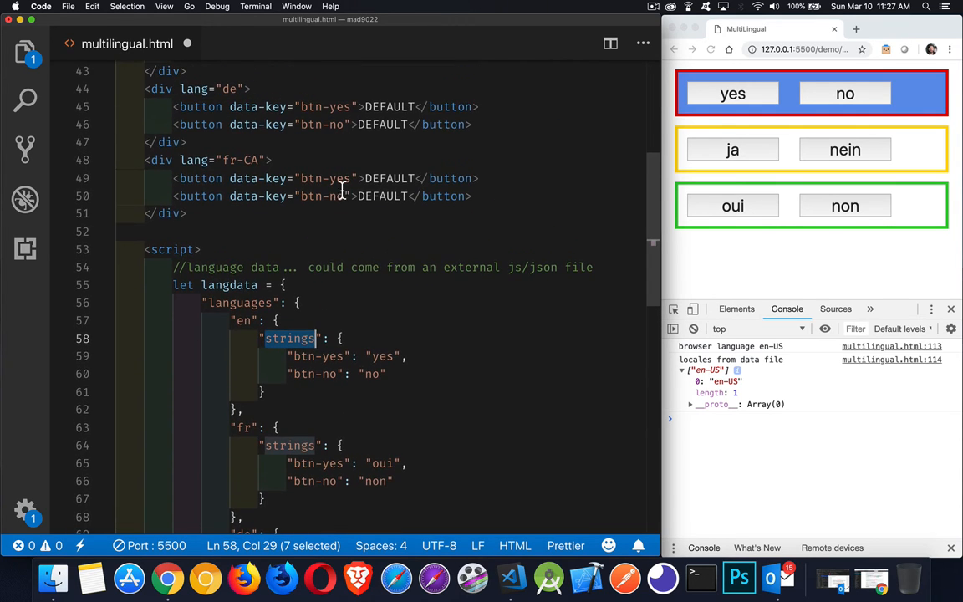
{"action": "mouse_move", "coordinate": [254, 135]}
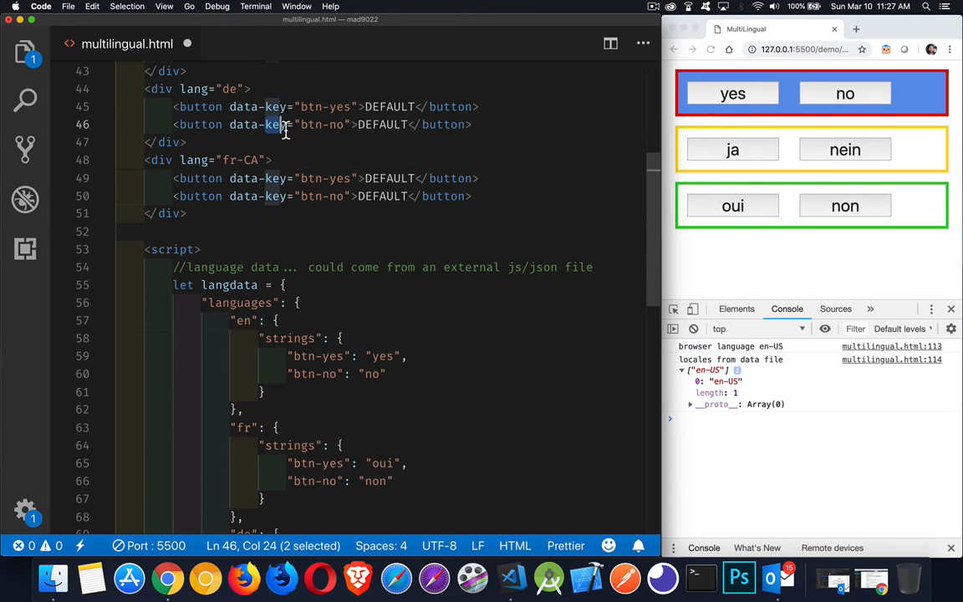
{"action": "left_click_drag", "start_coordinate": [269, 123], "coordinate": [285, 124]}
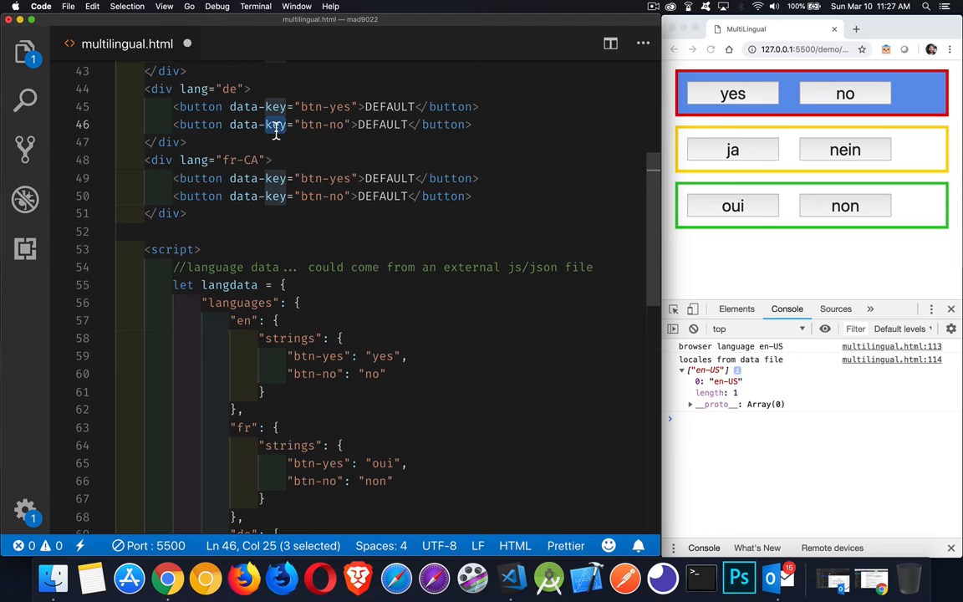
{"action": "mouse_move", "coordinate": [278, 196]}
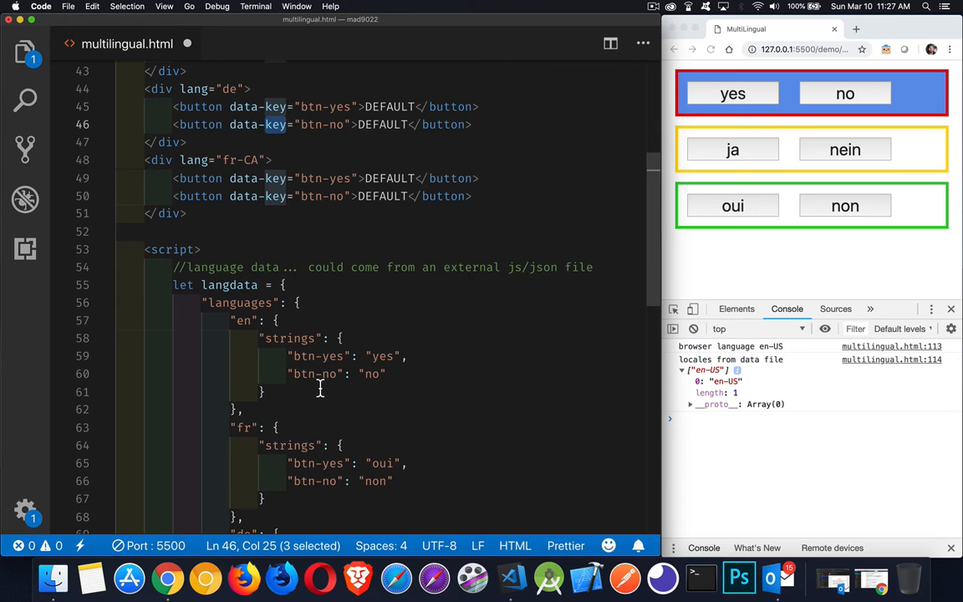
{"action": "mouse_move", "coordinate": [382, 382]}
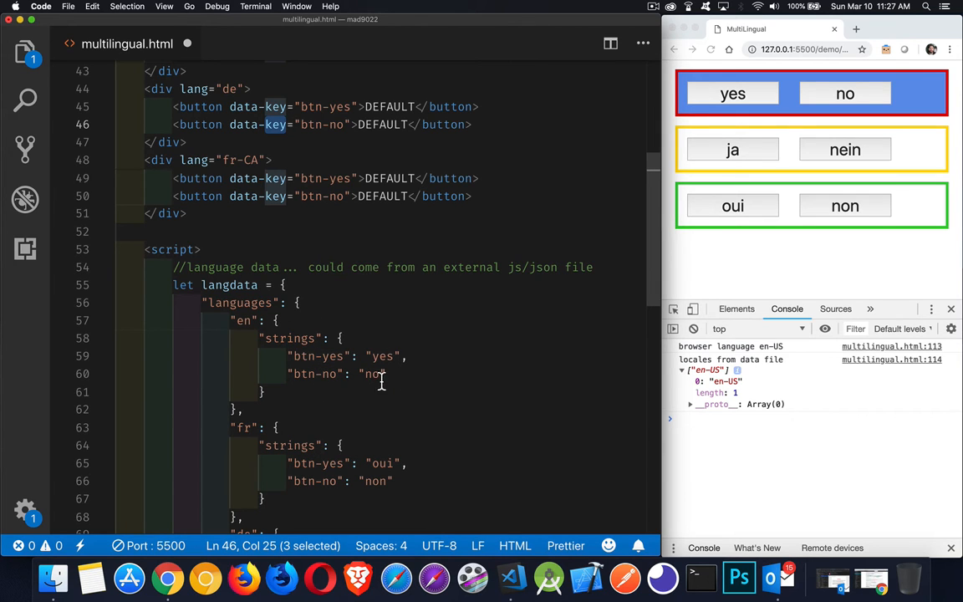
{"action": "scroll", "scroll_direction": "down", "scroll_amount": 3}
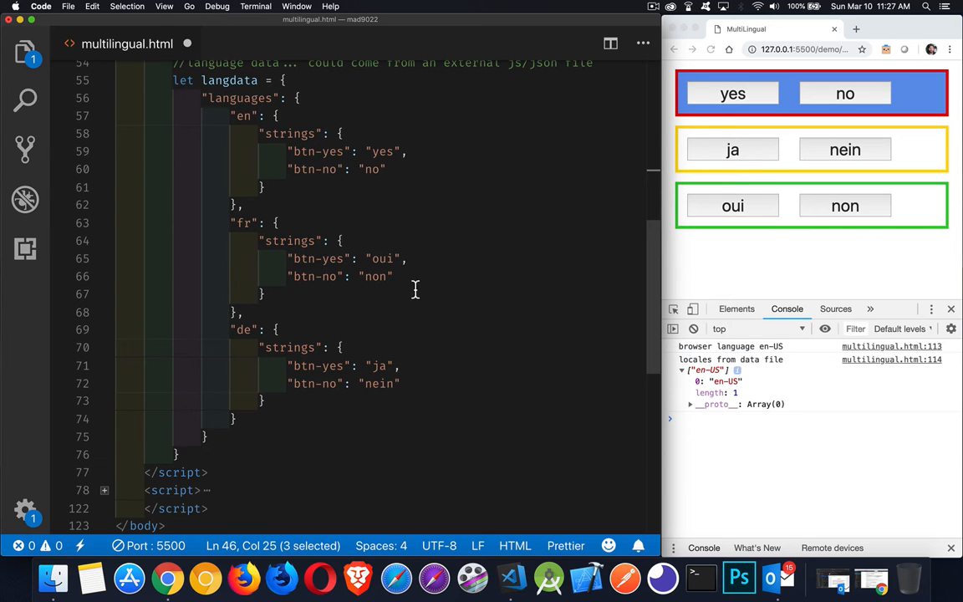
{"action": "mouse_move", "coordinate": [403, 370]}
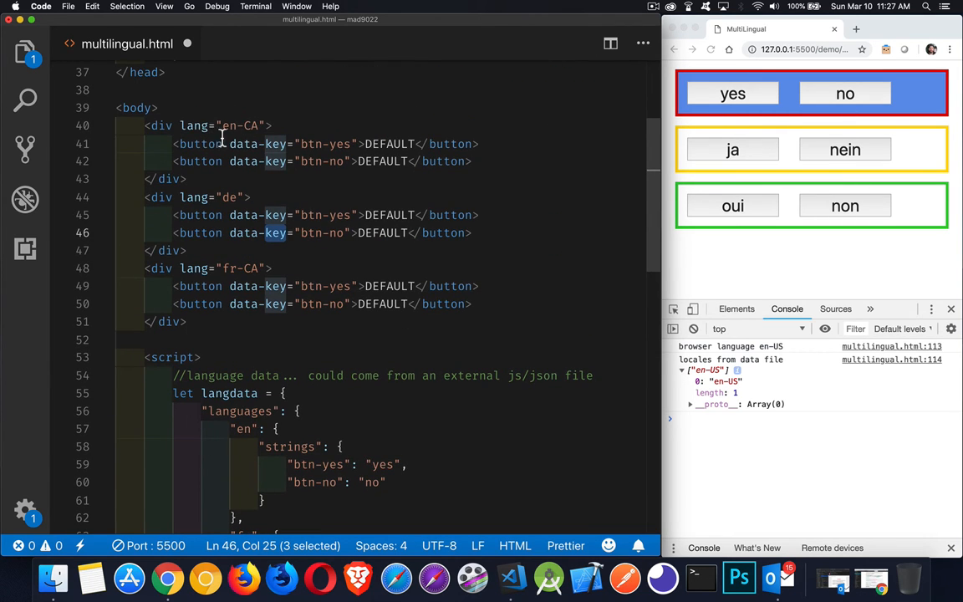
{"action": "mouse_move", "coordinate": [164, 172]}
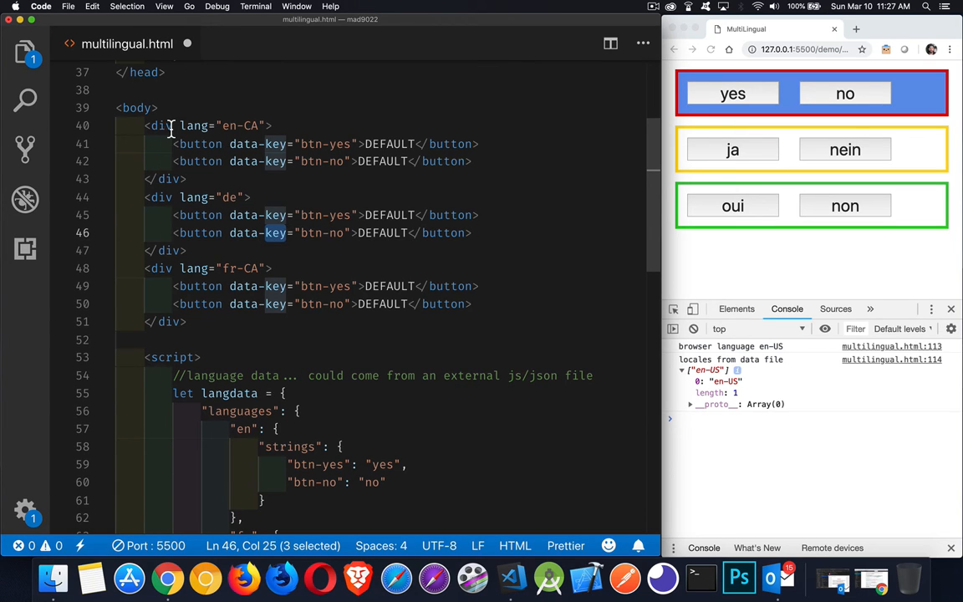
{"action": "double_click", "coordinate": [194, 125]}
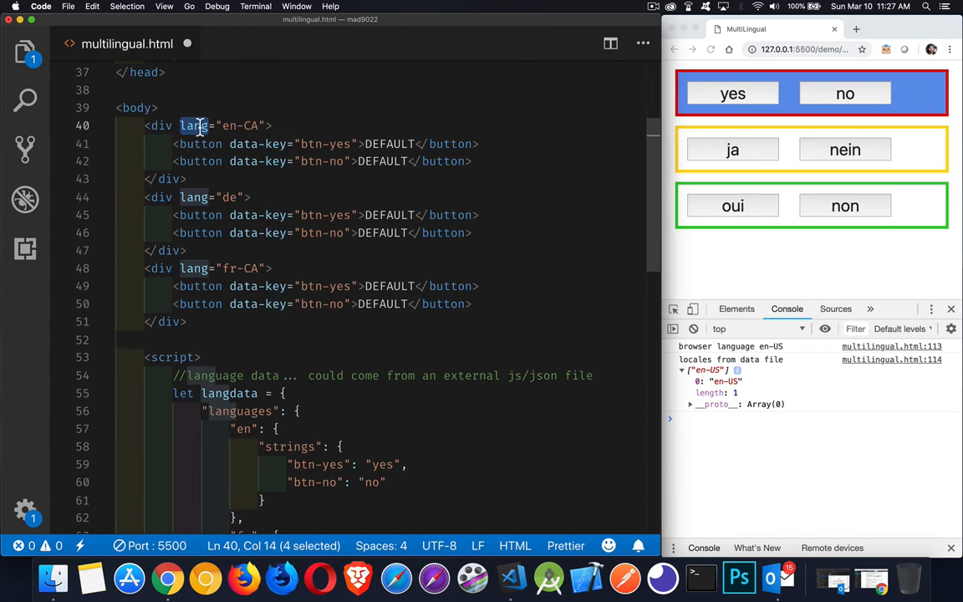
{"action": "mouse_move", "coordinate": [134, 107]}
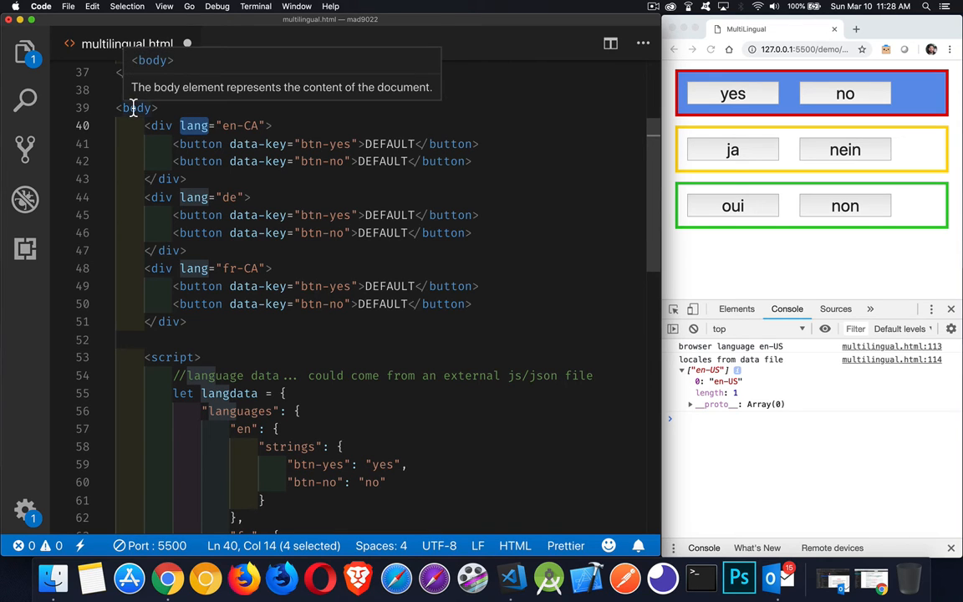
{"action": "mouse_move", "coordinate": [209, 125]}
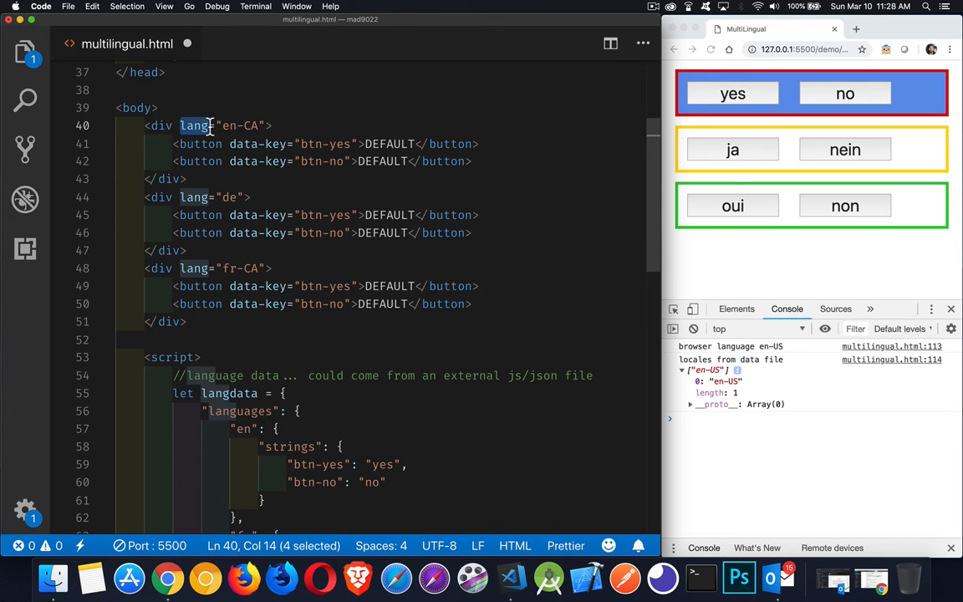
{"action": "mouse_move", "coordinate": [224, 445]}
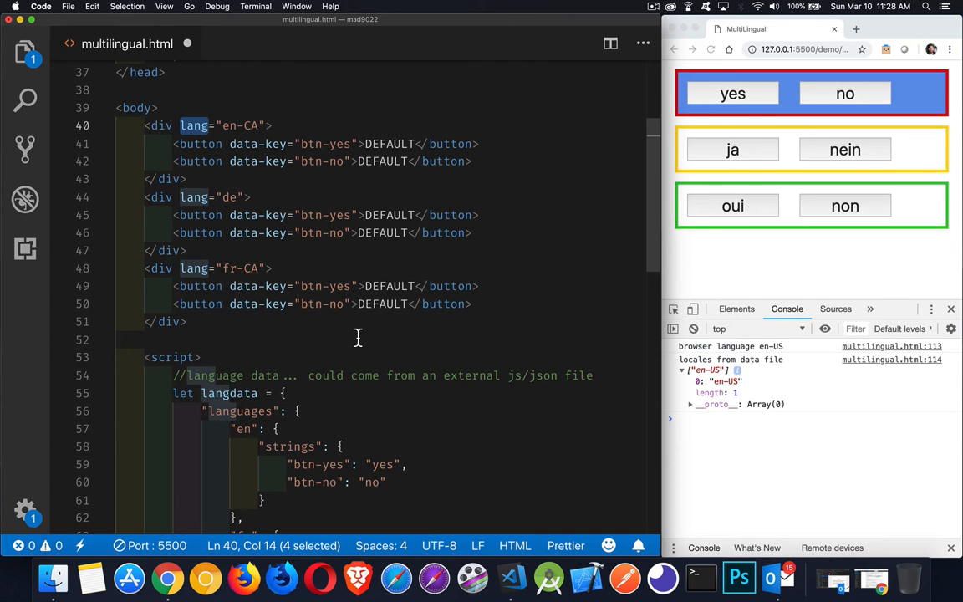
{"action": "mouse_move", "coordinate": [318, 173]}
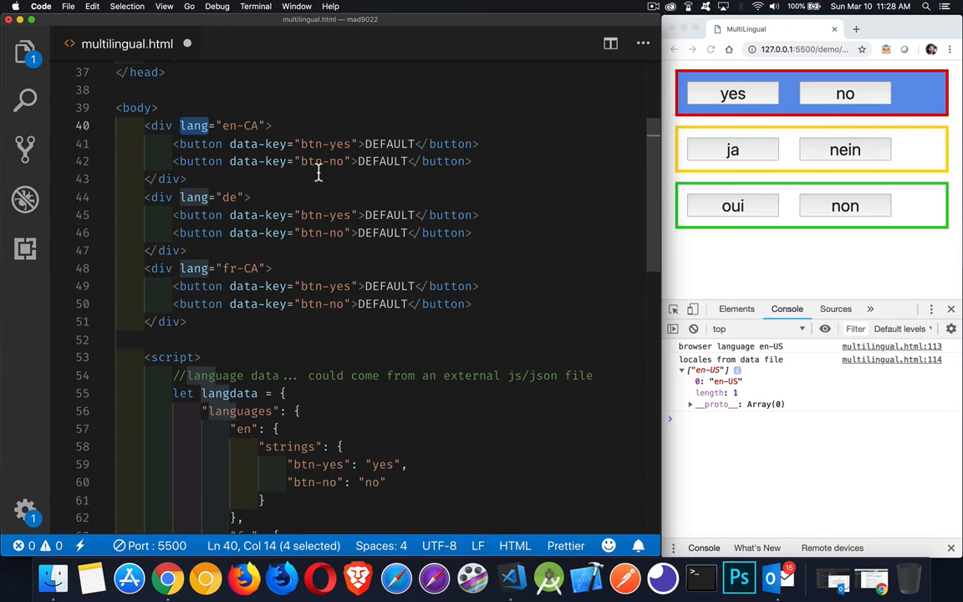
{"action": "mouse_move", "coordinate": [327, 161]}
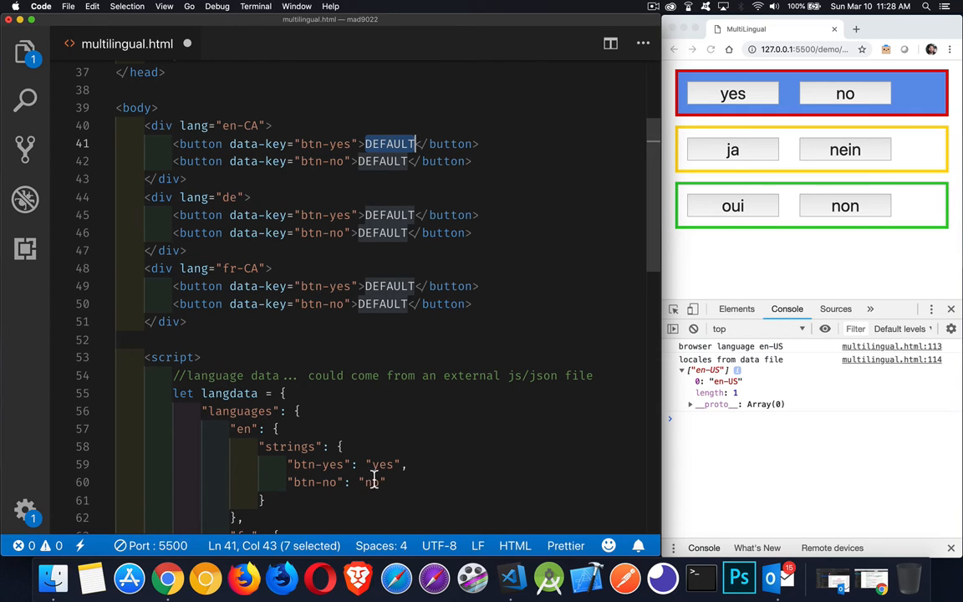
{"action": "mouse_move", "coordinate": [377, 482]}
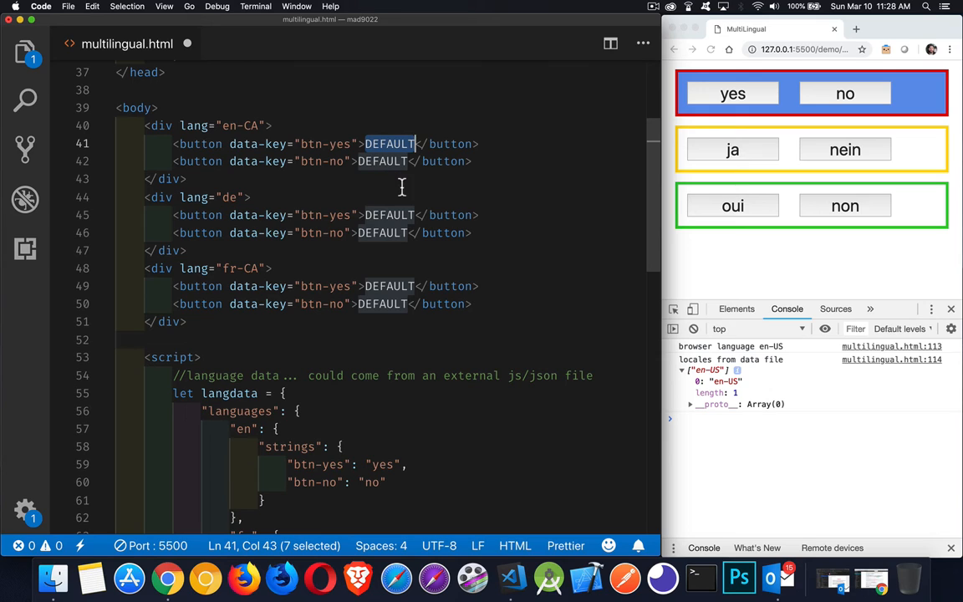
{"action": "mouse_move", "coordinate": [482, 321]}
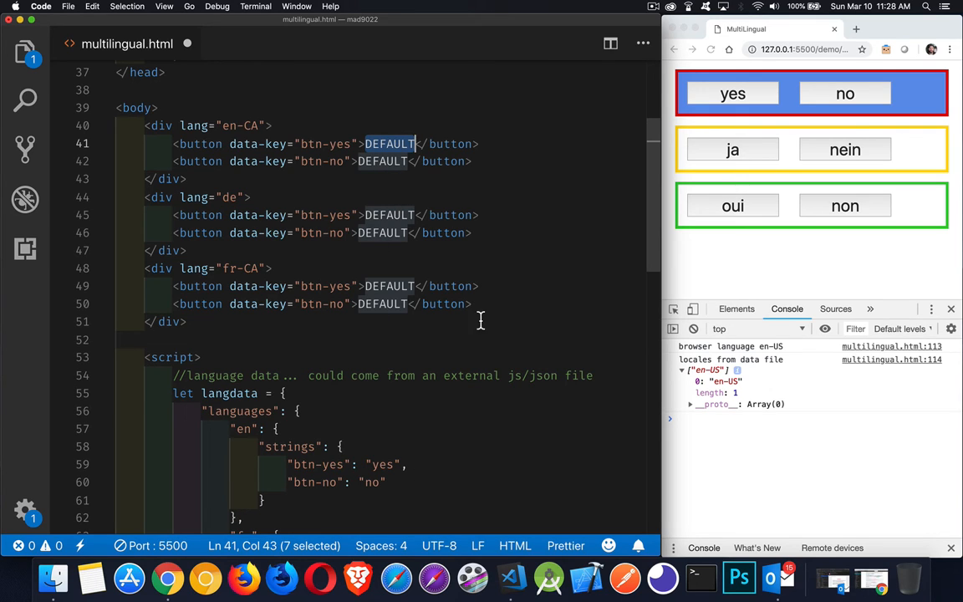
{"action": "mouse_move", "coordinate": [425, 425]}
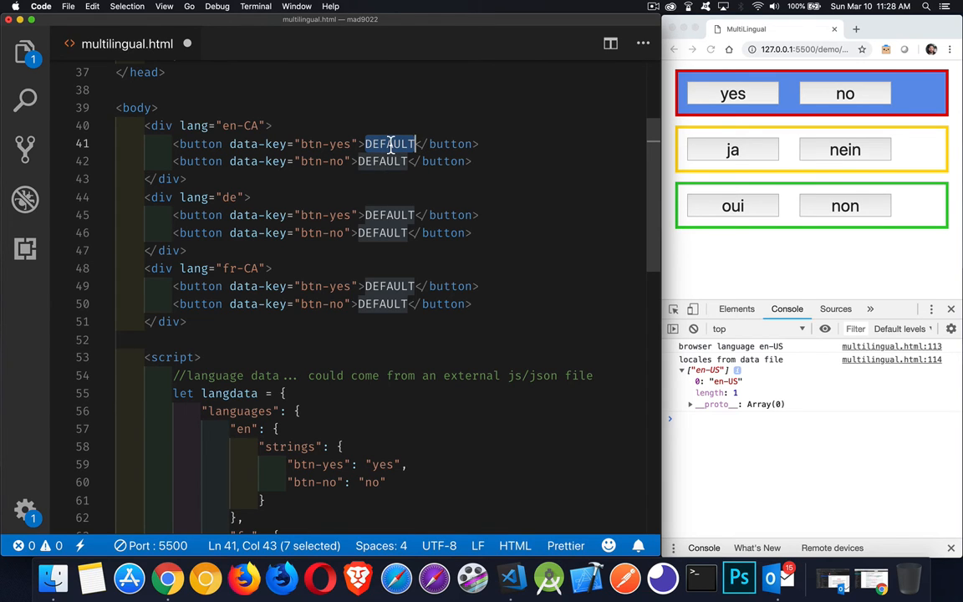
Replace DEFAULT with Actual in both en-CA button labels
{"action": "type", "text": "Actual"}
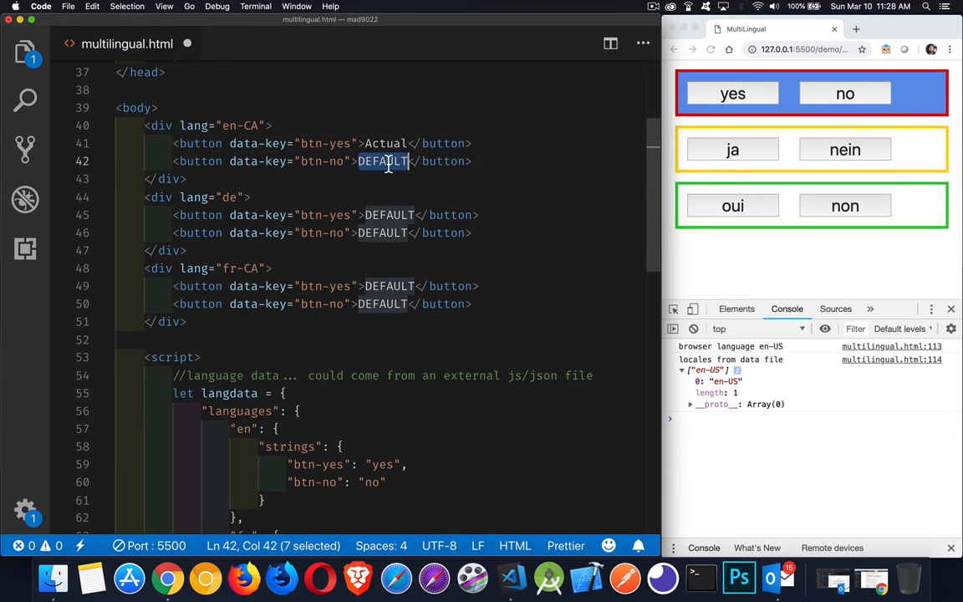
{"action": "type", "text": "Actual"}
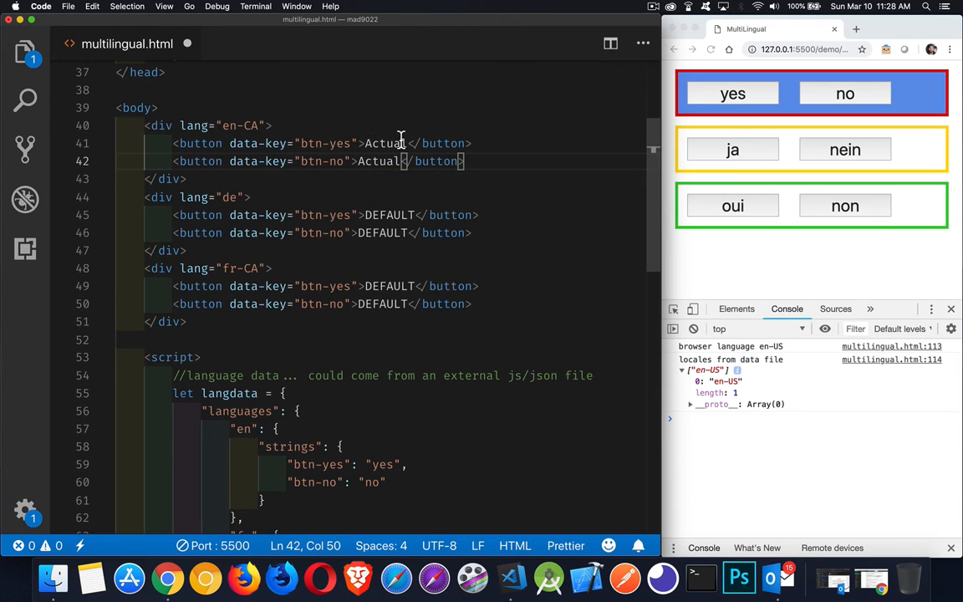
{"action": "mouse_move", "coordinate": [368, 398]}
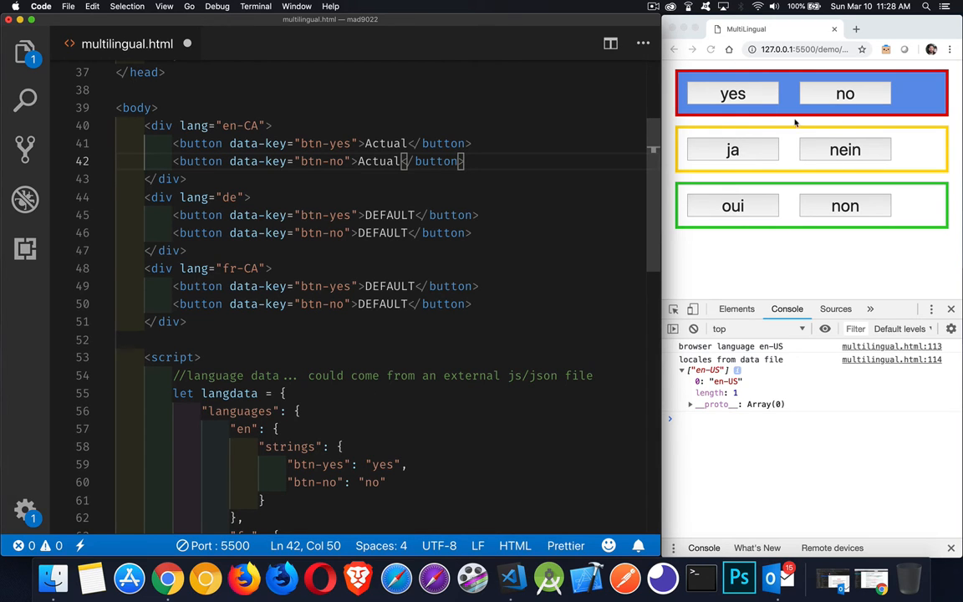
{"action": "scroll", "scroll_direction": "down", "scroll_amount": 3}
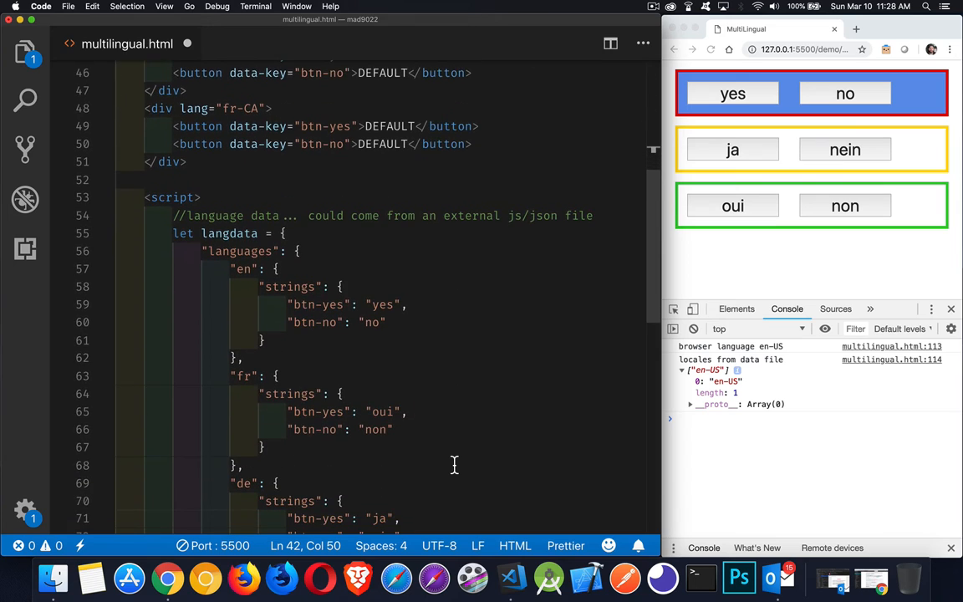
{"action": "scroll", "scroll_direction": "down", "scroll_amount": 3}
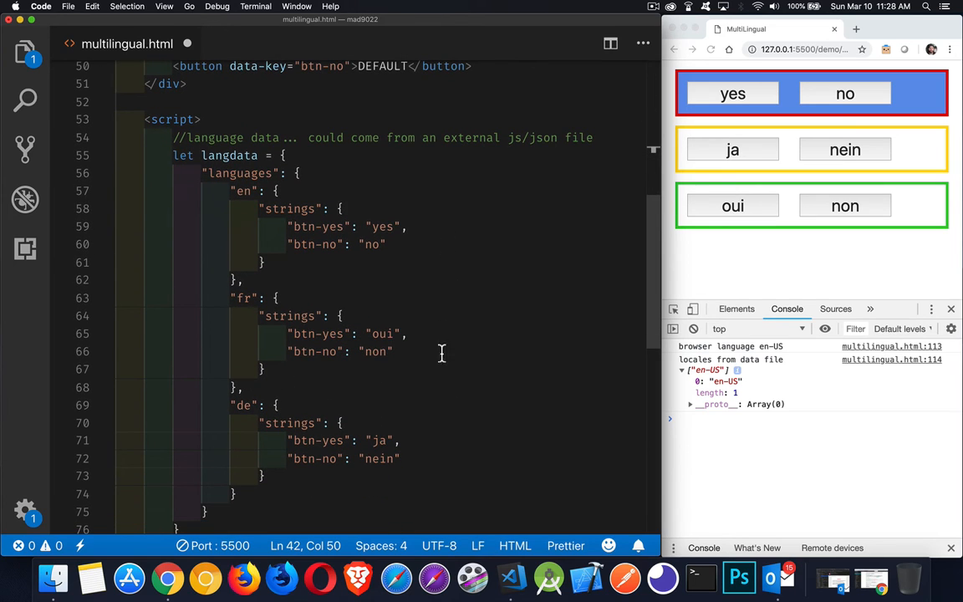
{"action": "mouse_move", "coordinate": [441, 416]}
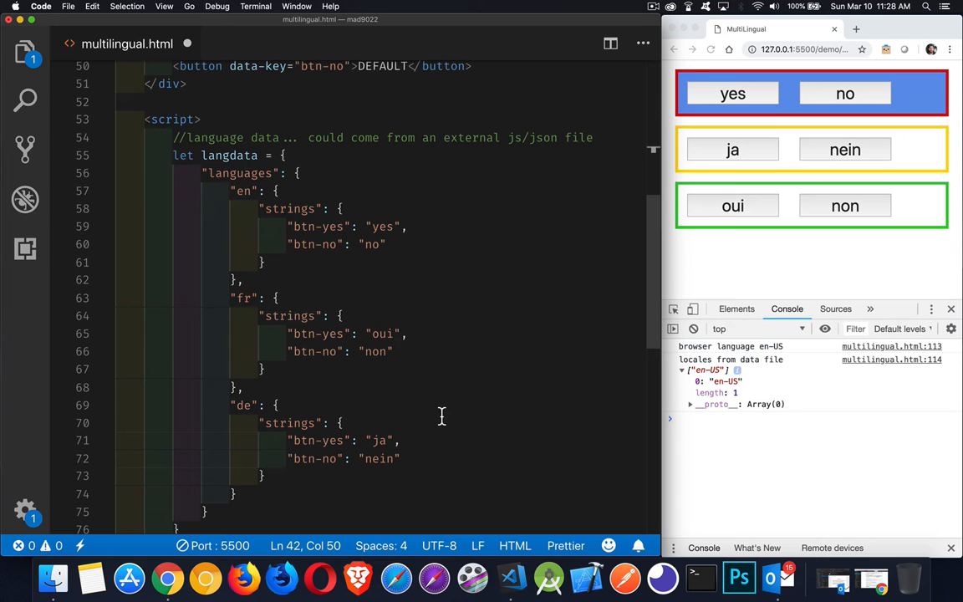
{"action": "scroll", "scroll_direction": "down", "scroll_amount": 3}
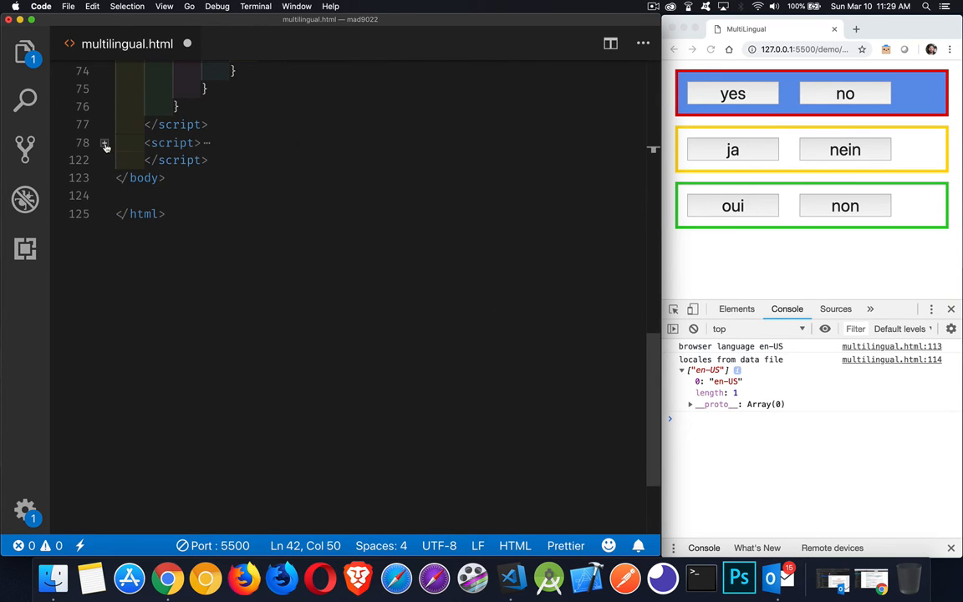
{"action": "left_click", "coordinate": [105, 142]}
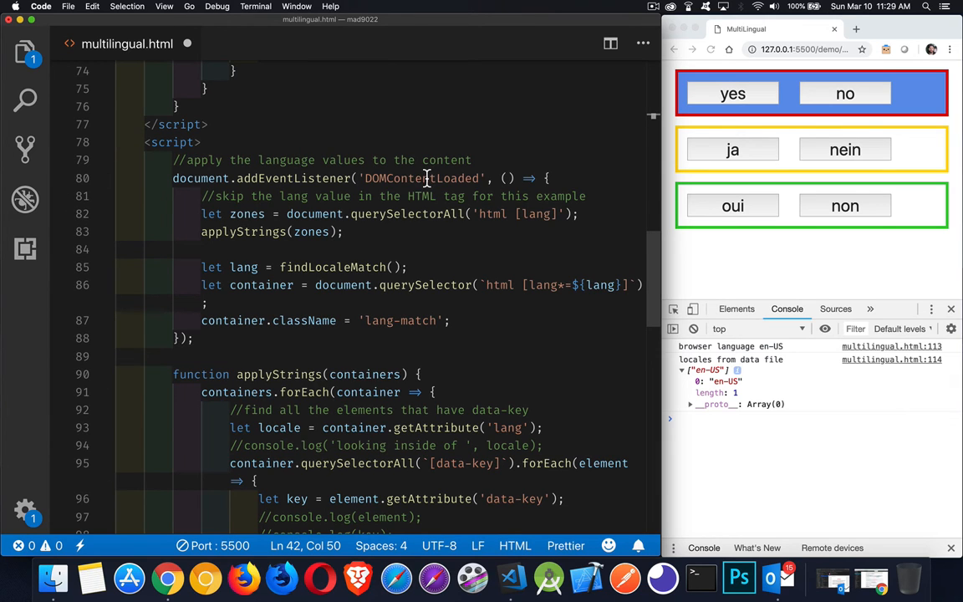
{"action": "mouse_move", "coordinate": [492, 219]}
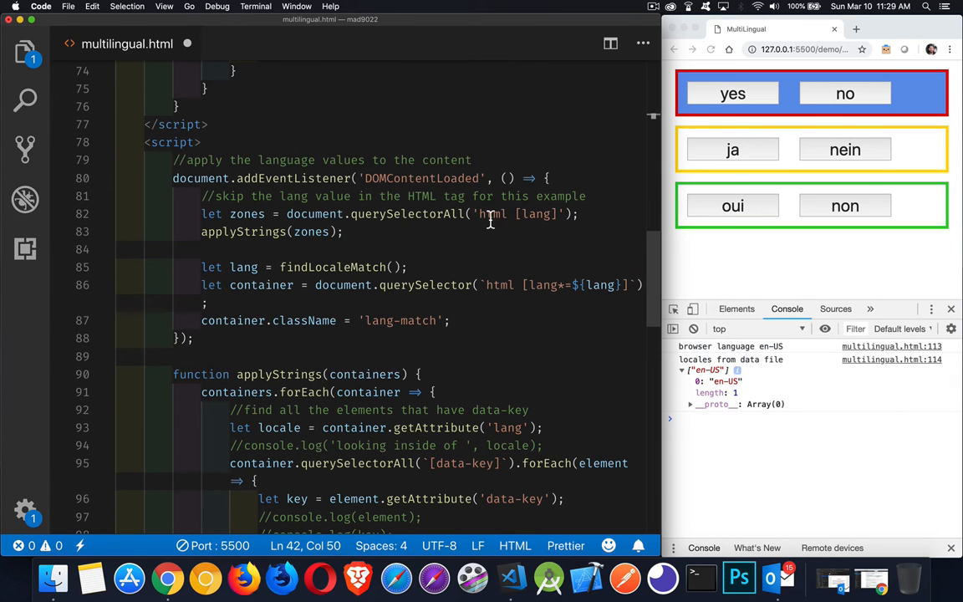
{"action": "double_click", "coordinate": [492, 214]}
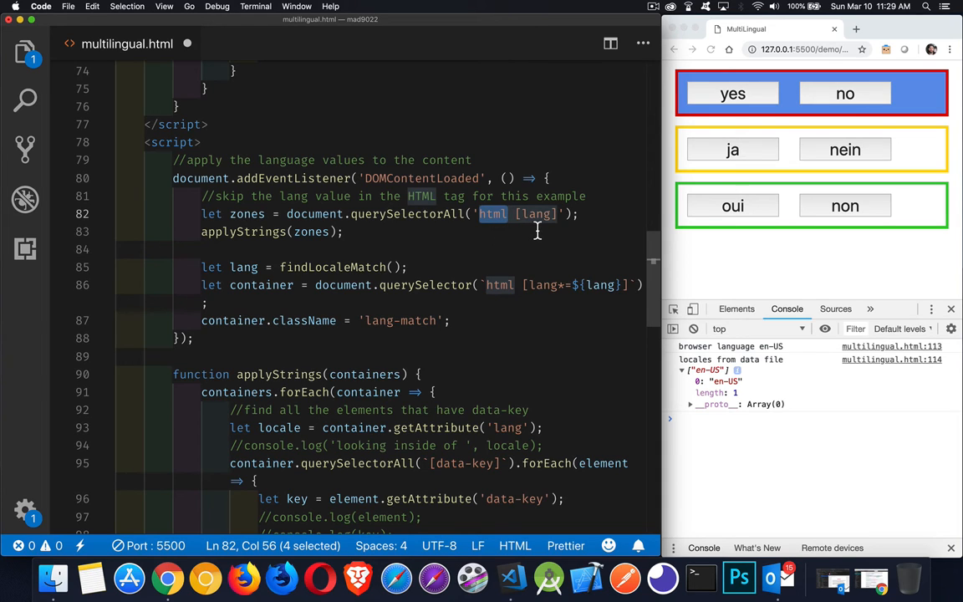
{"action": "mouse_move", "coordinate": [435, 196]}
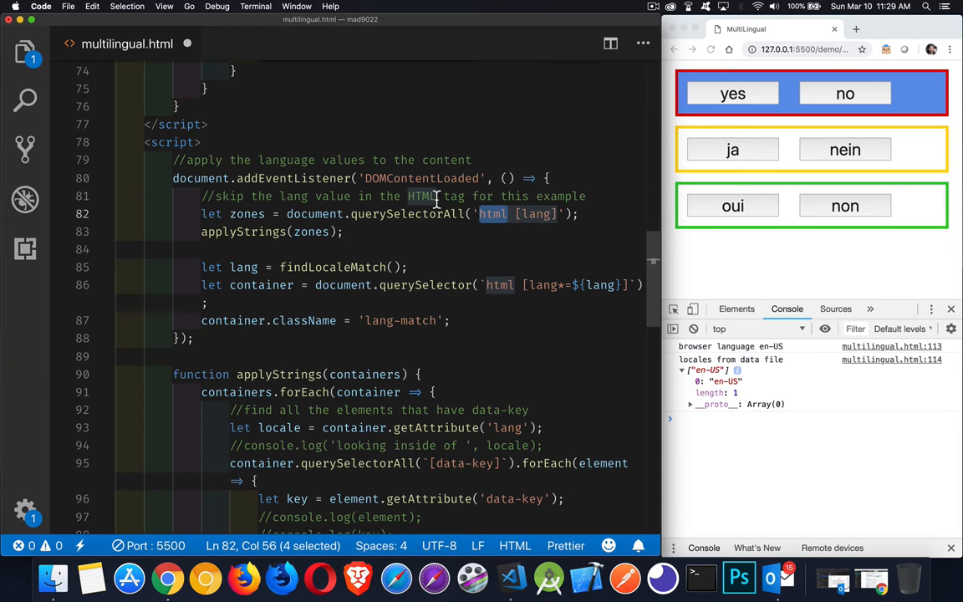
{"action": "double_click", "coordinate": [246, 214]}
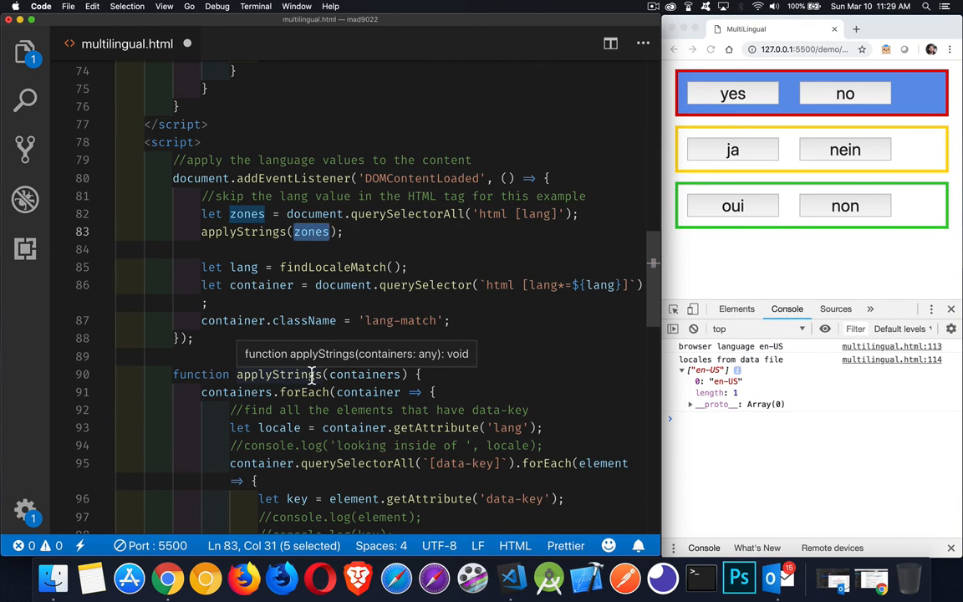
{"action": "scroll", "scroll_direction": "down", "scroll_amount": 3}
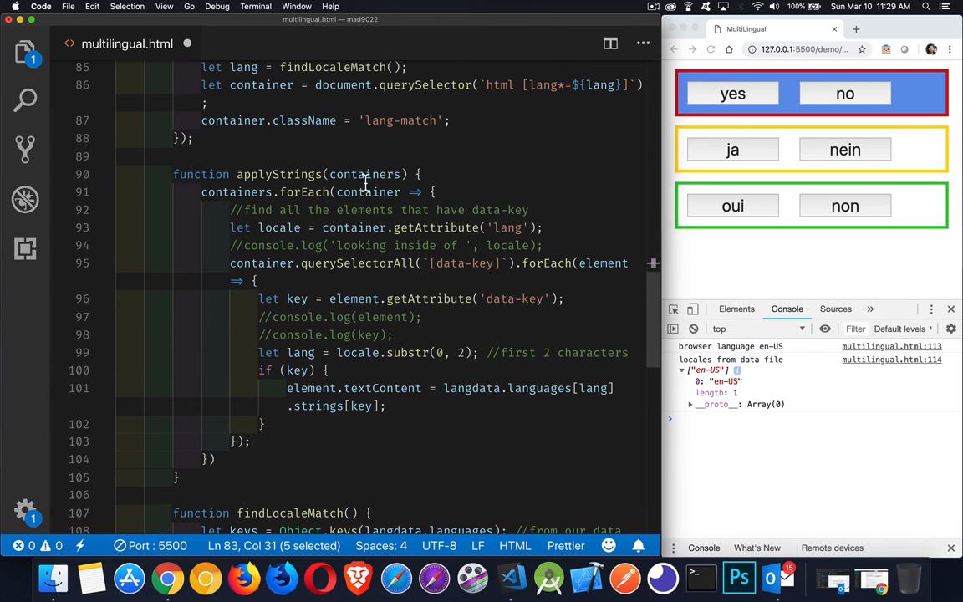
{"action": "double_click", "coordinate": [364, 174]}
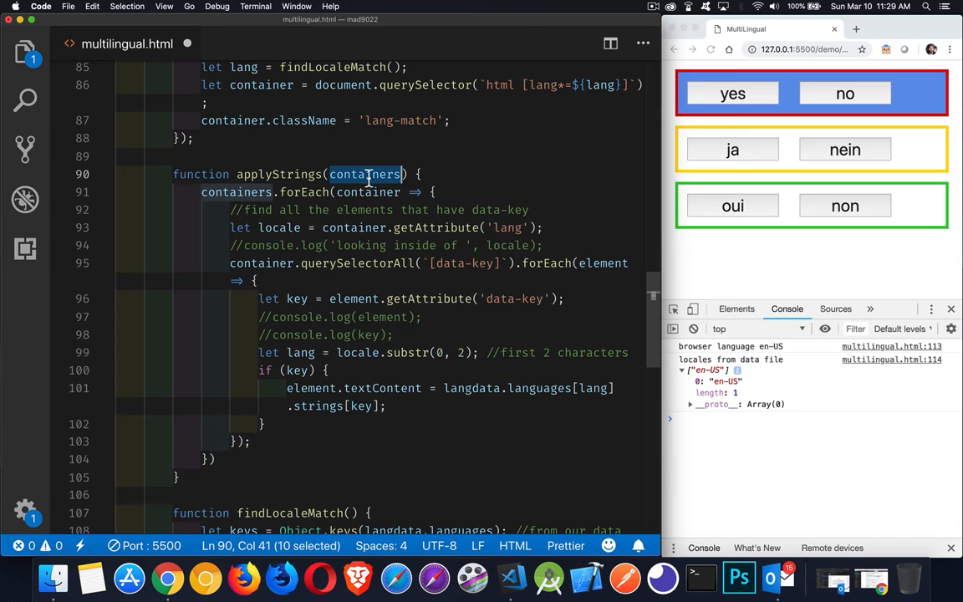
{"action": "left_click", "coordinate": [368, 193]}
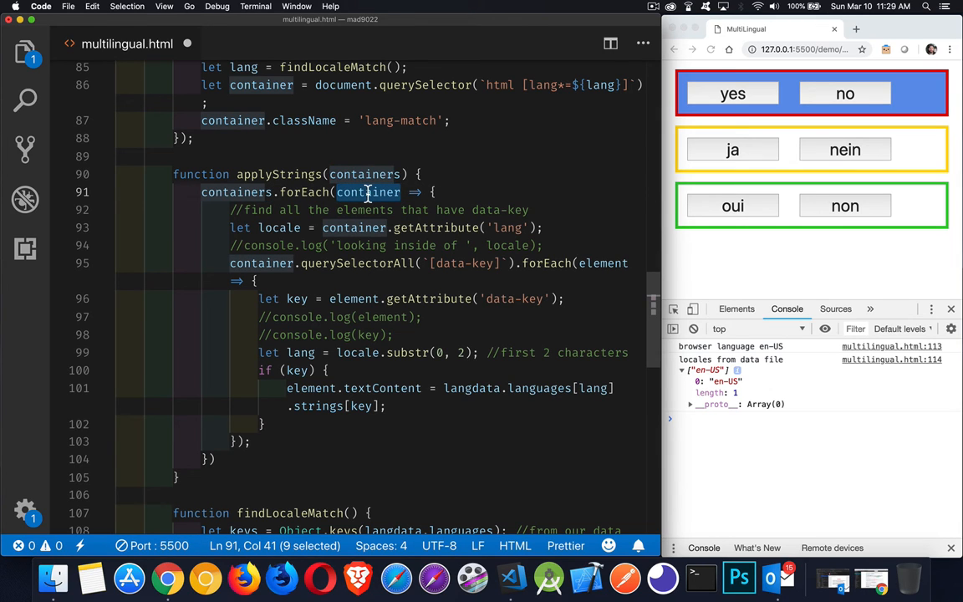
{"action": "mouse_move", "coordinate": [364, 174]}
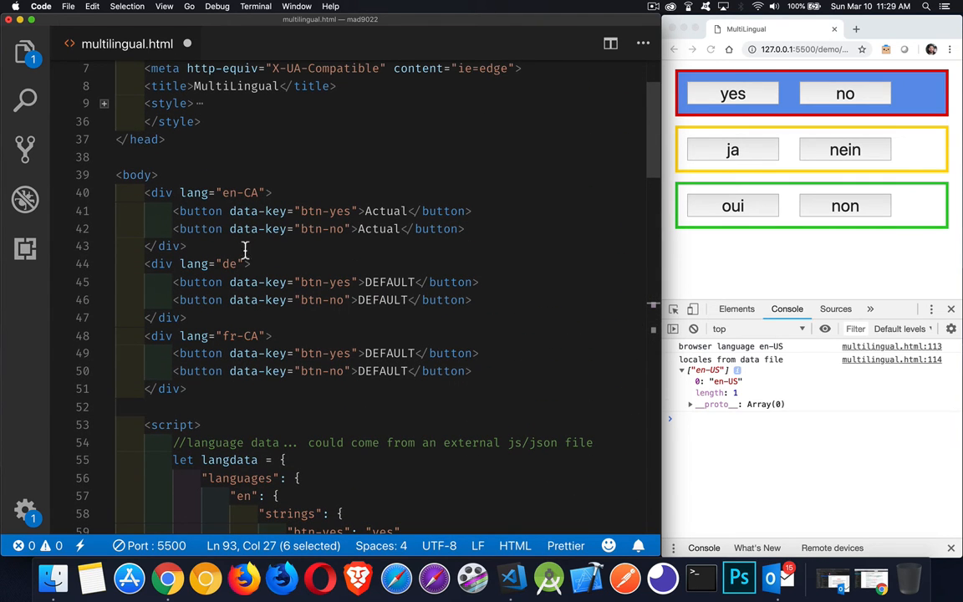
{"action": "mouse_move", "coordinate": [258, 343]}
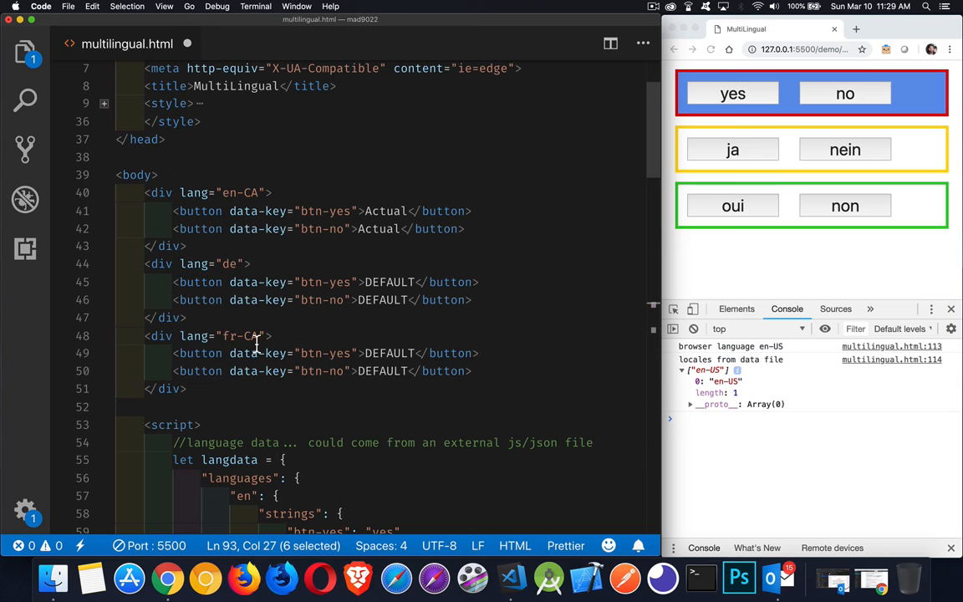
{"action": "scroll", "scroll_direction": "down", "scroll_amount": 3}
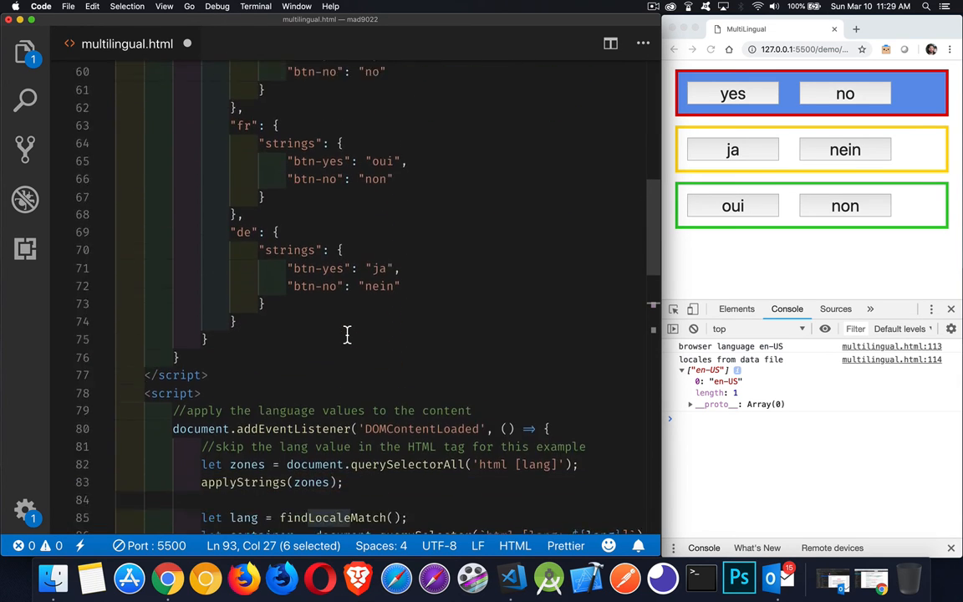
{"action": "scroll", "scroll_direction": "down", "scroll_amount": 3}
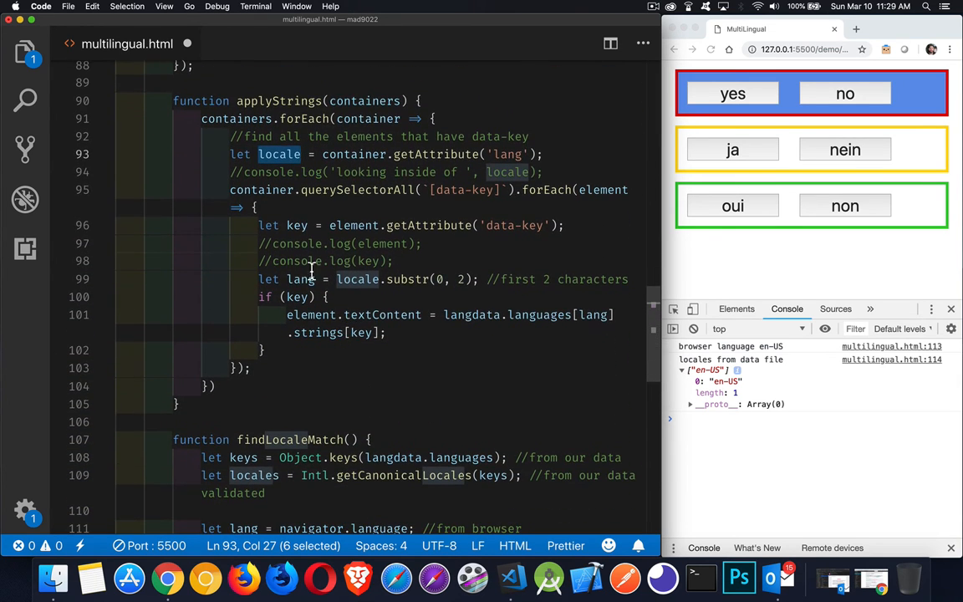
{"action": "mouse_move", "coordinate": [410, 184]}
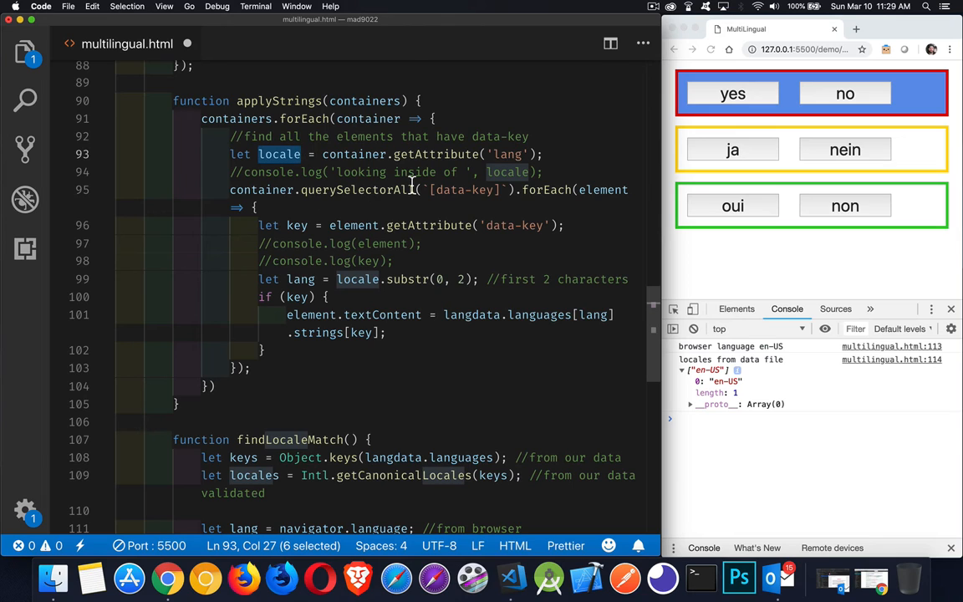
{"action": "mouse_move", "coordinate": [465, 204]}
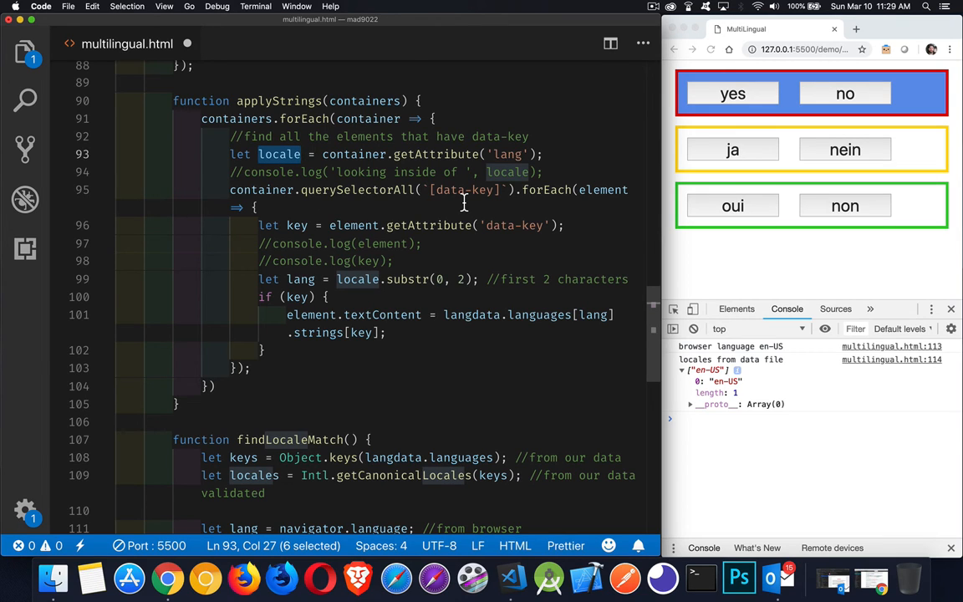
{"action": "mouse_move", "coordinate": [602, 191]}
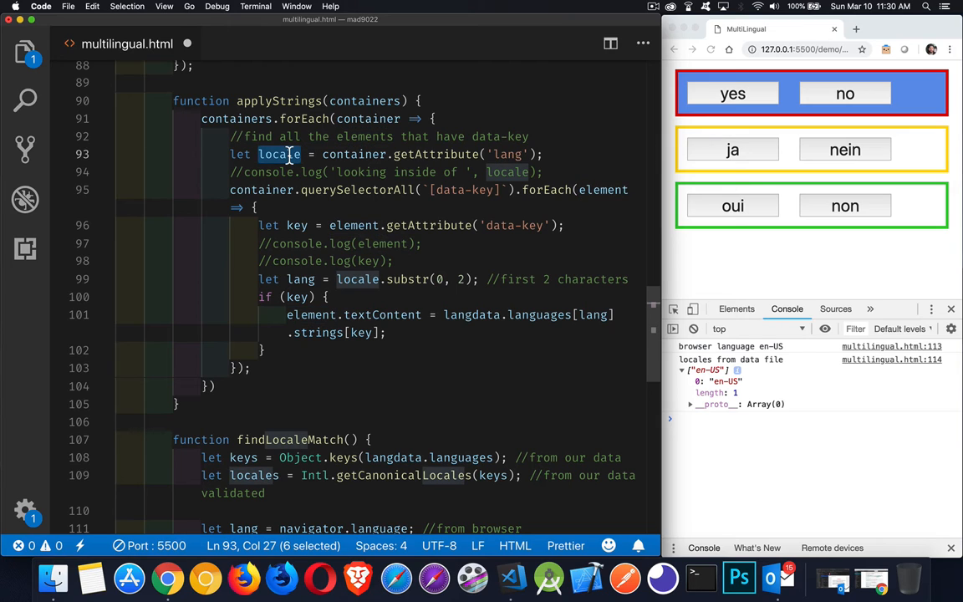
{"action": "mouse_move", "coordinate": [334, 177]}
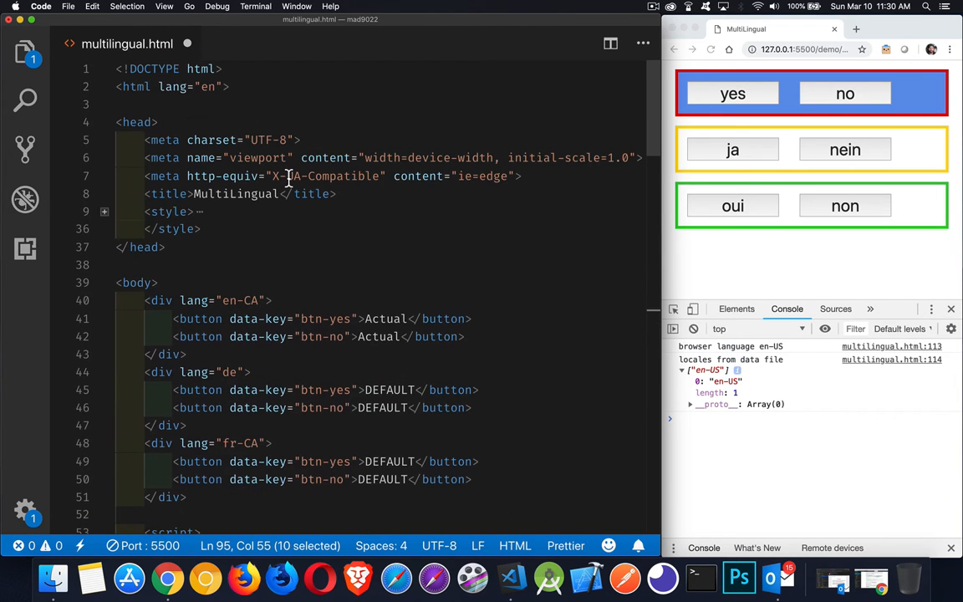
{"action": "scroll", "scroll_direction": "down", "scroll_amount": 3}
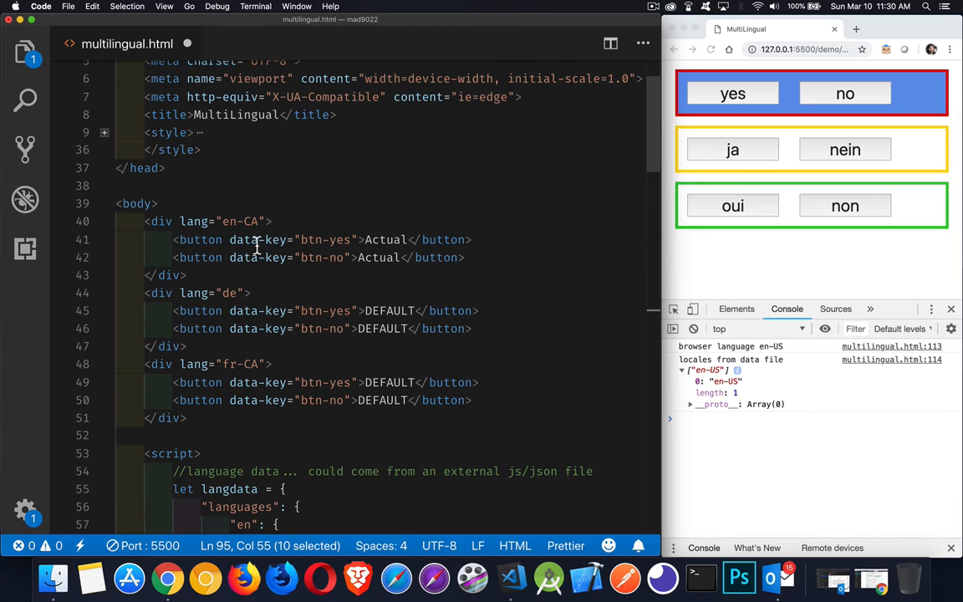
{"action": "mouse_move", "coordinate": [192, 221]}
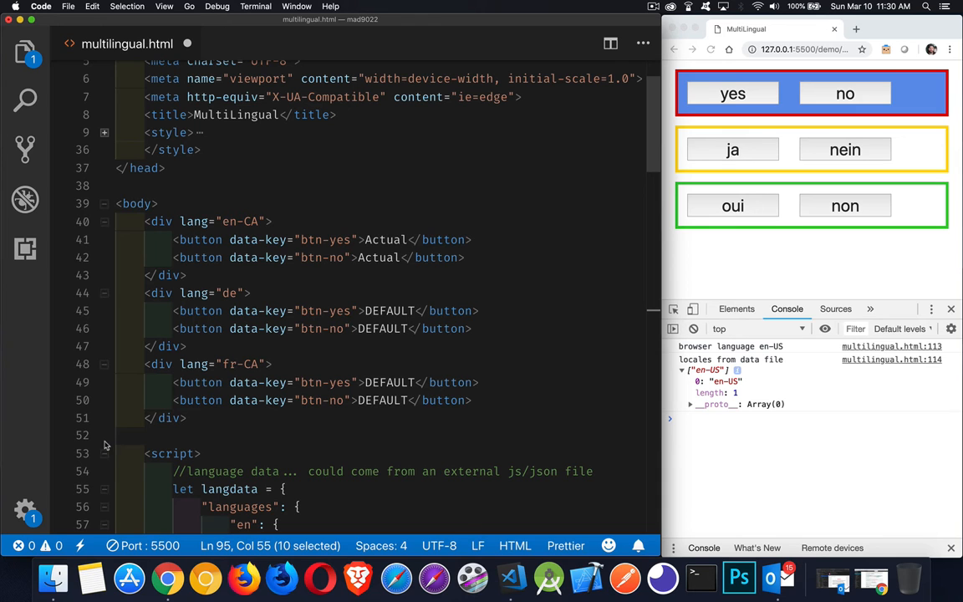
{"action": "scroll", "scroll_direction": "down", "scroll_amount": 3}
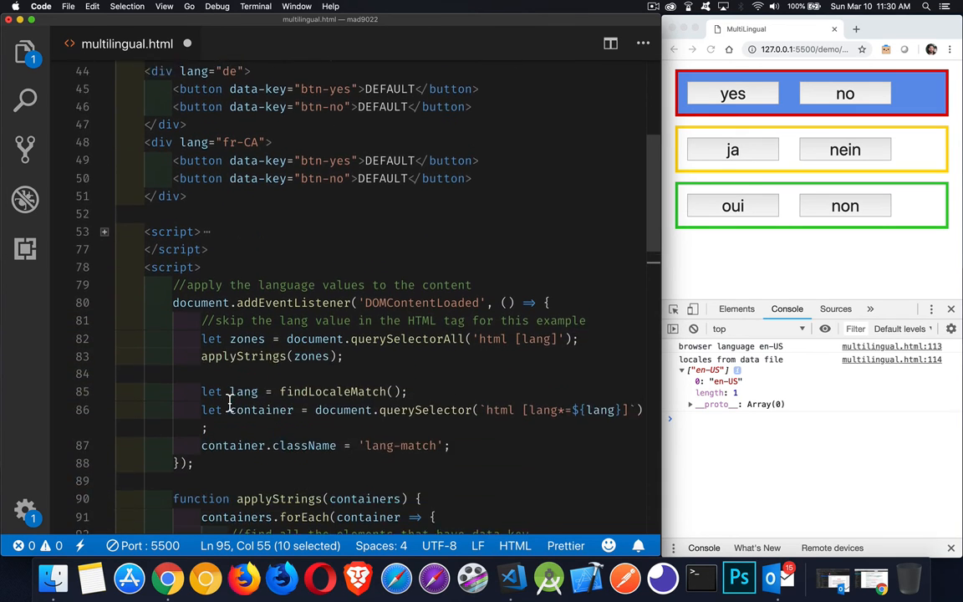
{"action": "scroll", "scroll_direction": "down", "scroll_amount": 3}
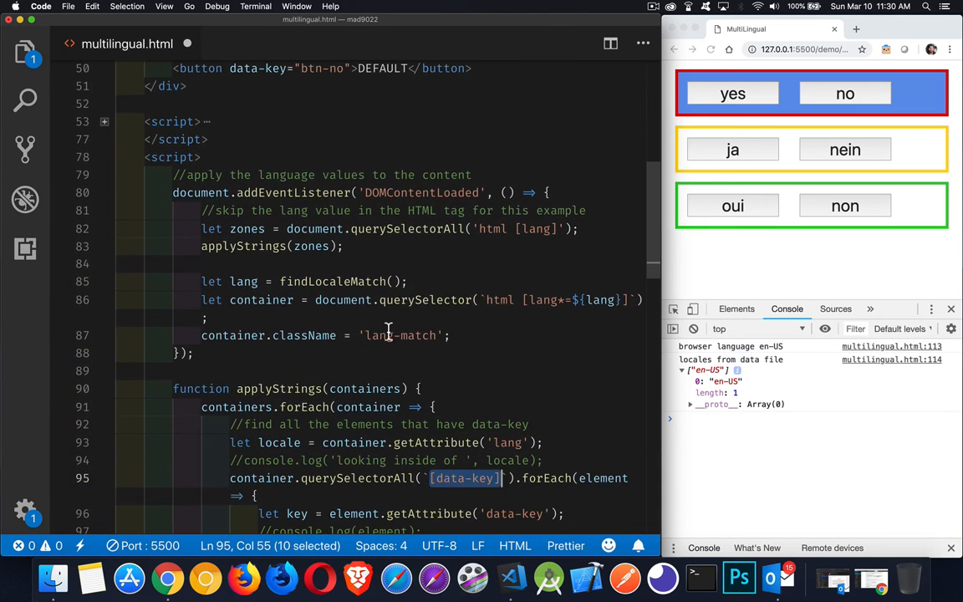
{"action": "scroll", "scroll_direction": "down", "scroll_amount": 3}
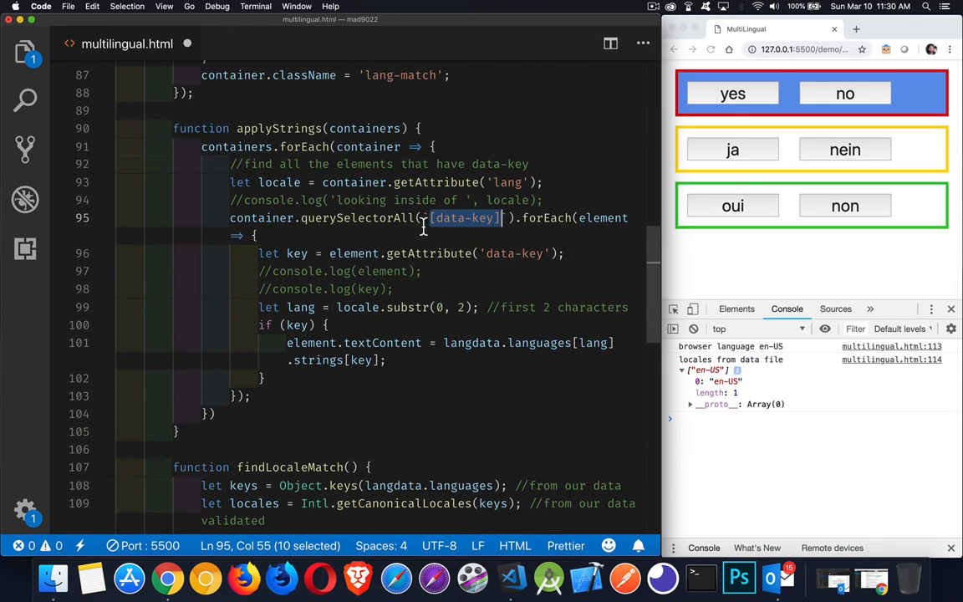
{"action": "mouse_move", "coordinate": [532, 224]}
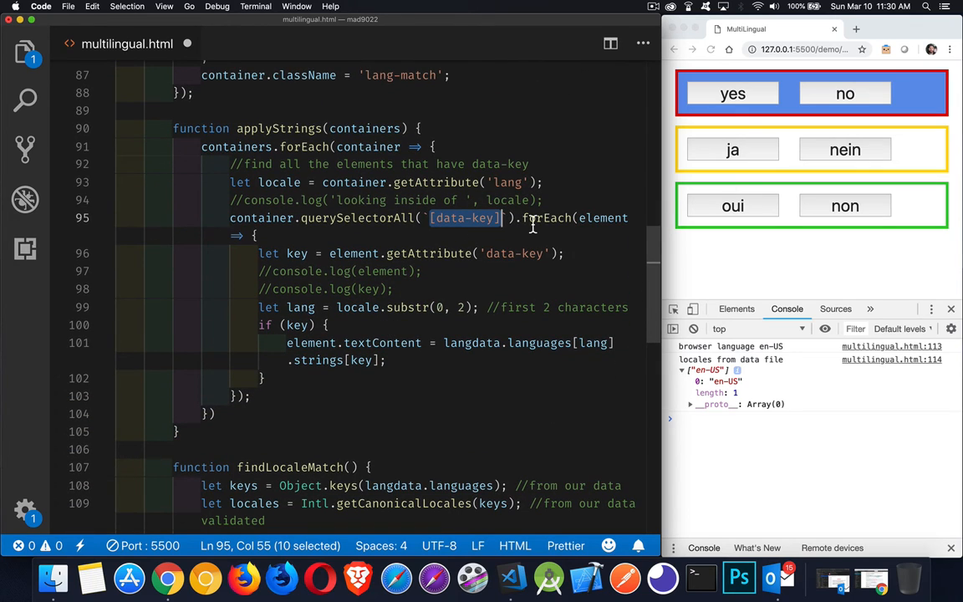
{"action": "double_click", "coordinate": [545, 217]}
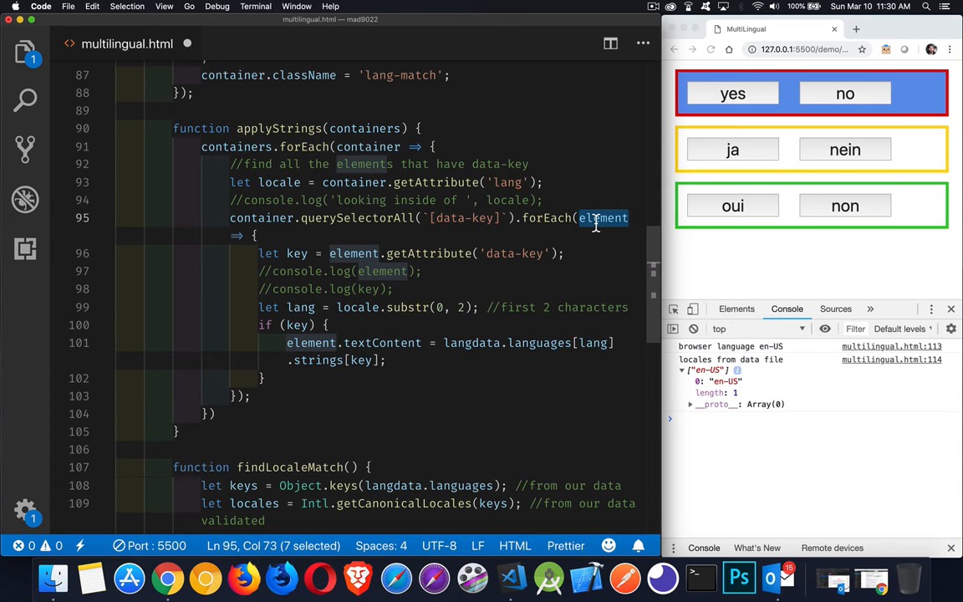
{"action": "mouse_move", "coordinate": [301, 258]}
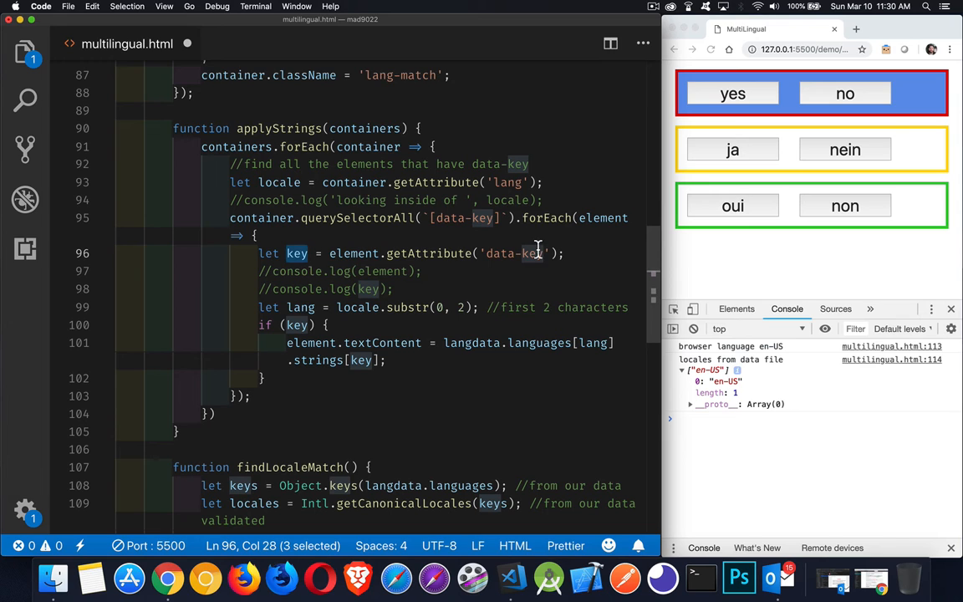
{"action": "mouse_move", "coordinate": [435, 311]}
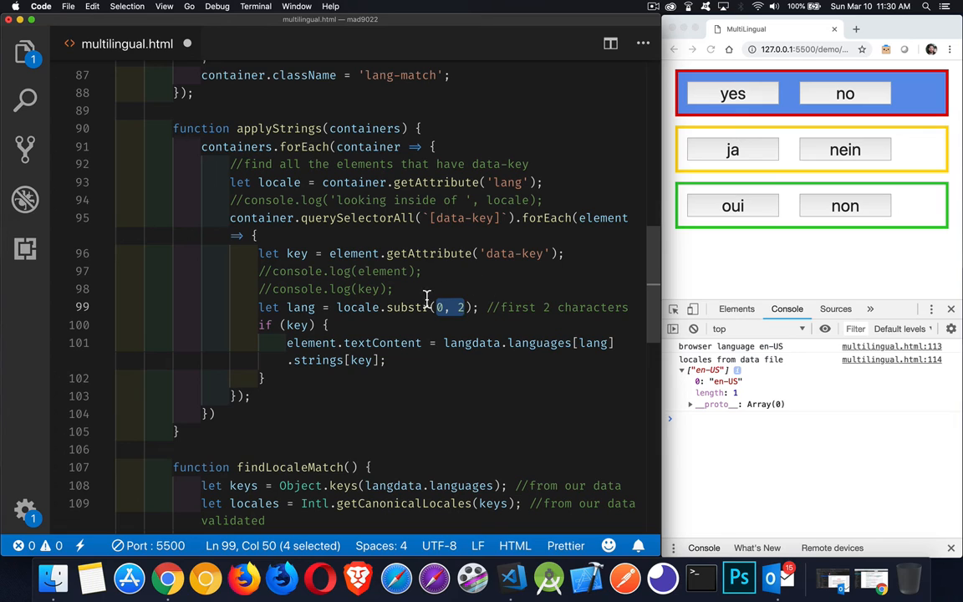
{"action": "mouse_move", "coordinate": [457, 287]}
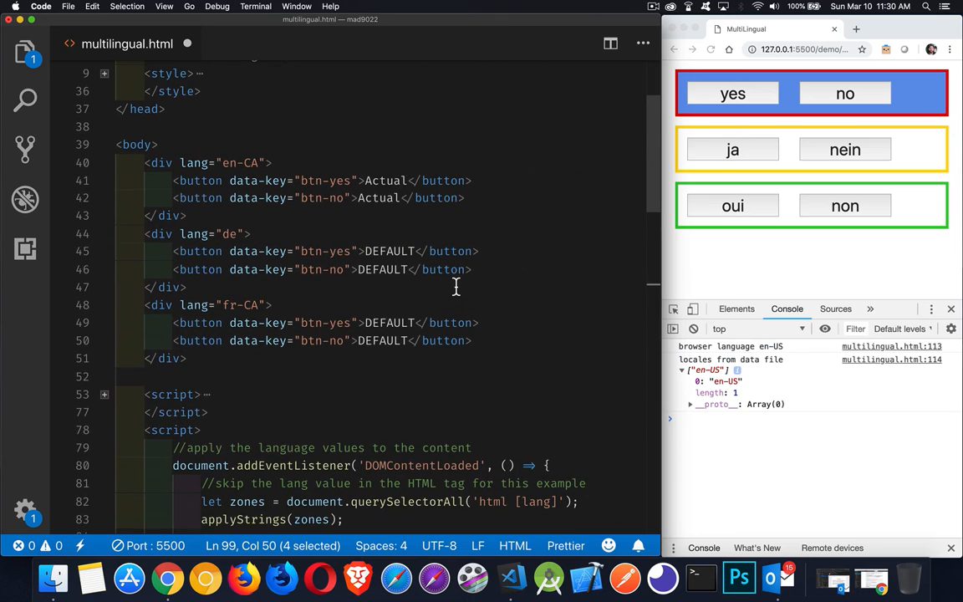
{"action": "mouse_move", "coordinate": [259, 305]}
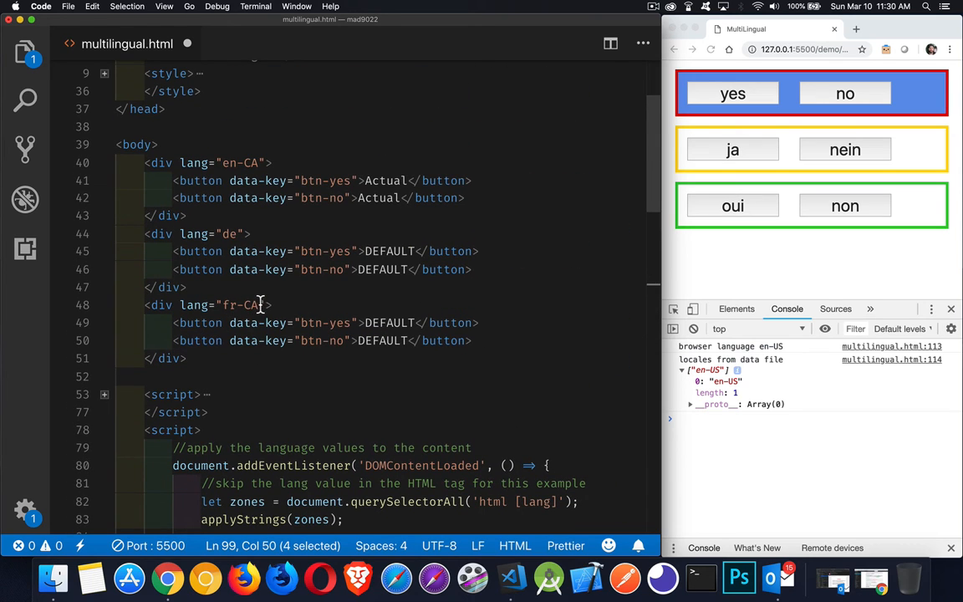
{"action": "double_click", "coordinate": [251, 305]}
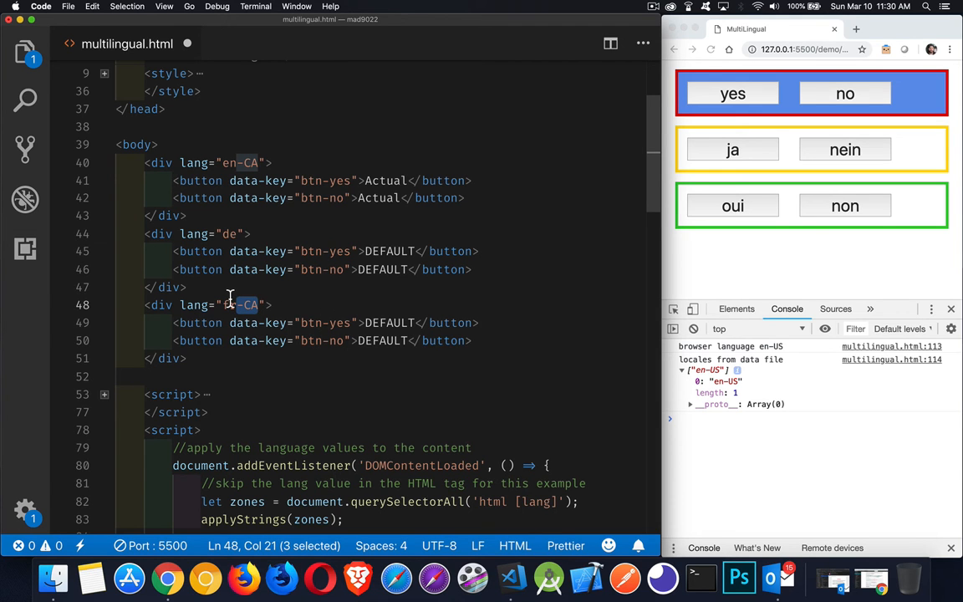
{"action": "scroll", "scroll_direction": "down", "scroll_amount": 3}
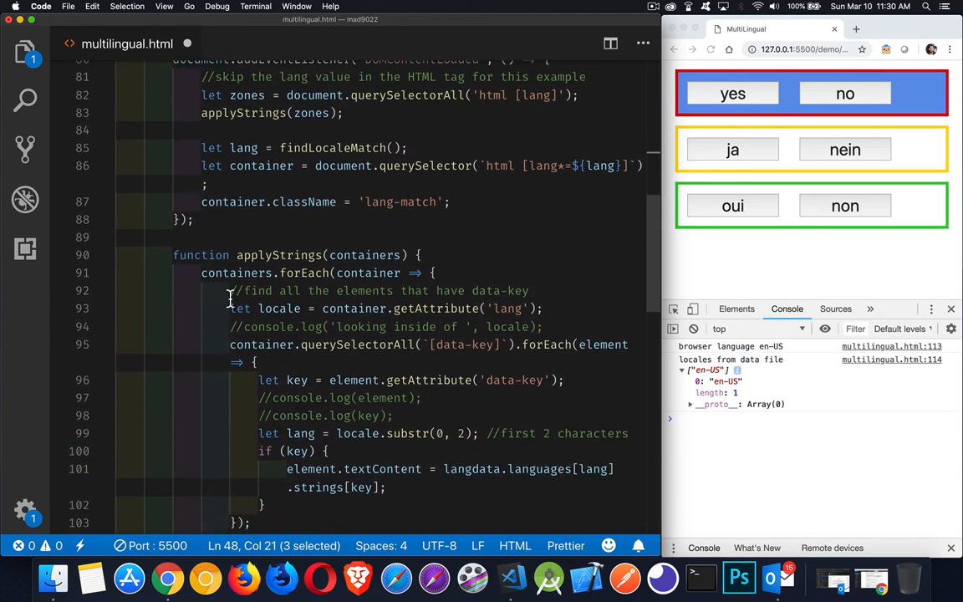
{"action": "scroll", "scroll_direction": "down", "scroll_amount": 3}
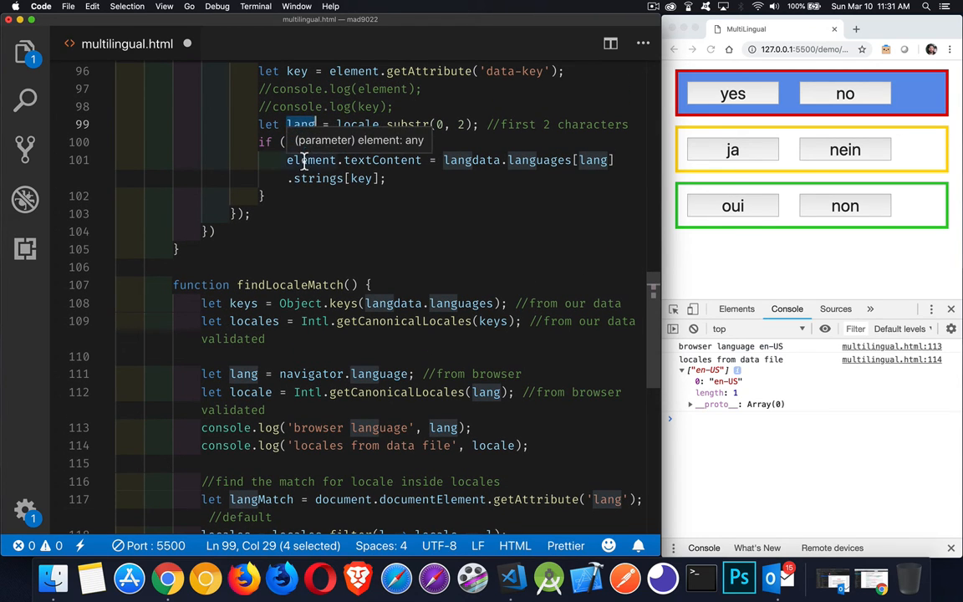
{"action": "double_click", "coordinate": [471, 160]}
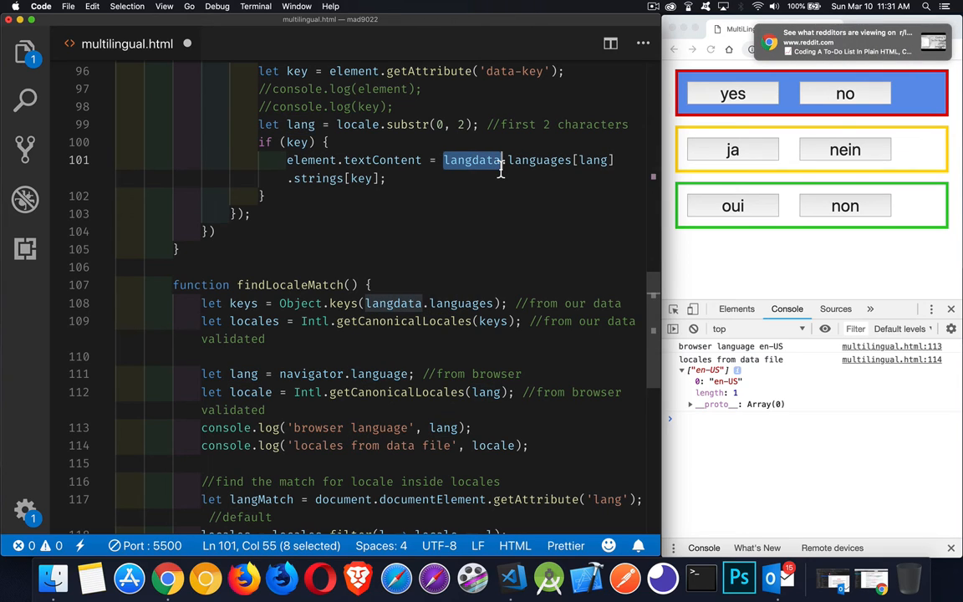
{"action": "mouse_move", "coordinate": [502, 201]}
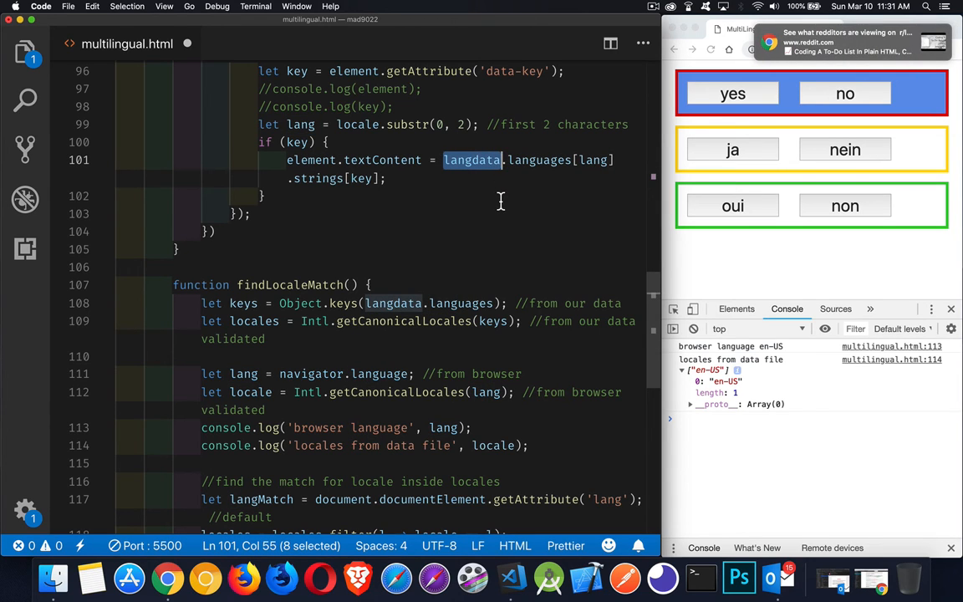
{"action": "mouse_move", "coordinate": [538, 160]}
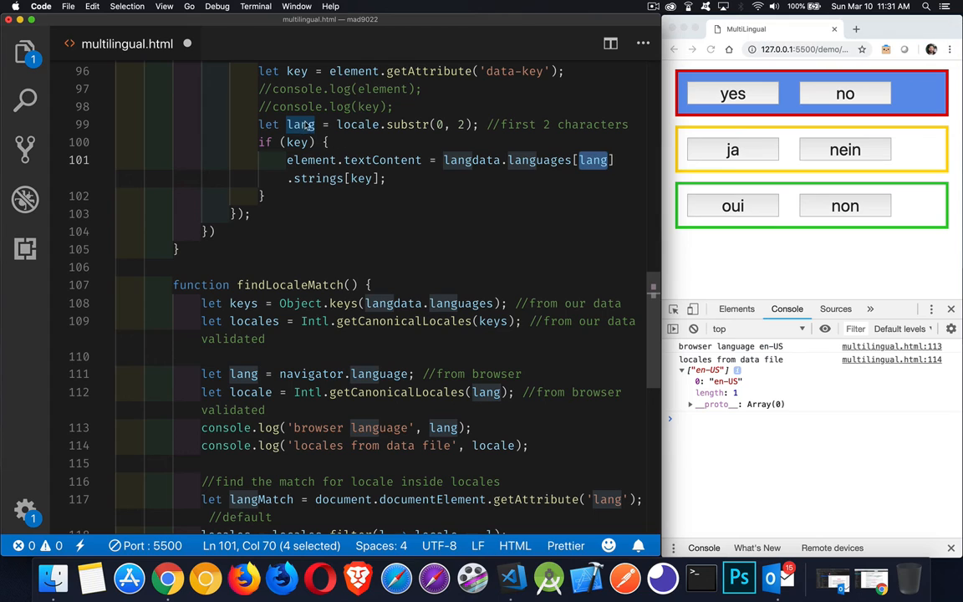
{"action": "mouse_move", "coordinate": [594, 160]}
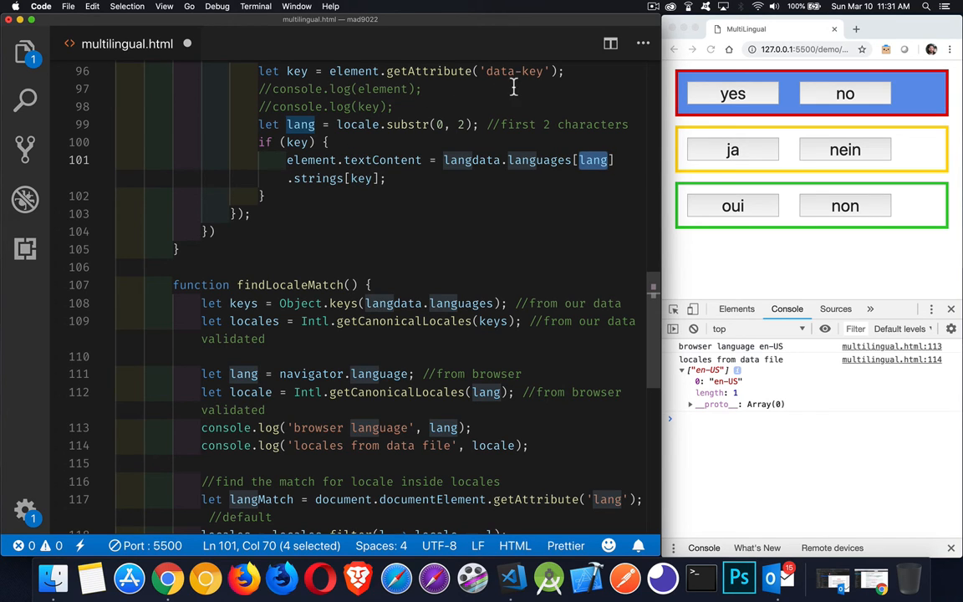
{"action": "mouse_move", "coordinate": [401, 187]}
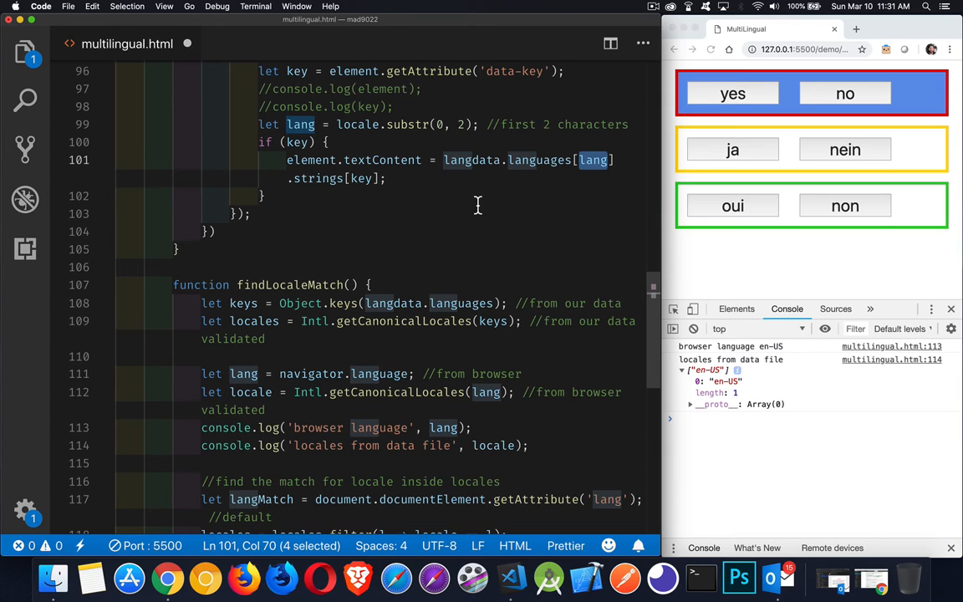
{"action": "double_click", "coordinate": [361, 177]}
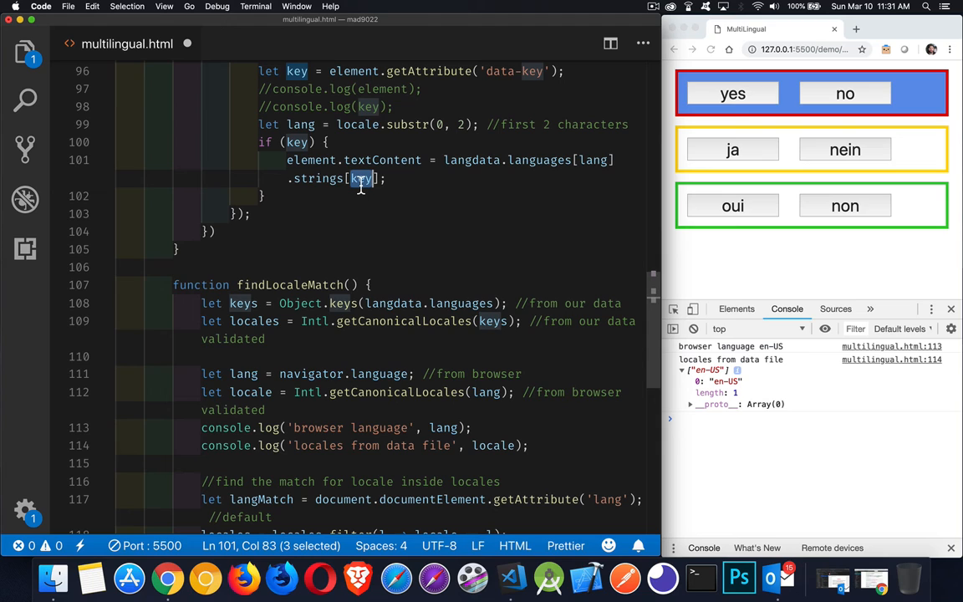
{"action": "mouse_move", "coordinate": [592, 163]}
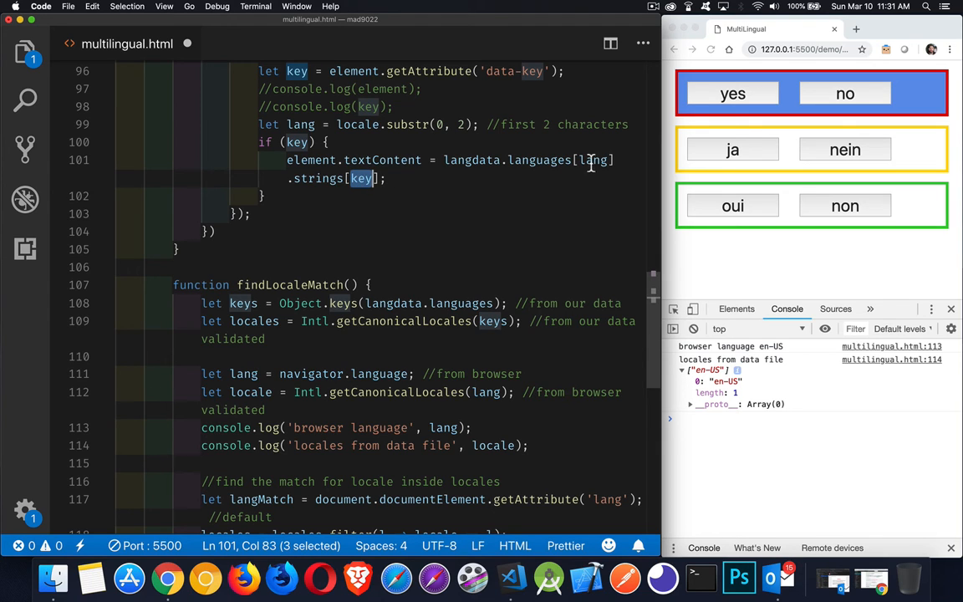
{"action": "double_click", "coordinate": [593, 161]}
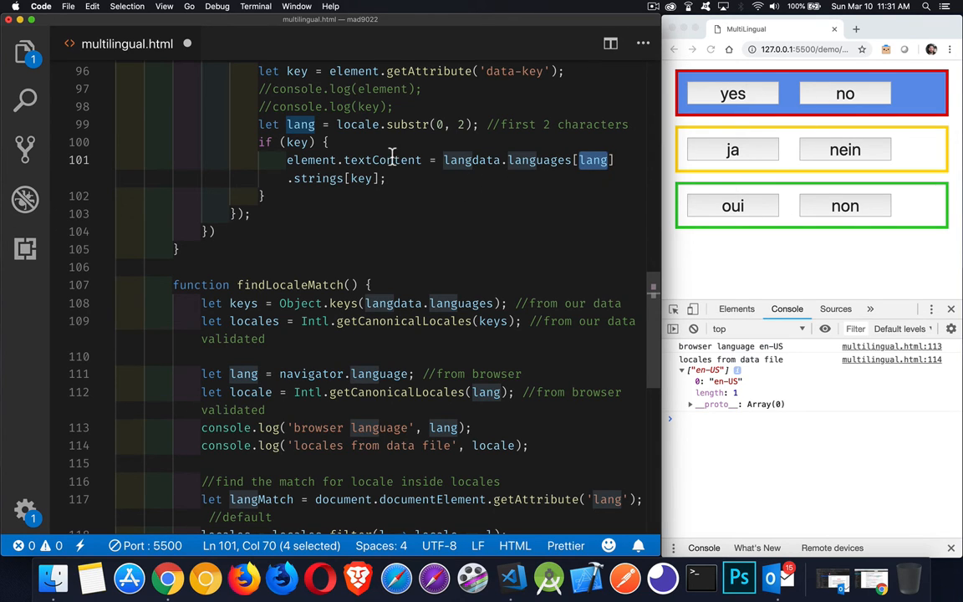
{"action": "double_click", "coordinate": [382, 160]}
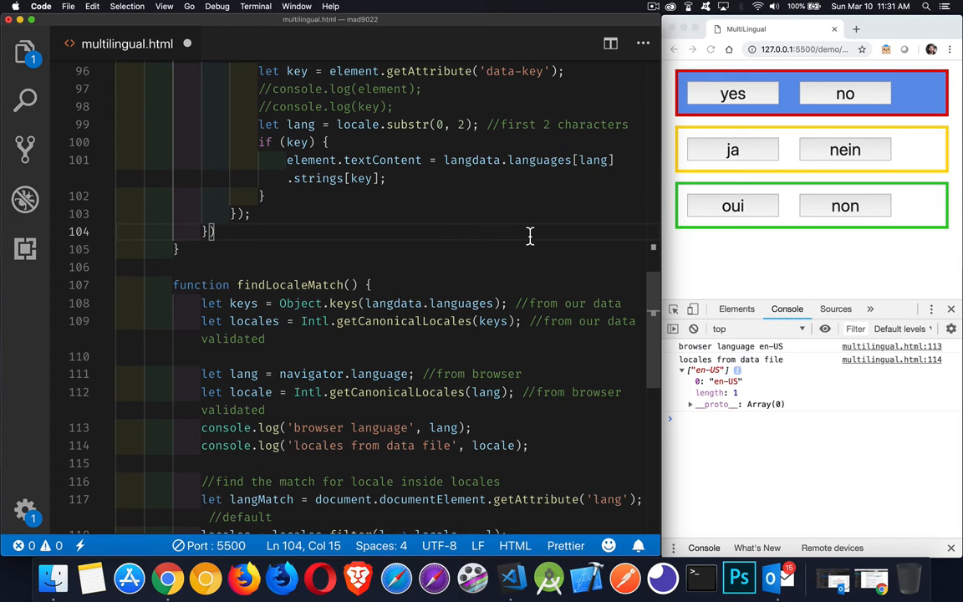
{"action": "mouse_move", "coordinate": [756, 369]}
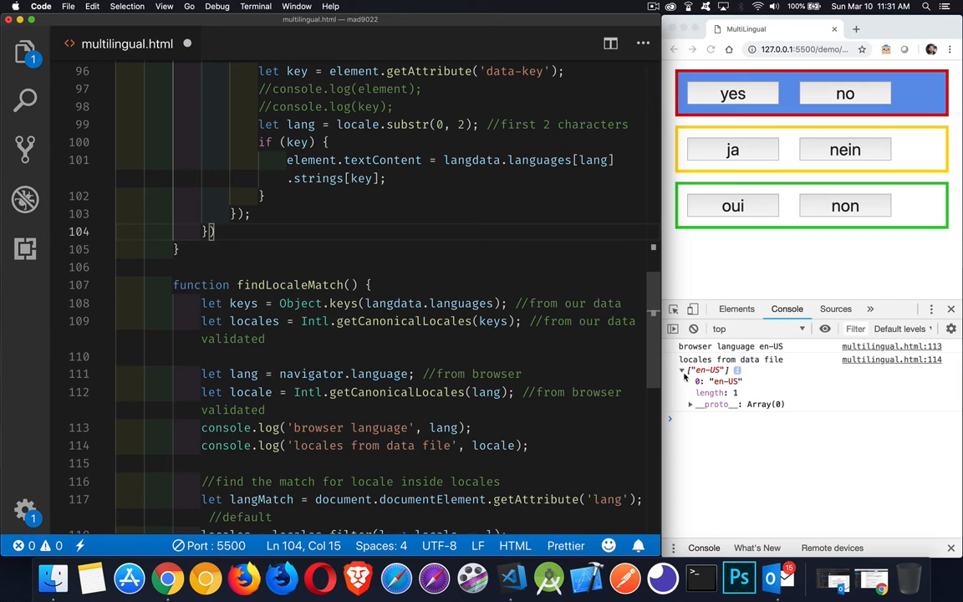
{"action": "left_click", "coordinate": [682, 370]}
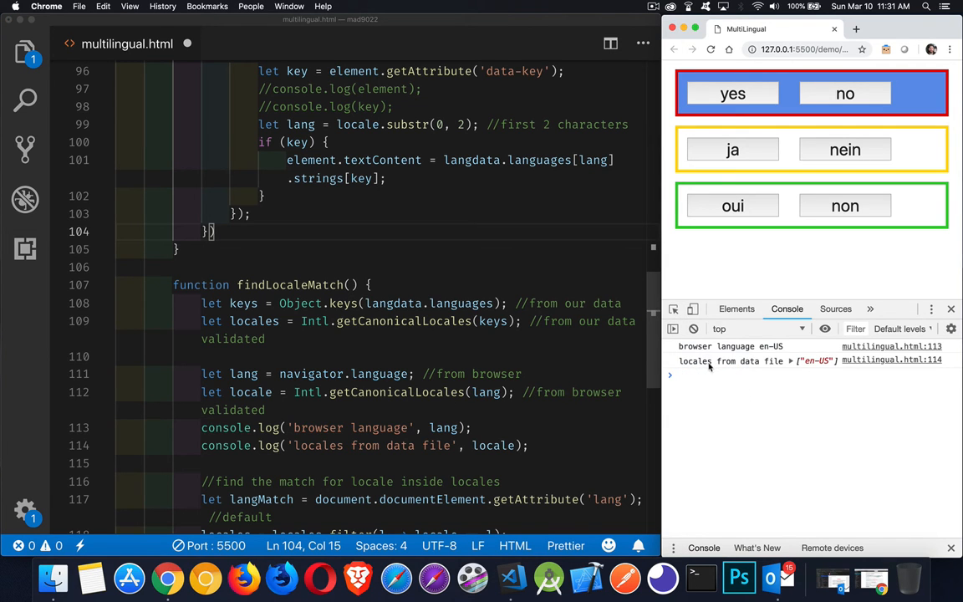
{"action": "scroll", "scroll_direction": "down", "scroll_amount": 3}
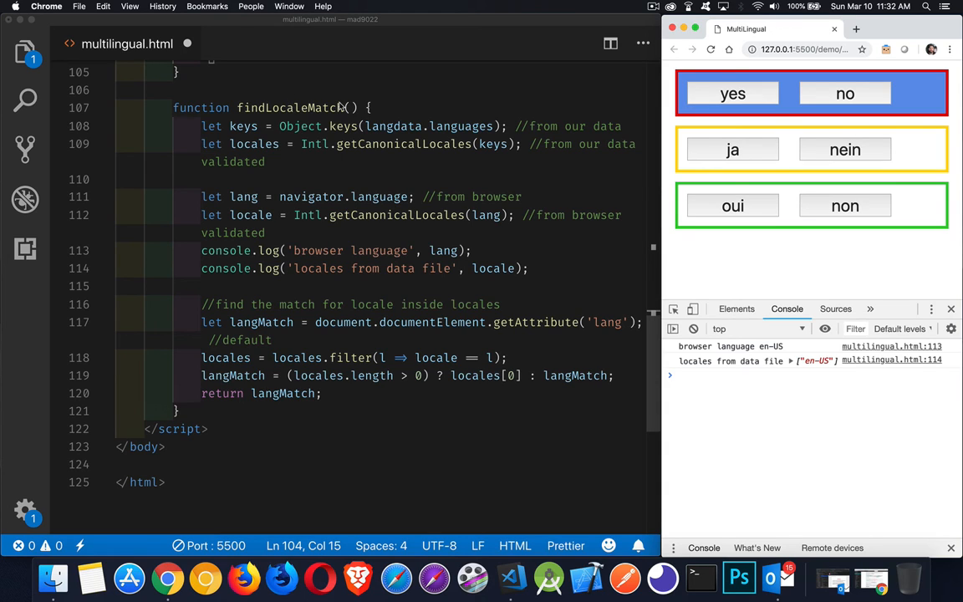
{"action": "mouse_move", "coordinate": [381, 109]}
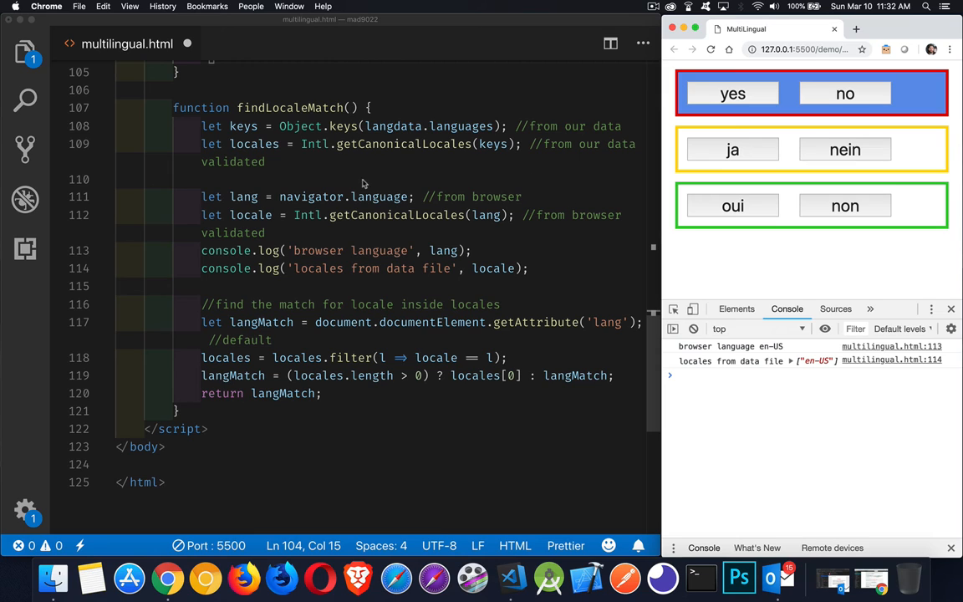
{"action": "double_click", "coordinate": [312, 198]}
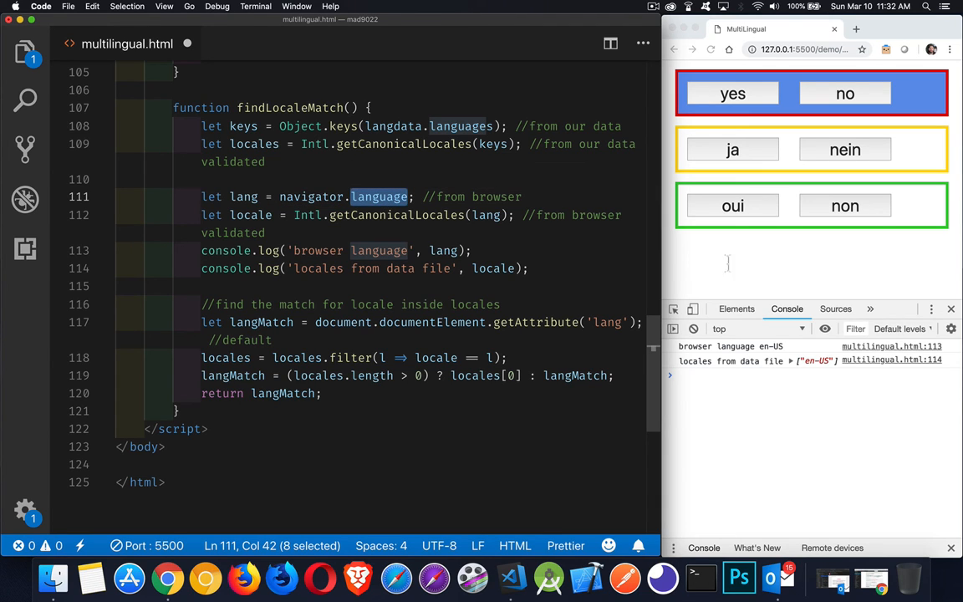
{"action": "mouse_move", "coordinate": [786, 354]}
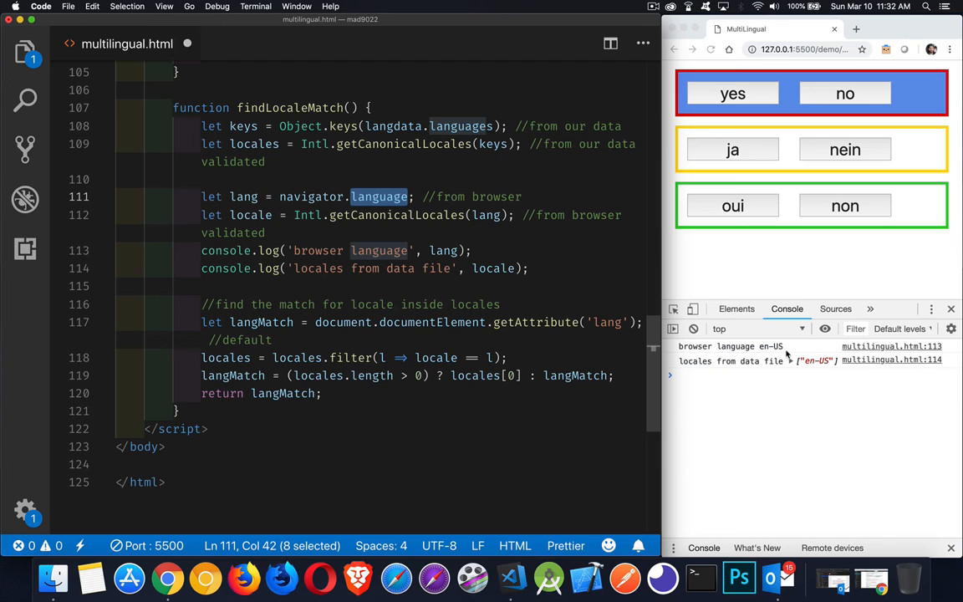
{"action": "left_click", "coordinate": [303, 214]}
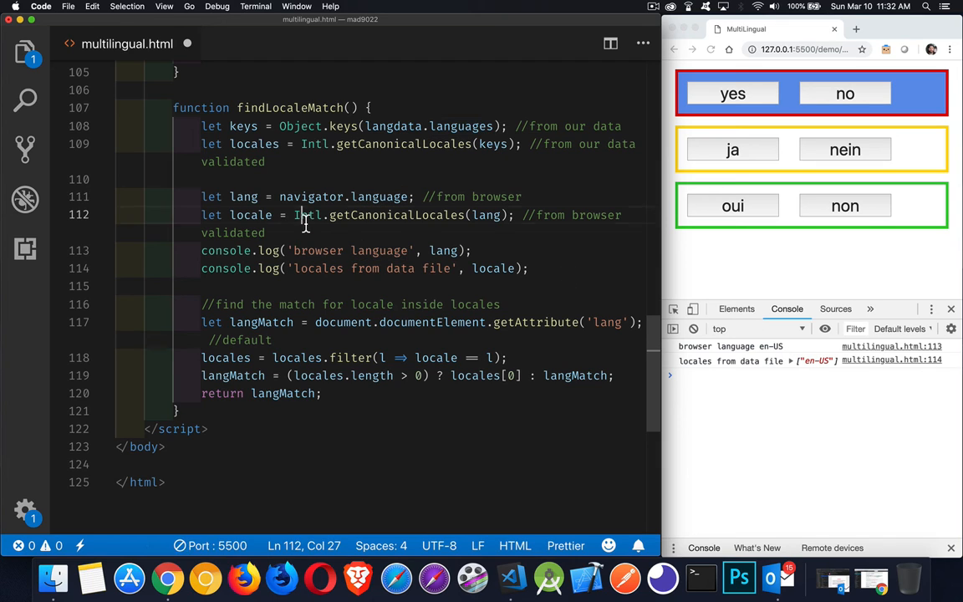
{"action": "double_click", "coordinate": [308, 214]}
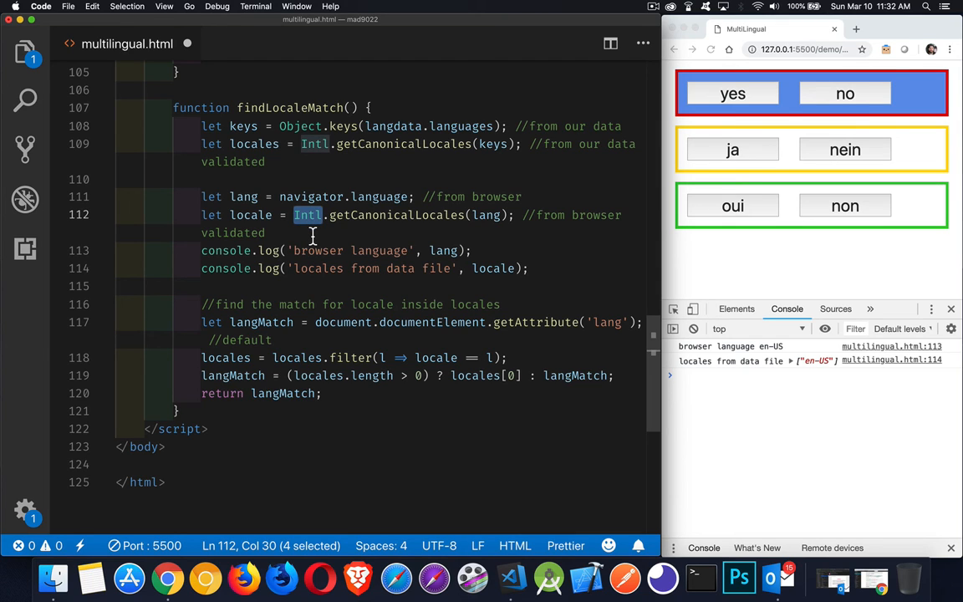
{"action": "mouse_move", "coordinate": [384, 234]}
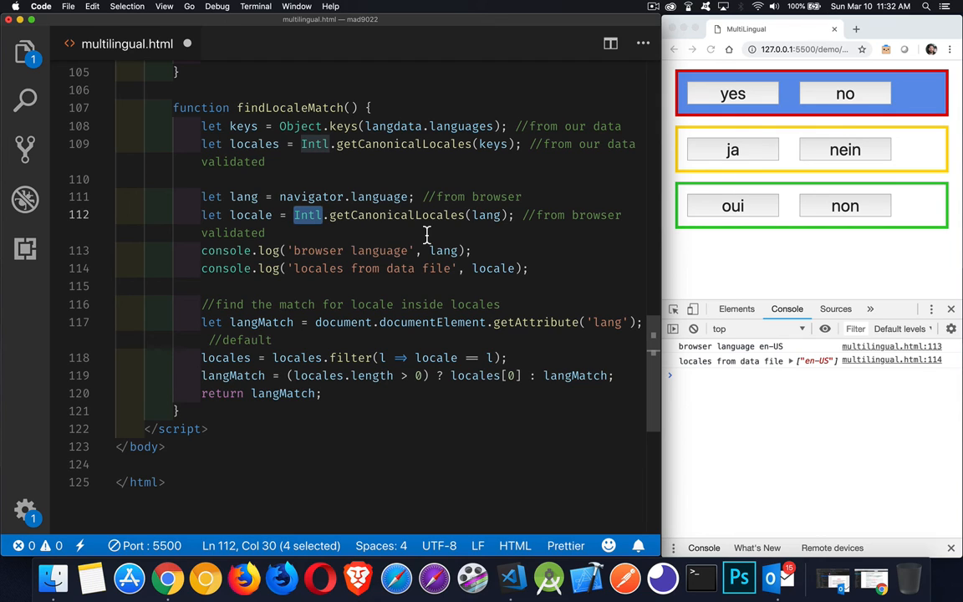
{"action": "mouse_move", "coordinate": [464, 231]}
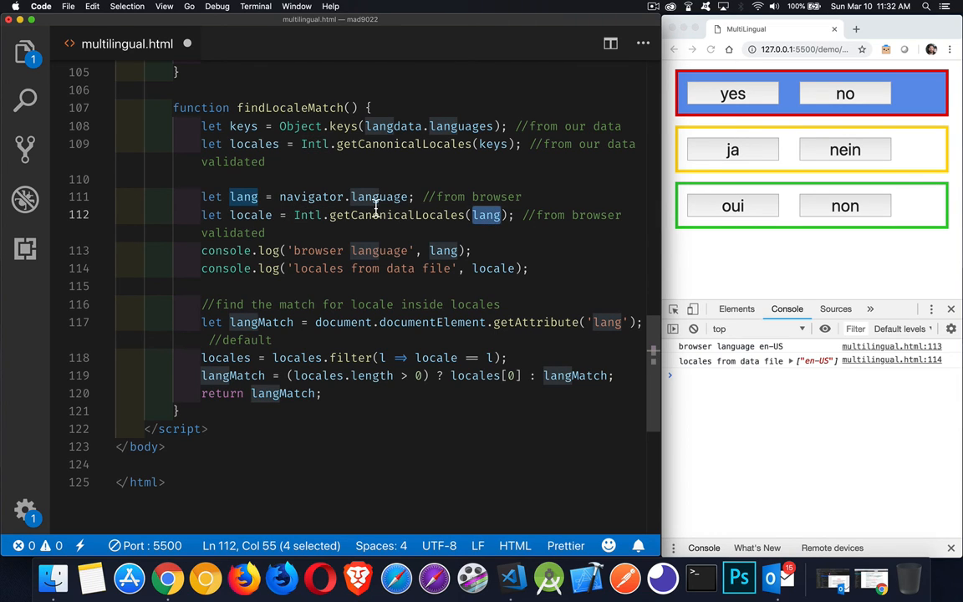
{"action": "mouse_move", "coordinate": [378, 197]}
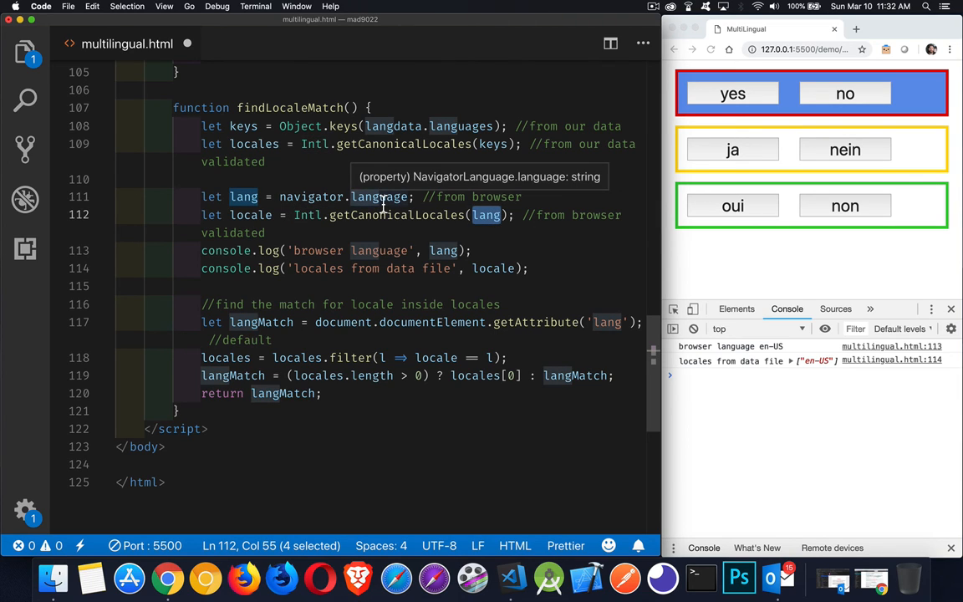
{"action": "mouse_move", "coordinate": [335, 241]}
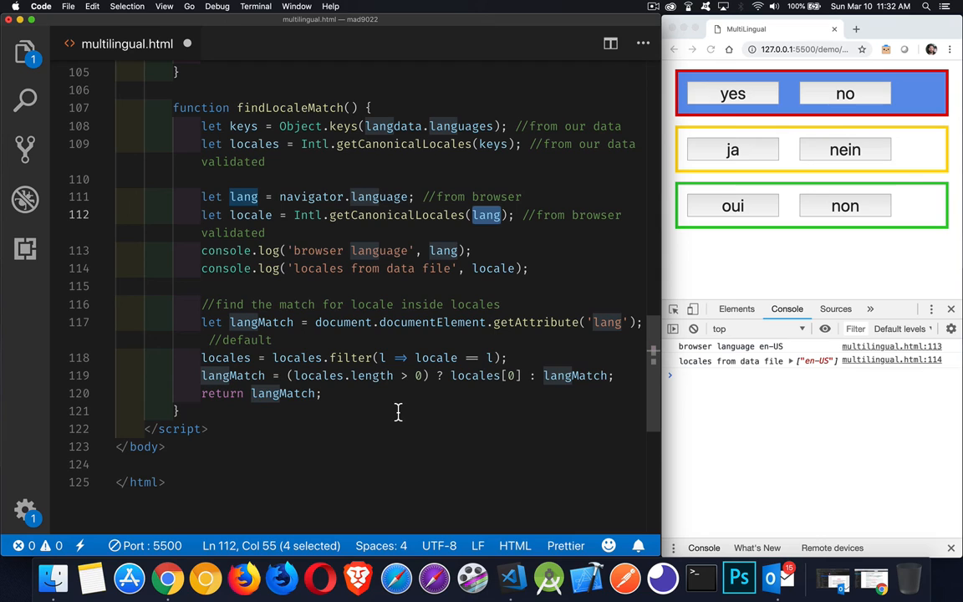
{"action": "mouse_move", "coordinate": [398, 358]}
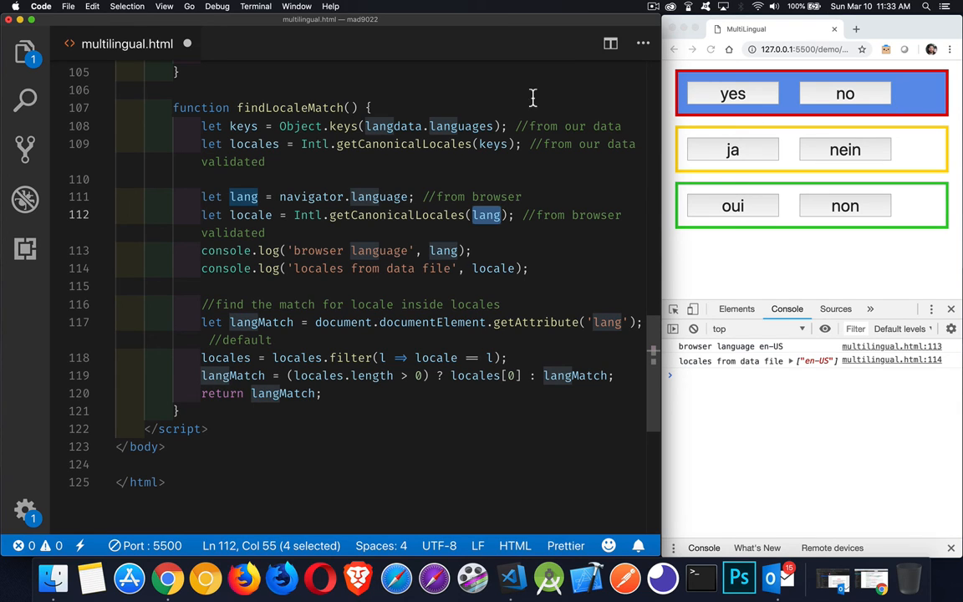
{"action": "mouse_move", "coordinate": [298, 393]}
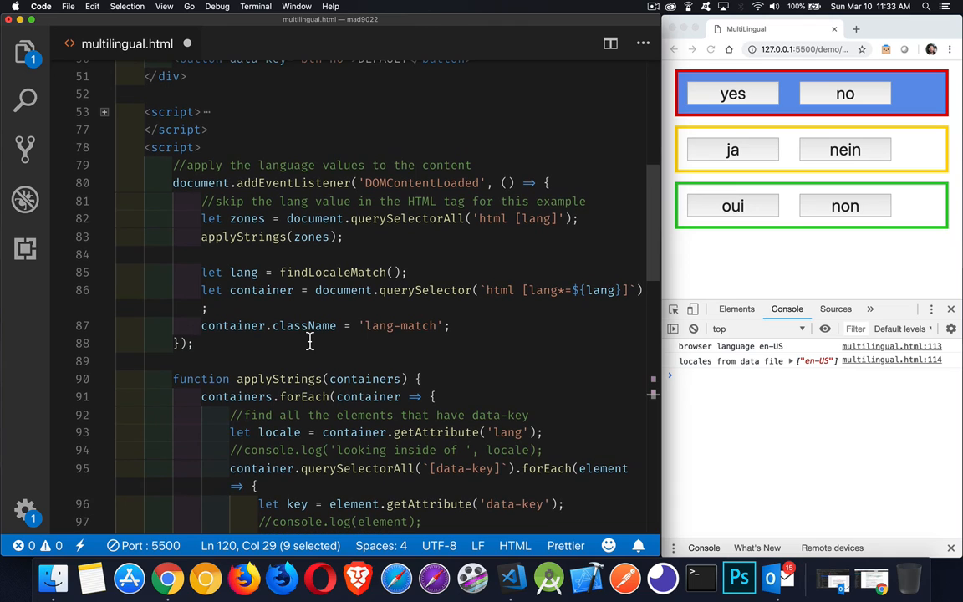
{"action": "mouse_move", "coordinate": [366, 346]}
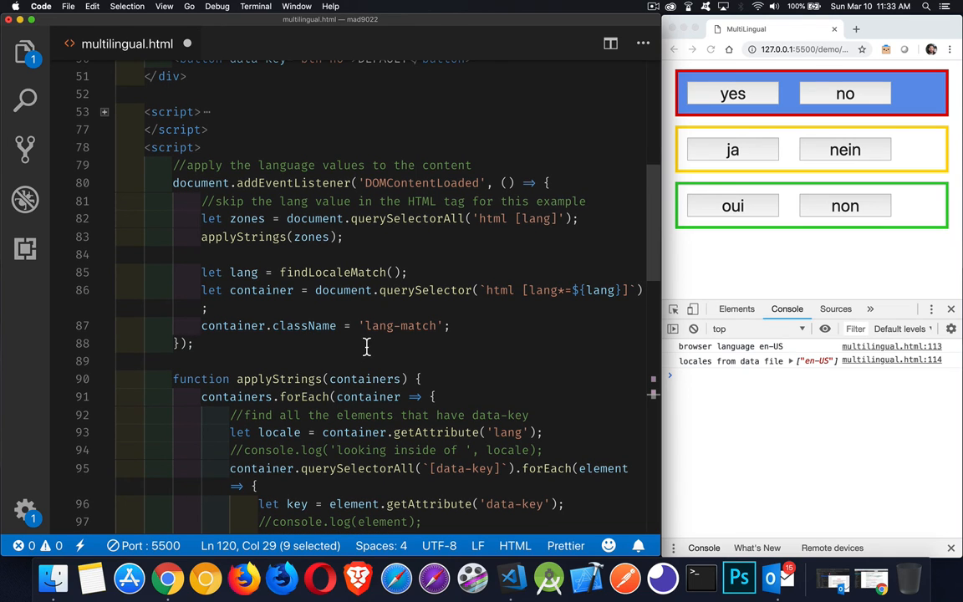
{"action": "double_click", "coordinate": [333, 271]}
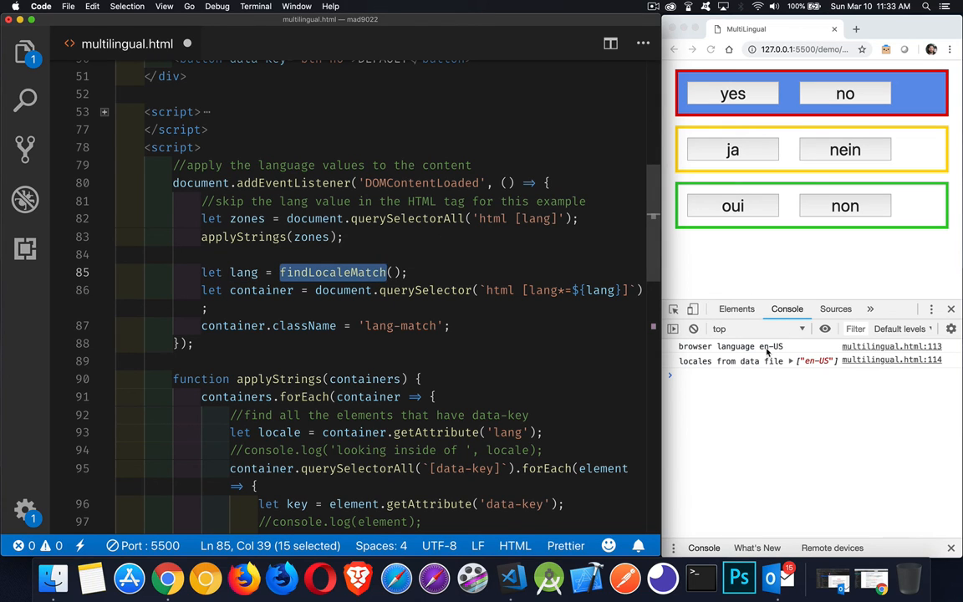
{"action": "mouse_move", "coordinate": [676, 276]}
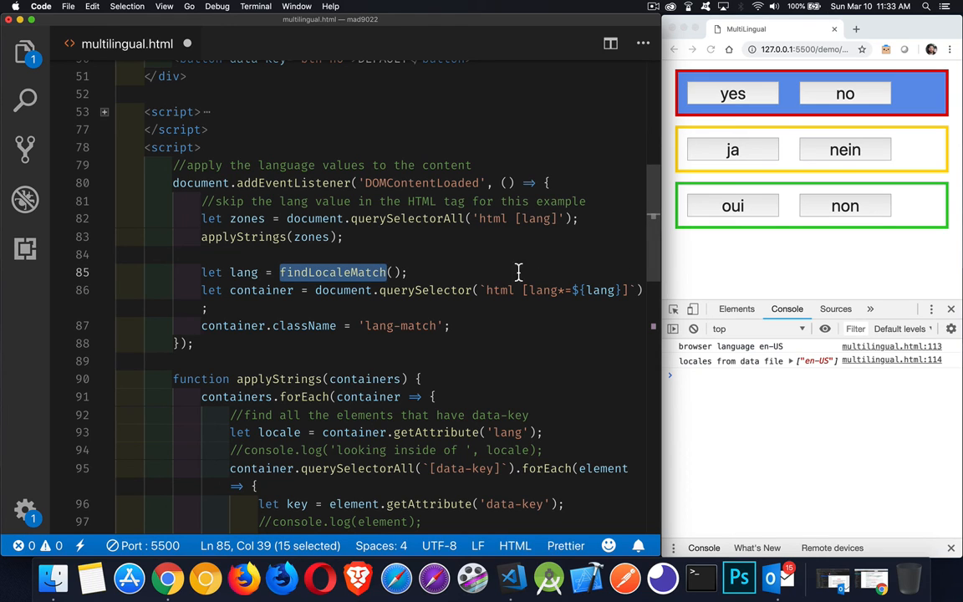
{"action": "mouse_move", "coordinate": [584, 284]}
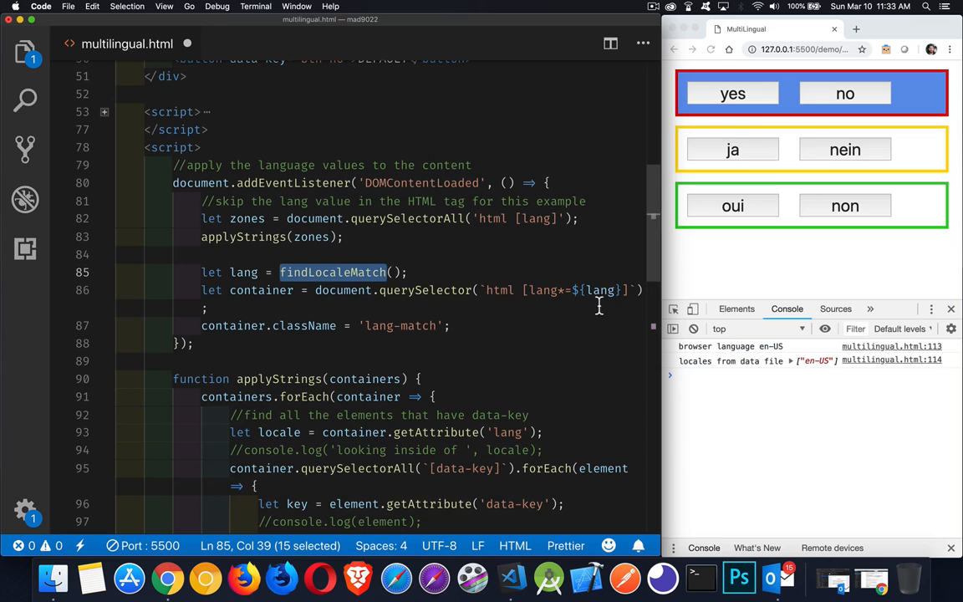
{"action": "mouse_move", "coordinate": [602, 304]}
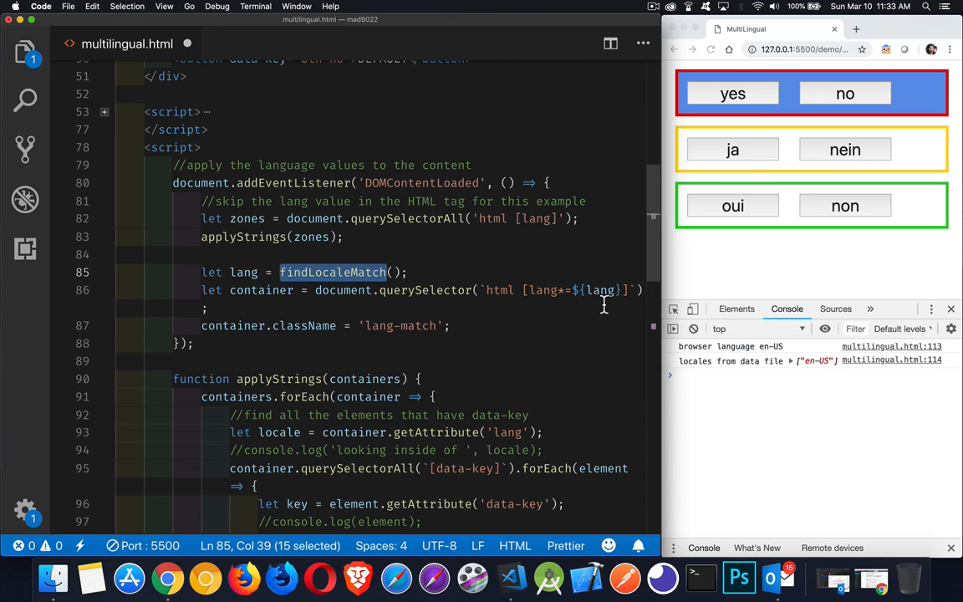
{"action": "mouse_move", "coordinate": [601, 291]}
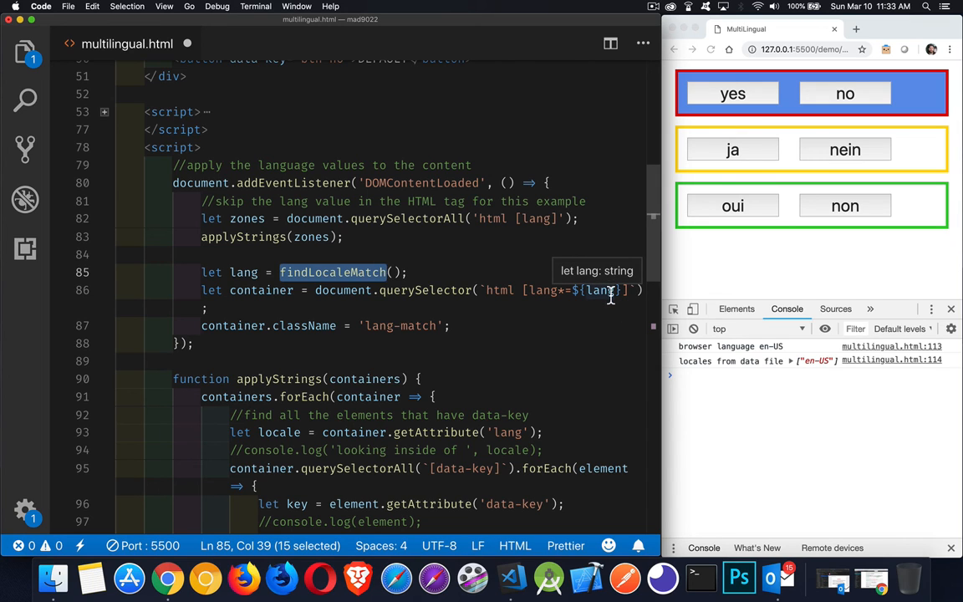
{"action": "mouse_move", "coordinate": [873, 225]}
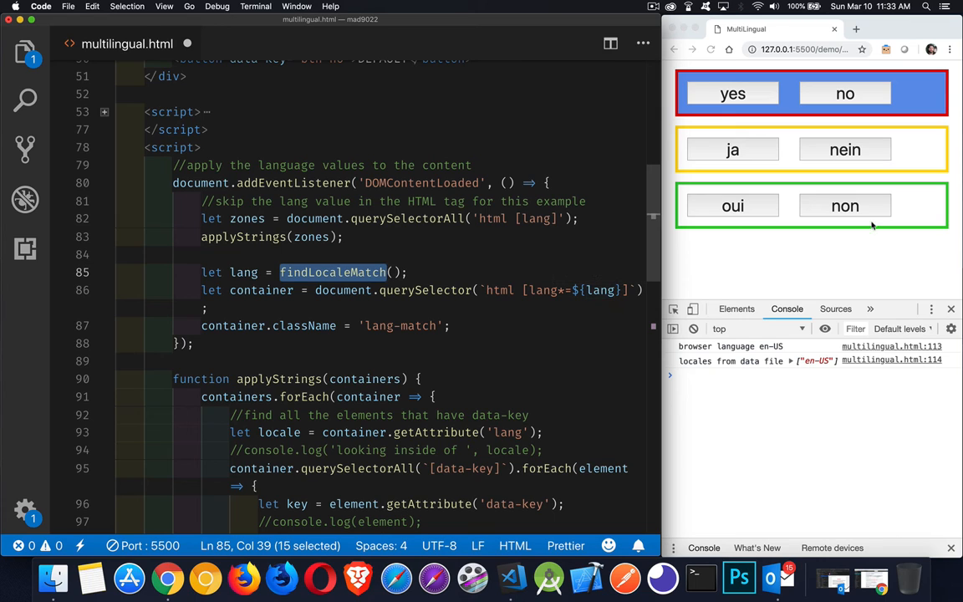
{"action": "mouse_move", "coordinate": [809, 258]}
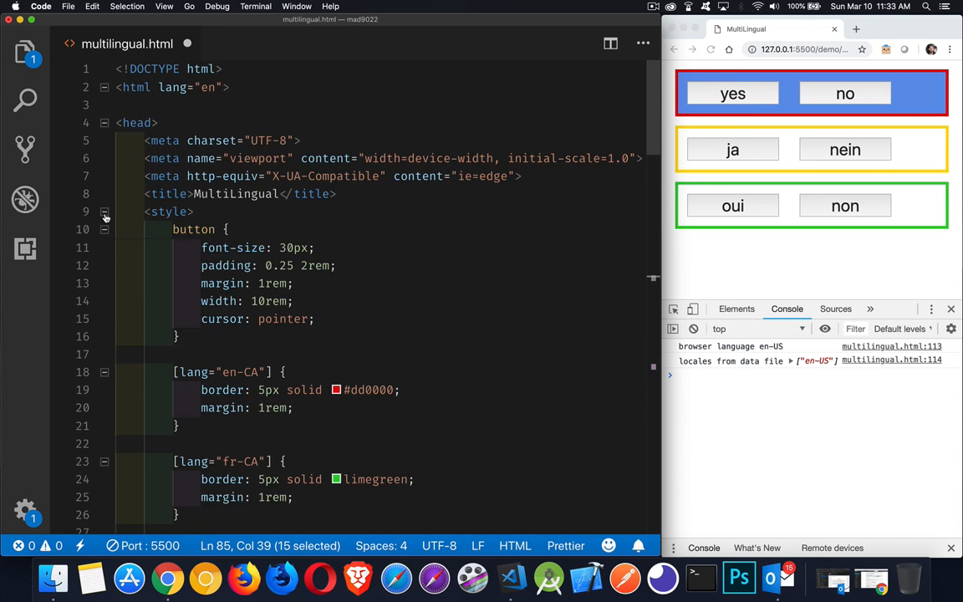
{"action": "scroll", "scroll_direction": "down", "scroll_amount": 3}
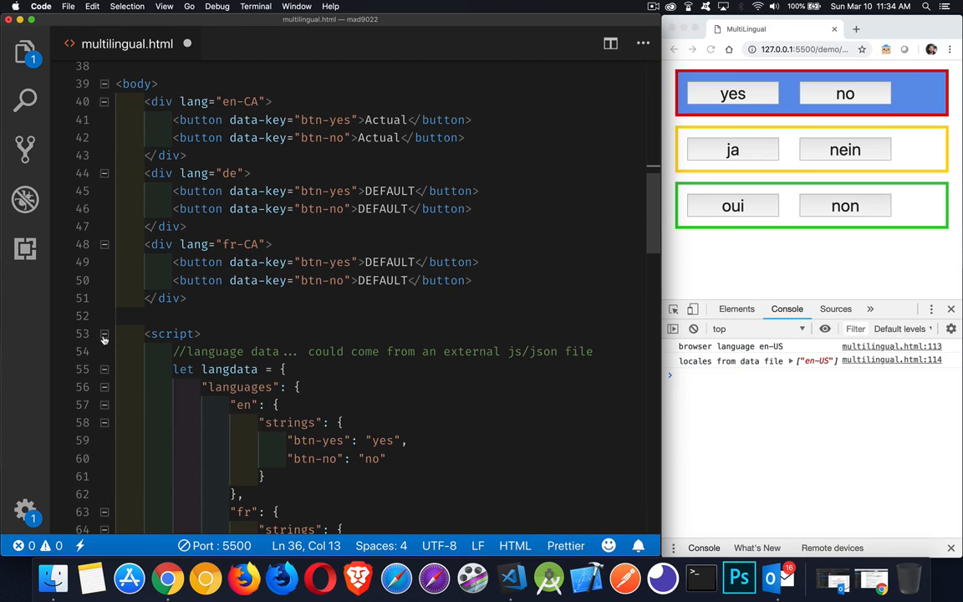
{"action": "mouse_move", "coordinate": [243, 405]}
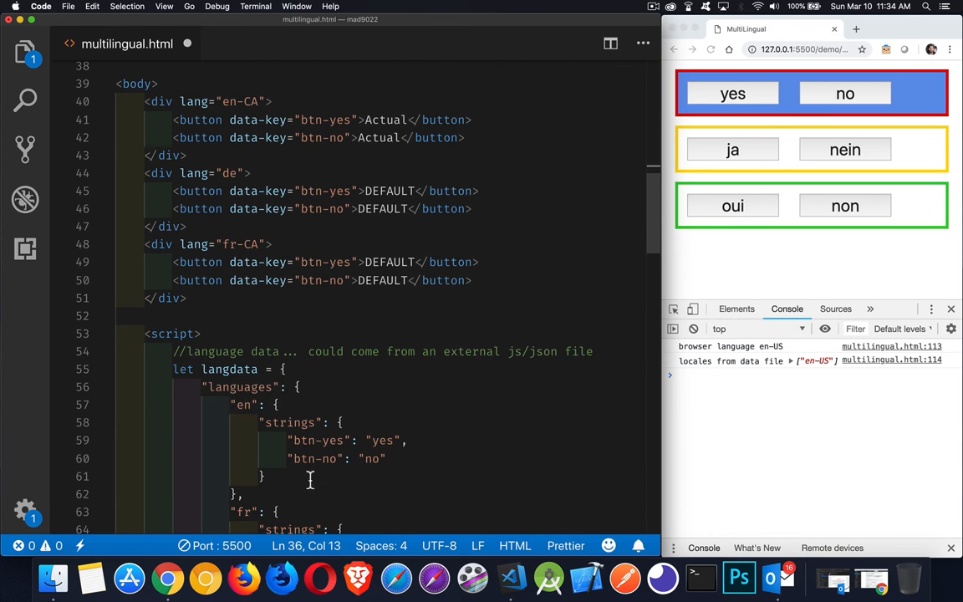
{"action": "mouse_move", "coordinate": [422, 317]}
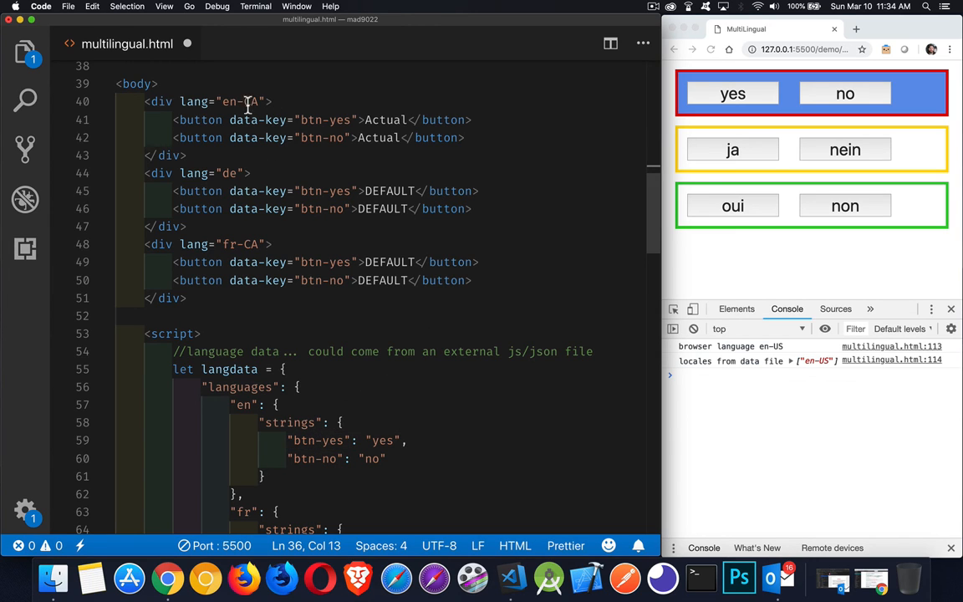
{"action": "double_click", "coordinate": [231, 102]}
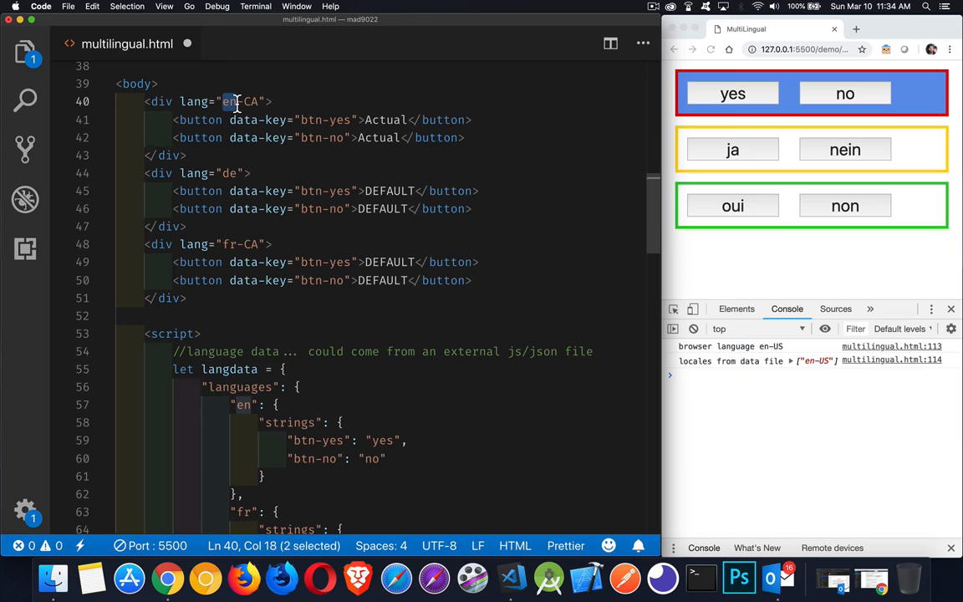
{"action": "mouse_move", "coordinate": [349, 274]}
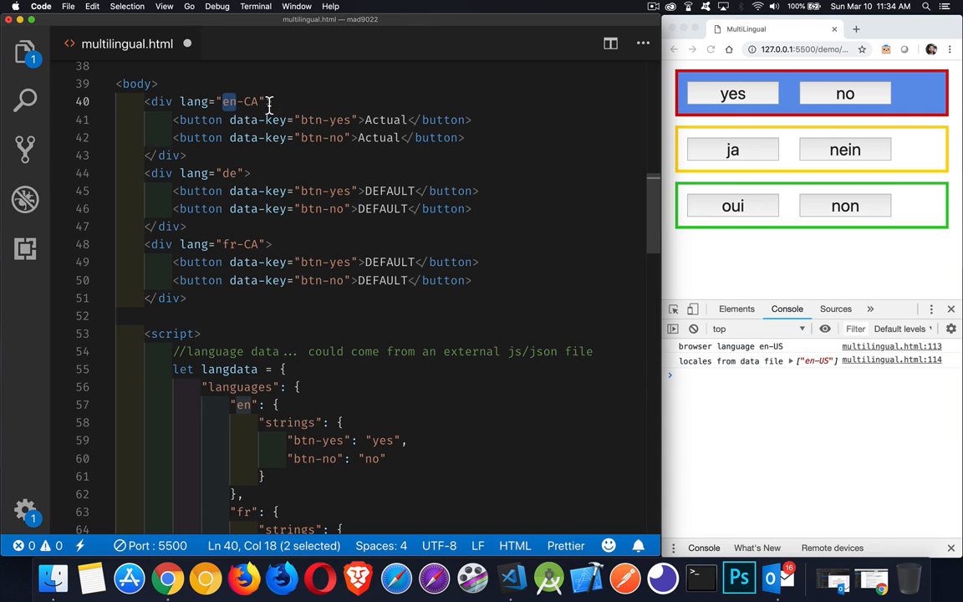
Add class="lang-match" to the German div to test the blue highlight, then remove it
{"action": "left_click", "coordinate": [248, 173]}
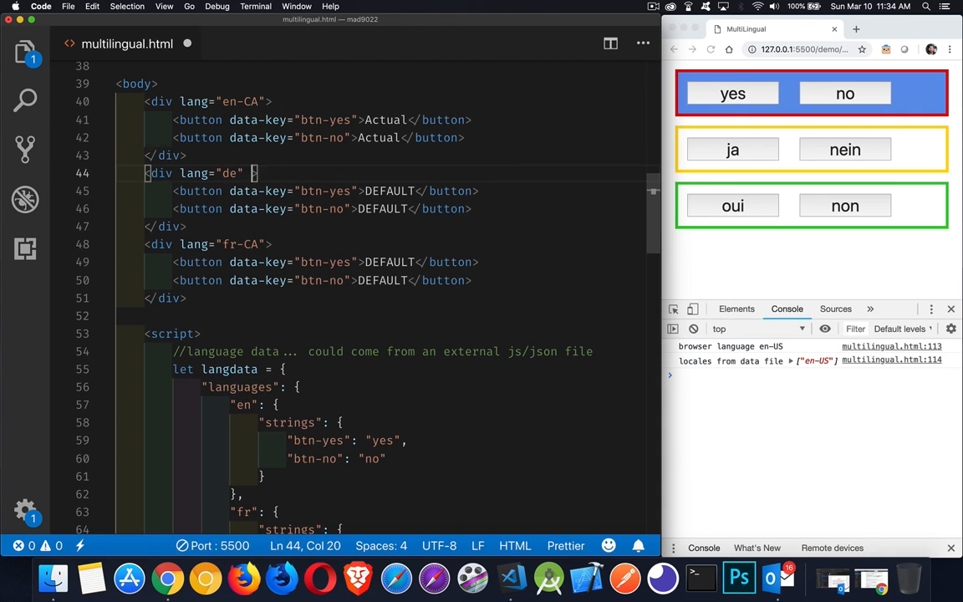
{"action": "type", "text": "class=\"\""}
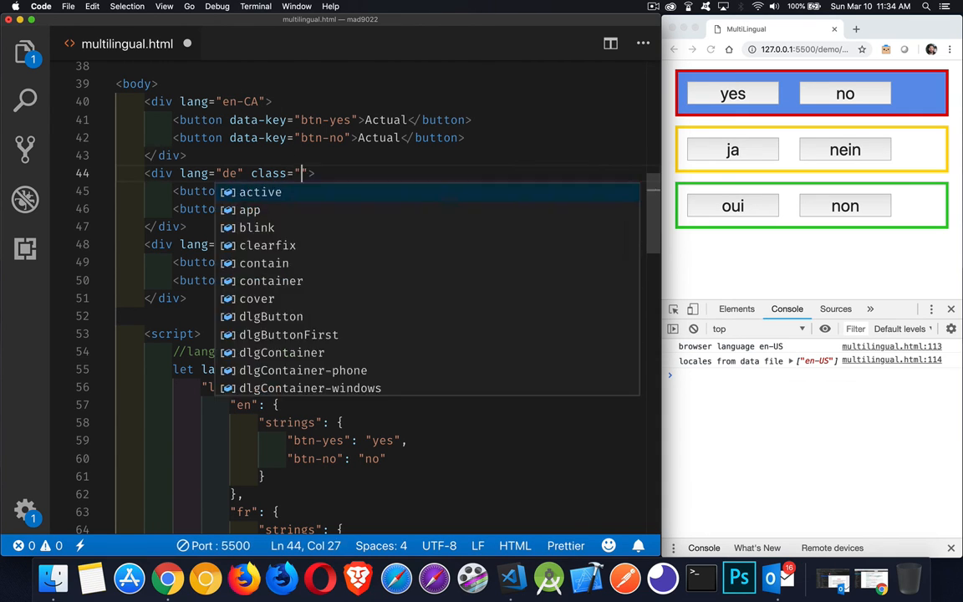
{"action": "type", "text": "lang-match"}
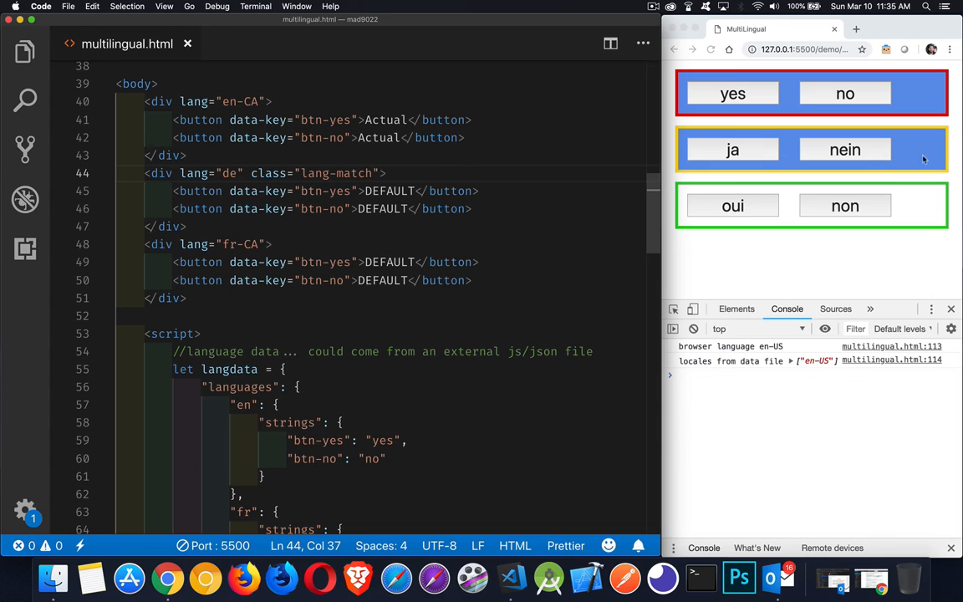
{"action": "mouse_move", "coordinate": [916, 151]}
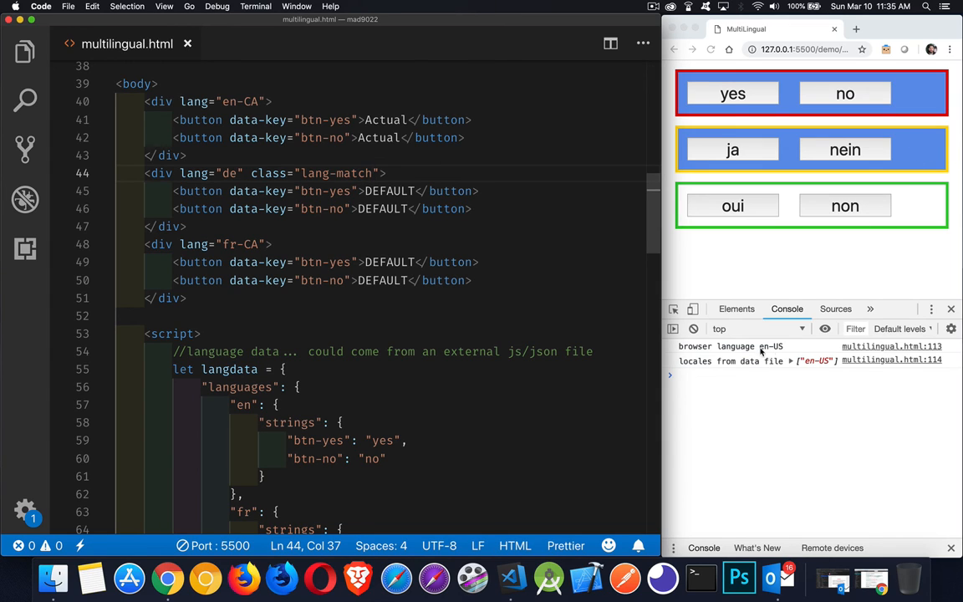
{"action": "mouse_move", "coordinate": [818, 109]}
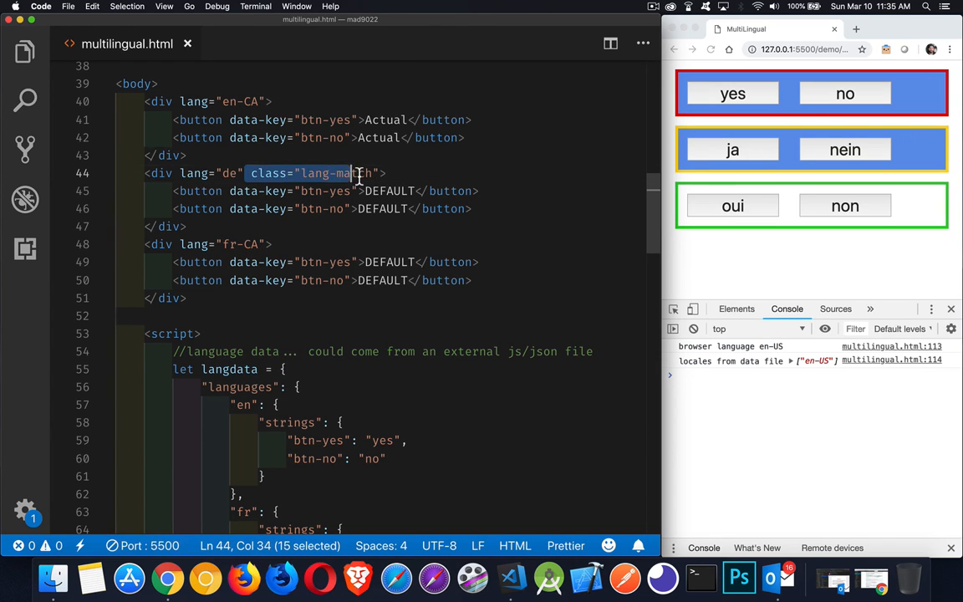
{"action": "key", "text": "Backspace"}
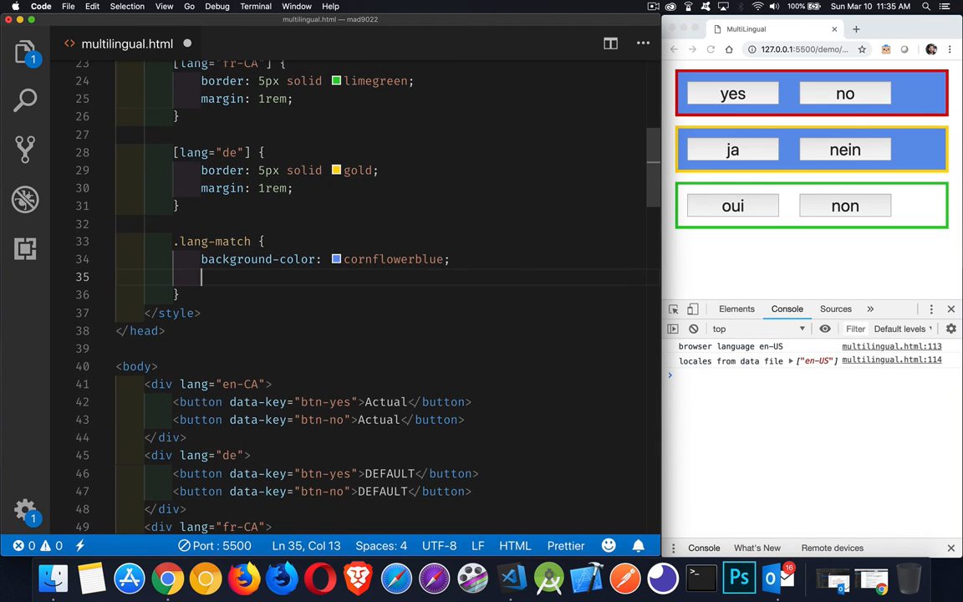
Give the .lang-match rule display:block in place of its commented-out cornflowerblue background
{"action": "type", "text": "display:block;"}
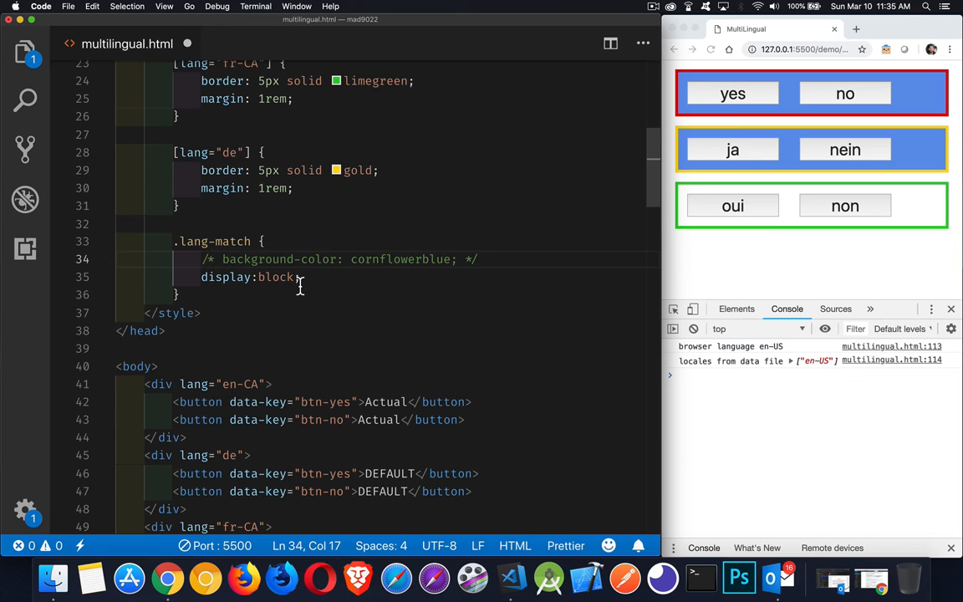
{"action": "scroll", "scroll_direction": "down", "scroll_amount": 3}
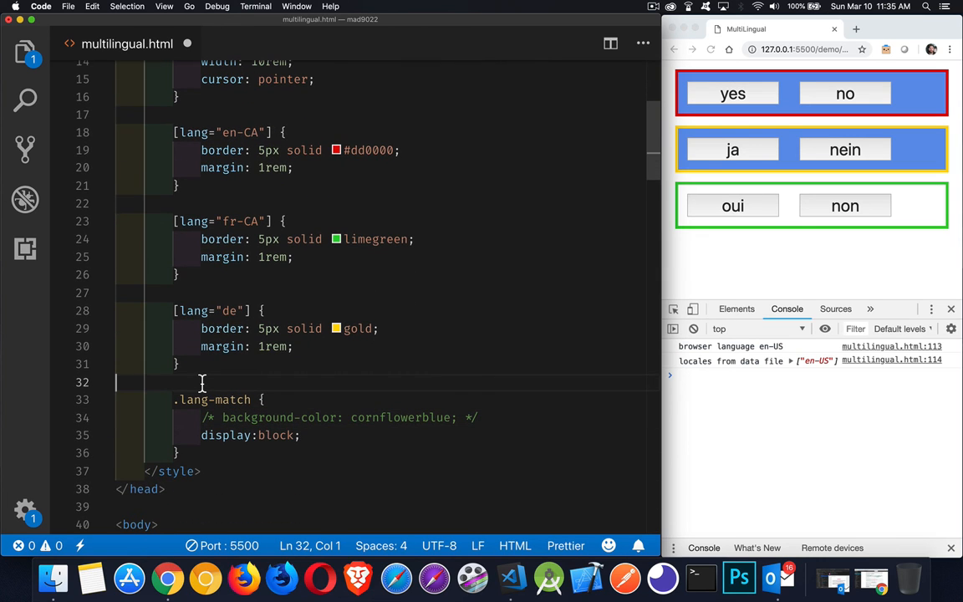
Add a div[lang] { display: none; } rule above .lang-match so all lang divs are hidden
{"action": "type", "text": "div[lang]{"}
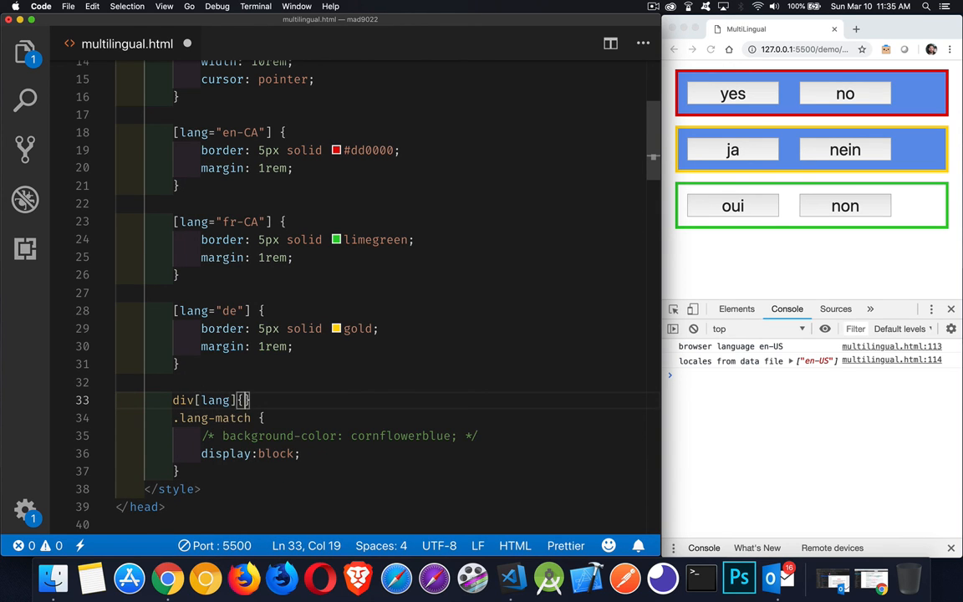
{"action": "type", "text": "displau"}
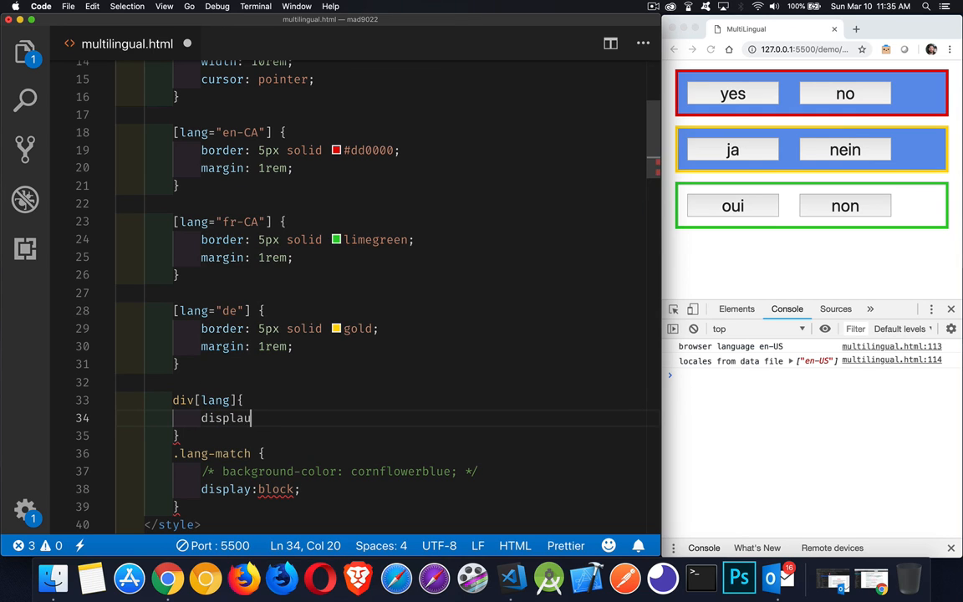
{"action": "type", "text": "y:none;"}
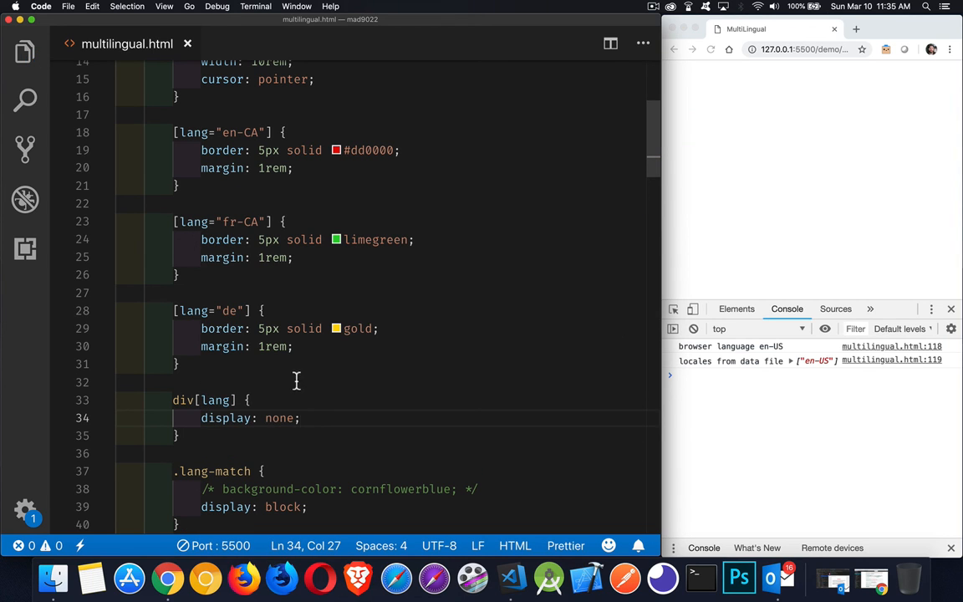
{"action": "scroll", "scroll_direction": "down", "scroll_amount": 3}
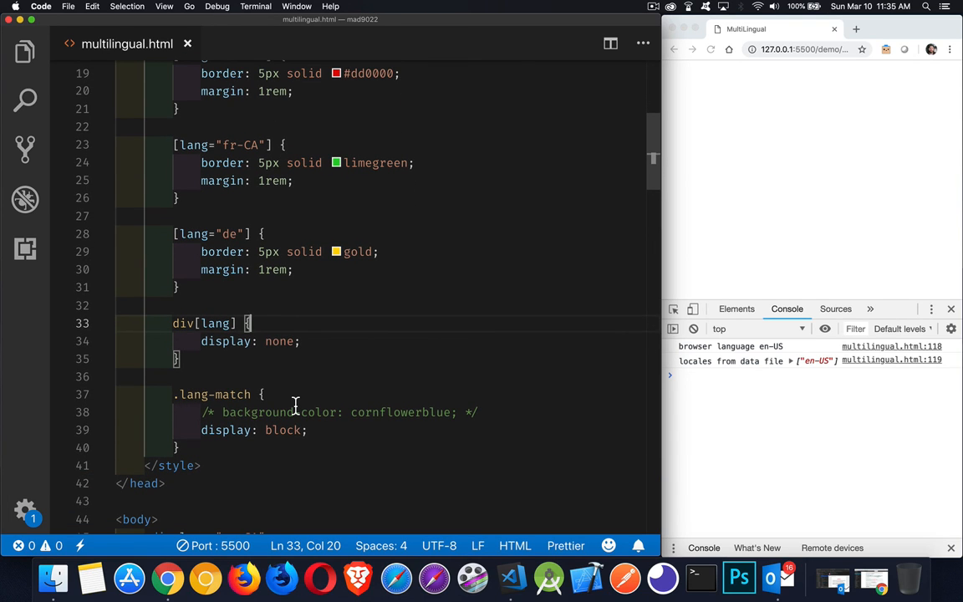
{"action": "mouse_move", "coordinate": [259, 400]}
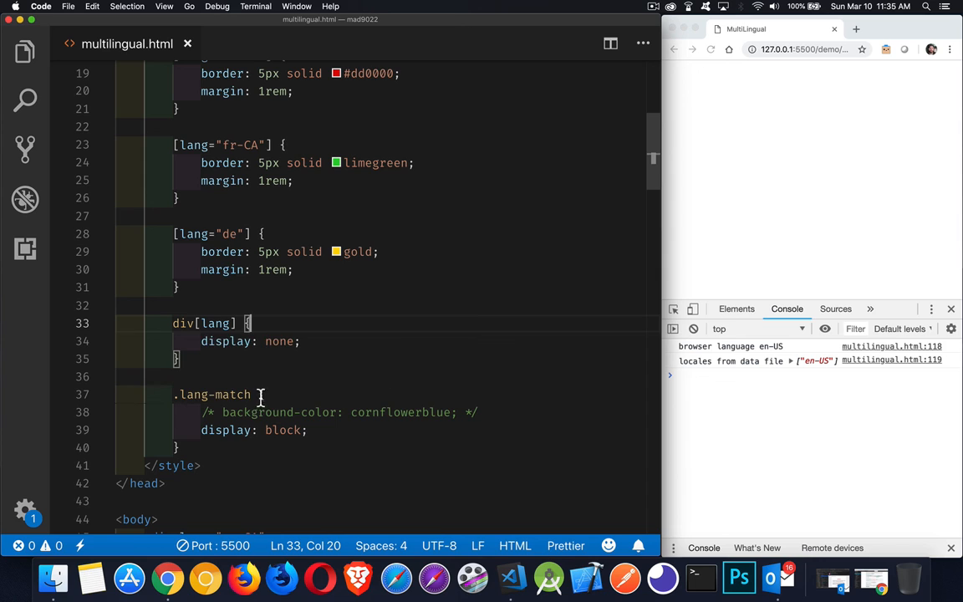
{"action": "mouse_move", "coordinate": [204, 325]}
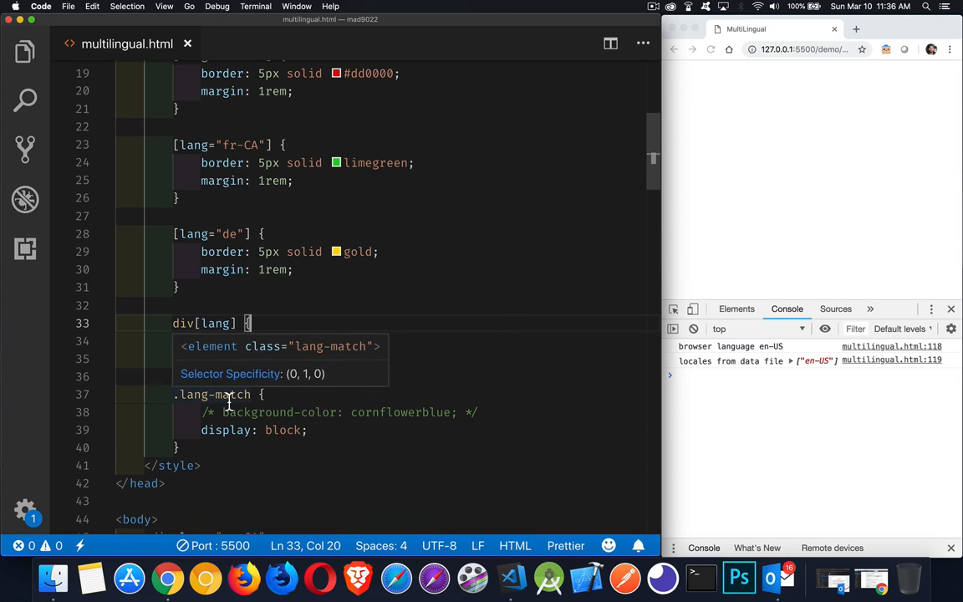
Retarget the rule as div[lang].lang-match so only the en-CA box overrides display: none
{"action": "type", "text": "display: none;"}
{"action": "left_click", "coordinate": [410, 395]}
{"action": "type", "text": "div[lang]"}
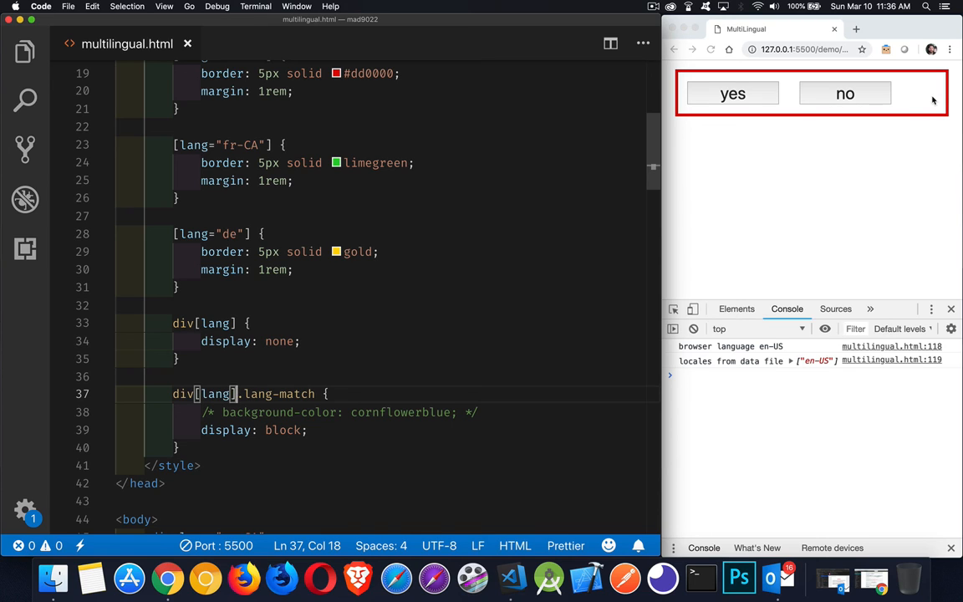
{"action": "mouse_move", "coordinate": [917, 102]}
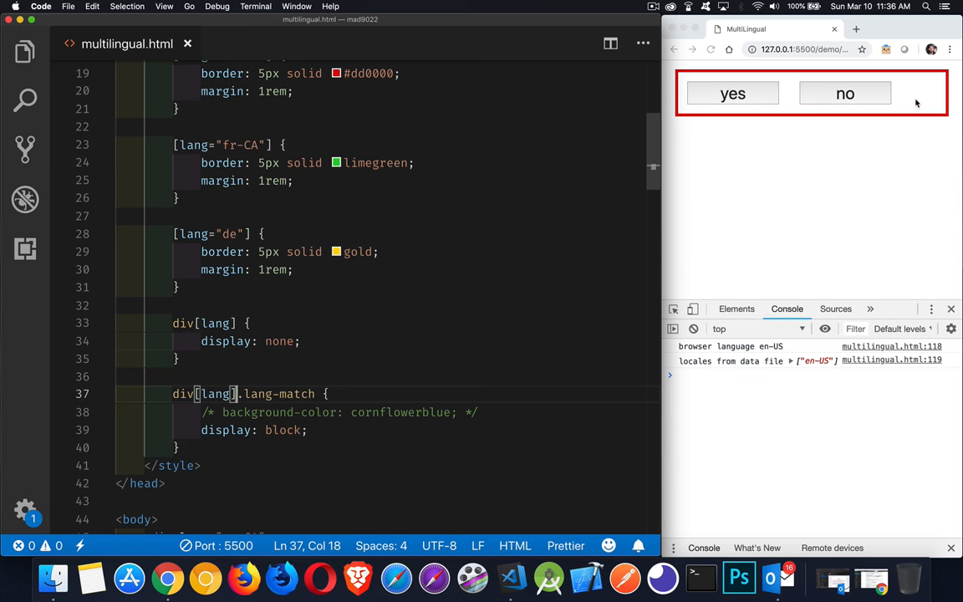
{"action": "mouse_move", "coordinate": [722, 204]}
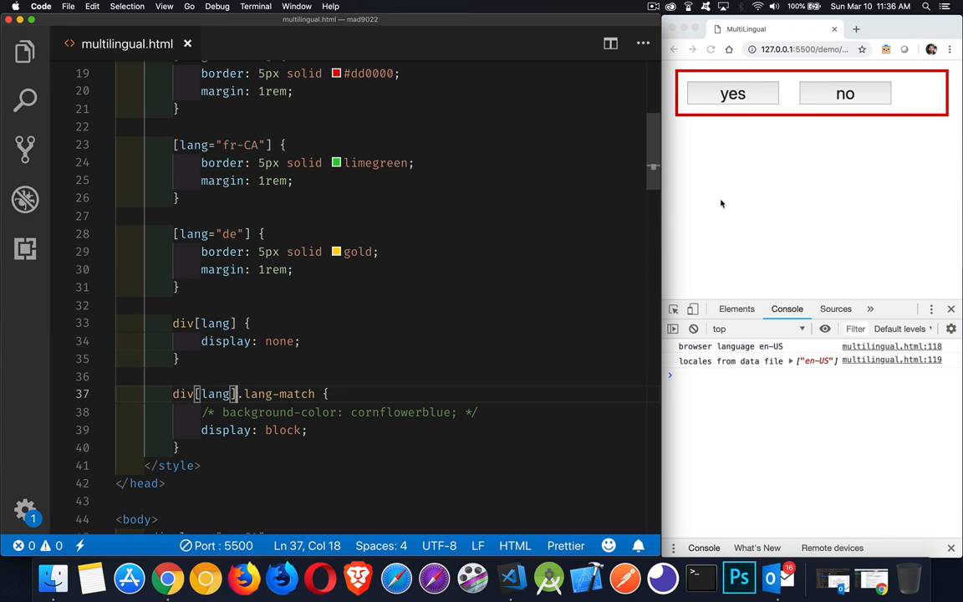
{"action": "scroll", "scroll_direction": "down", "scroll_amount": 3}
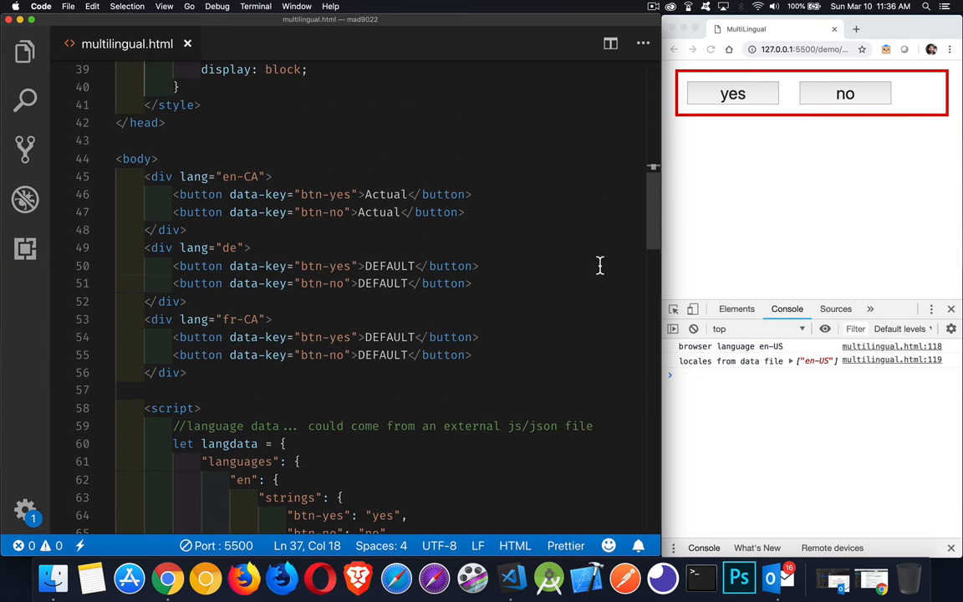
{"action": "scroll", "scroll_direction": "down", "scroll_amount": 3}
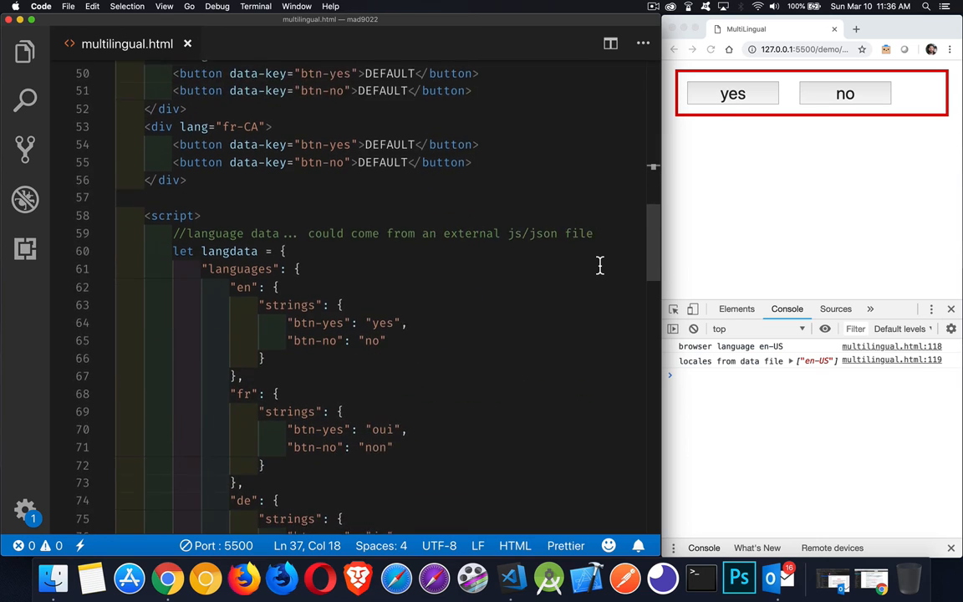
{"action": "scroll", "scroll_direction": "down", "scroll_amount": 3}
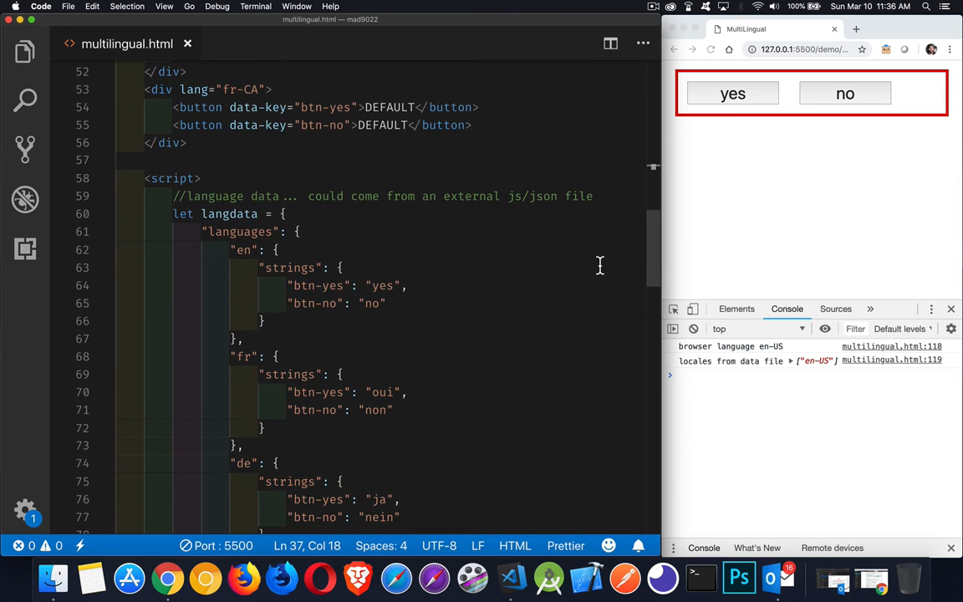
{"action": "scroll", "scroll_direction": "down", "scroll_amount": 3}
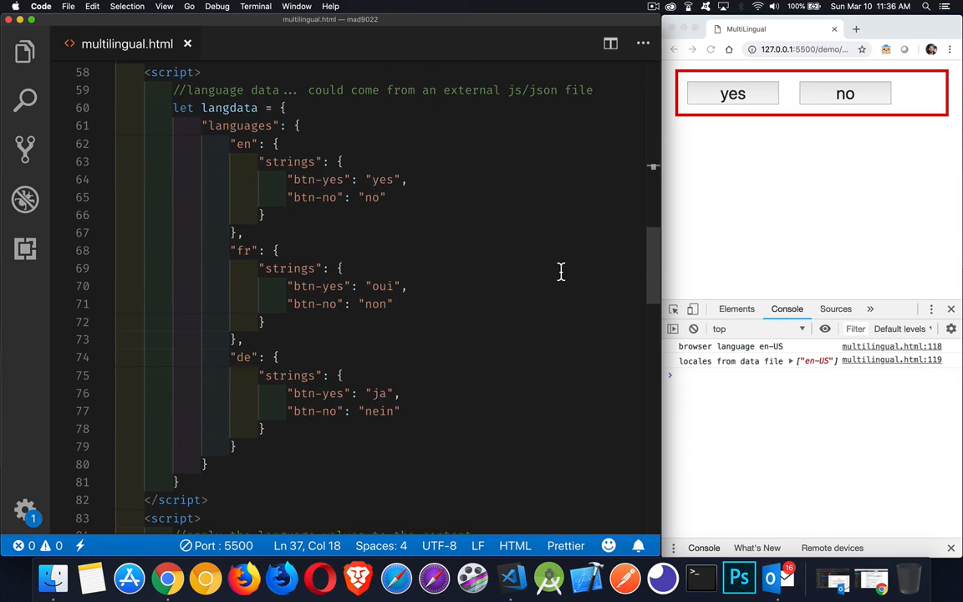
{"action": "mouse_move", "coordinate": [308, 191]}
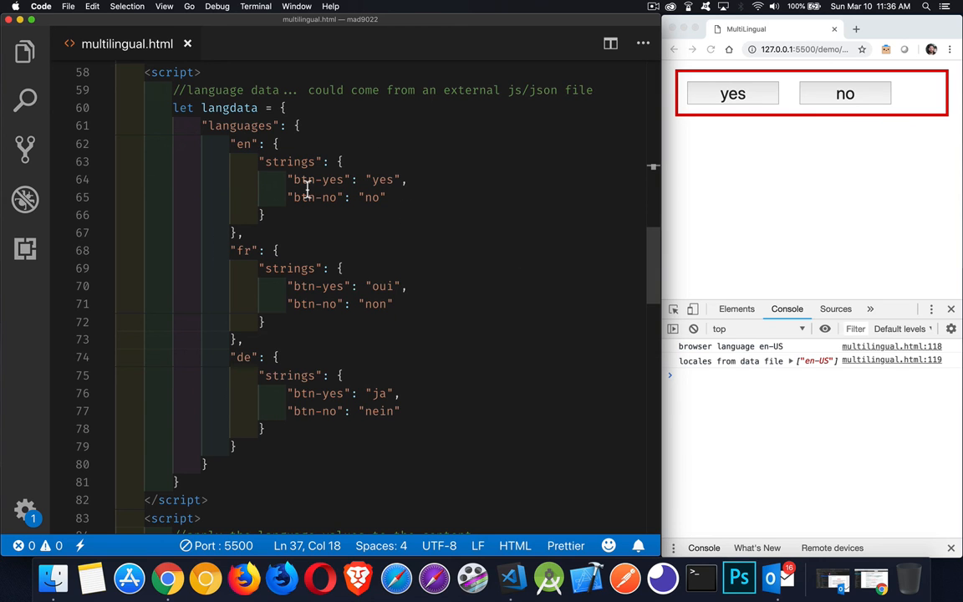
{"action": "scroll", "scroll_direction": "down", "scroll_amount": 3}
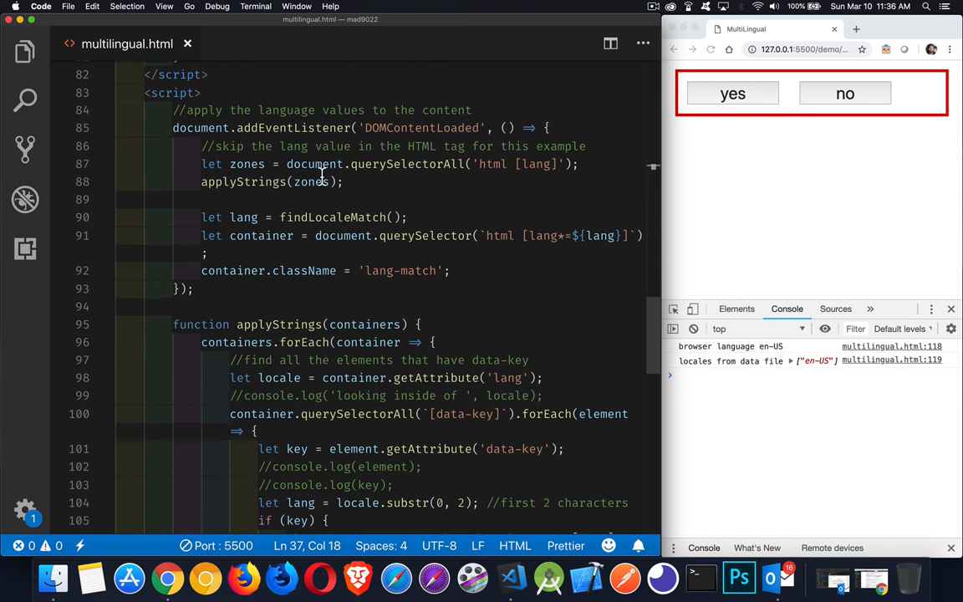
{"action": "mouse_move", "coordinate": [356, 197]}
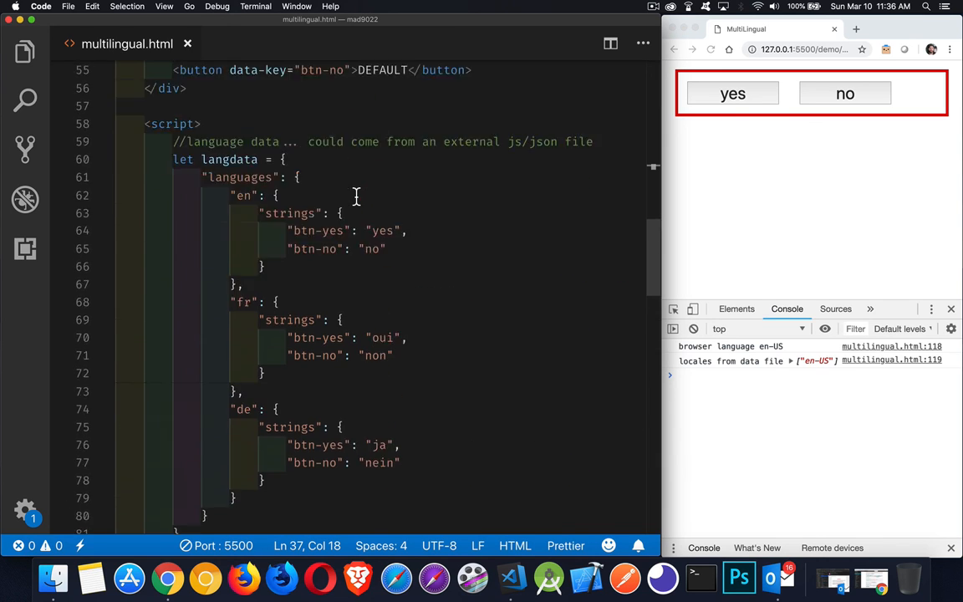
{"action": "scroll", "scroll_direction": "up", "scroll_amount": 3}
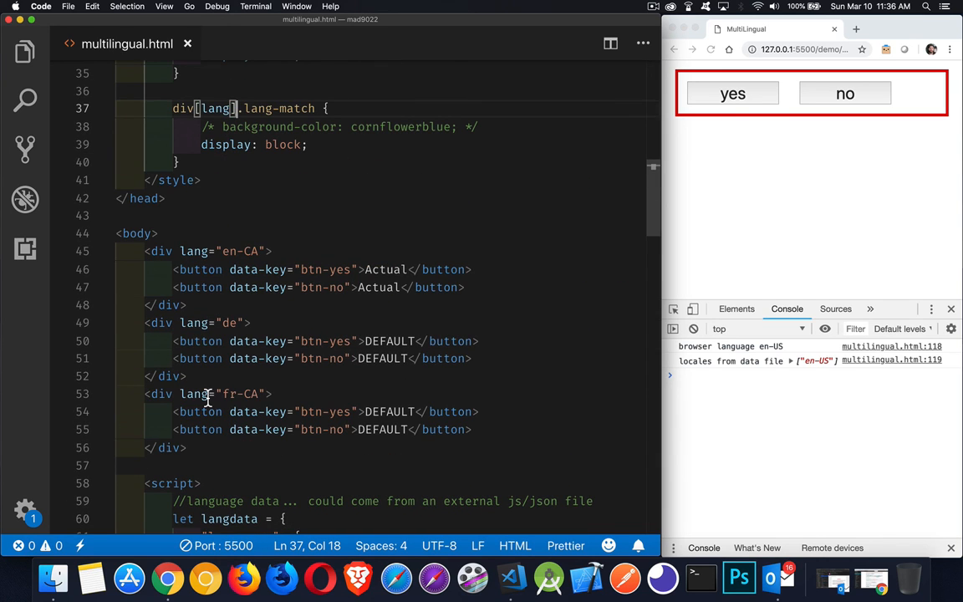